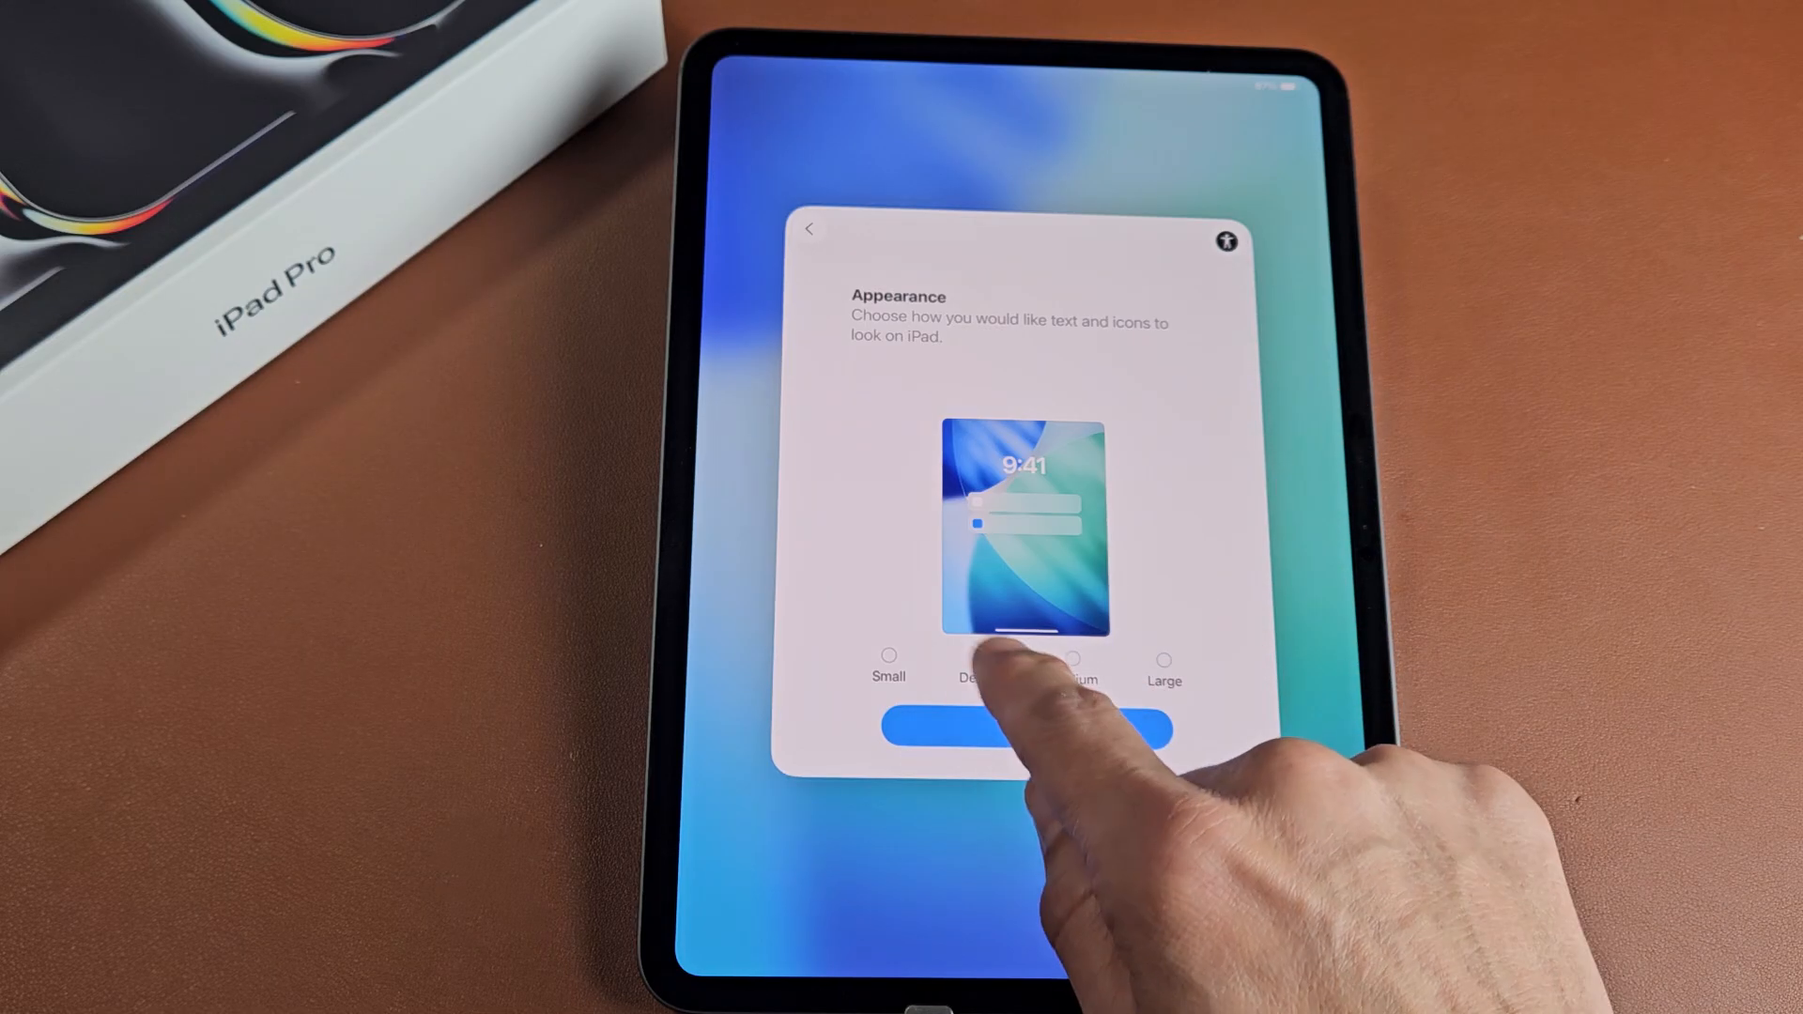
Step: Pick Medium text and icon size, then choose Set Up without Another Device
click(1164, 661)
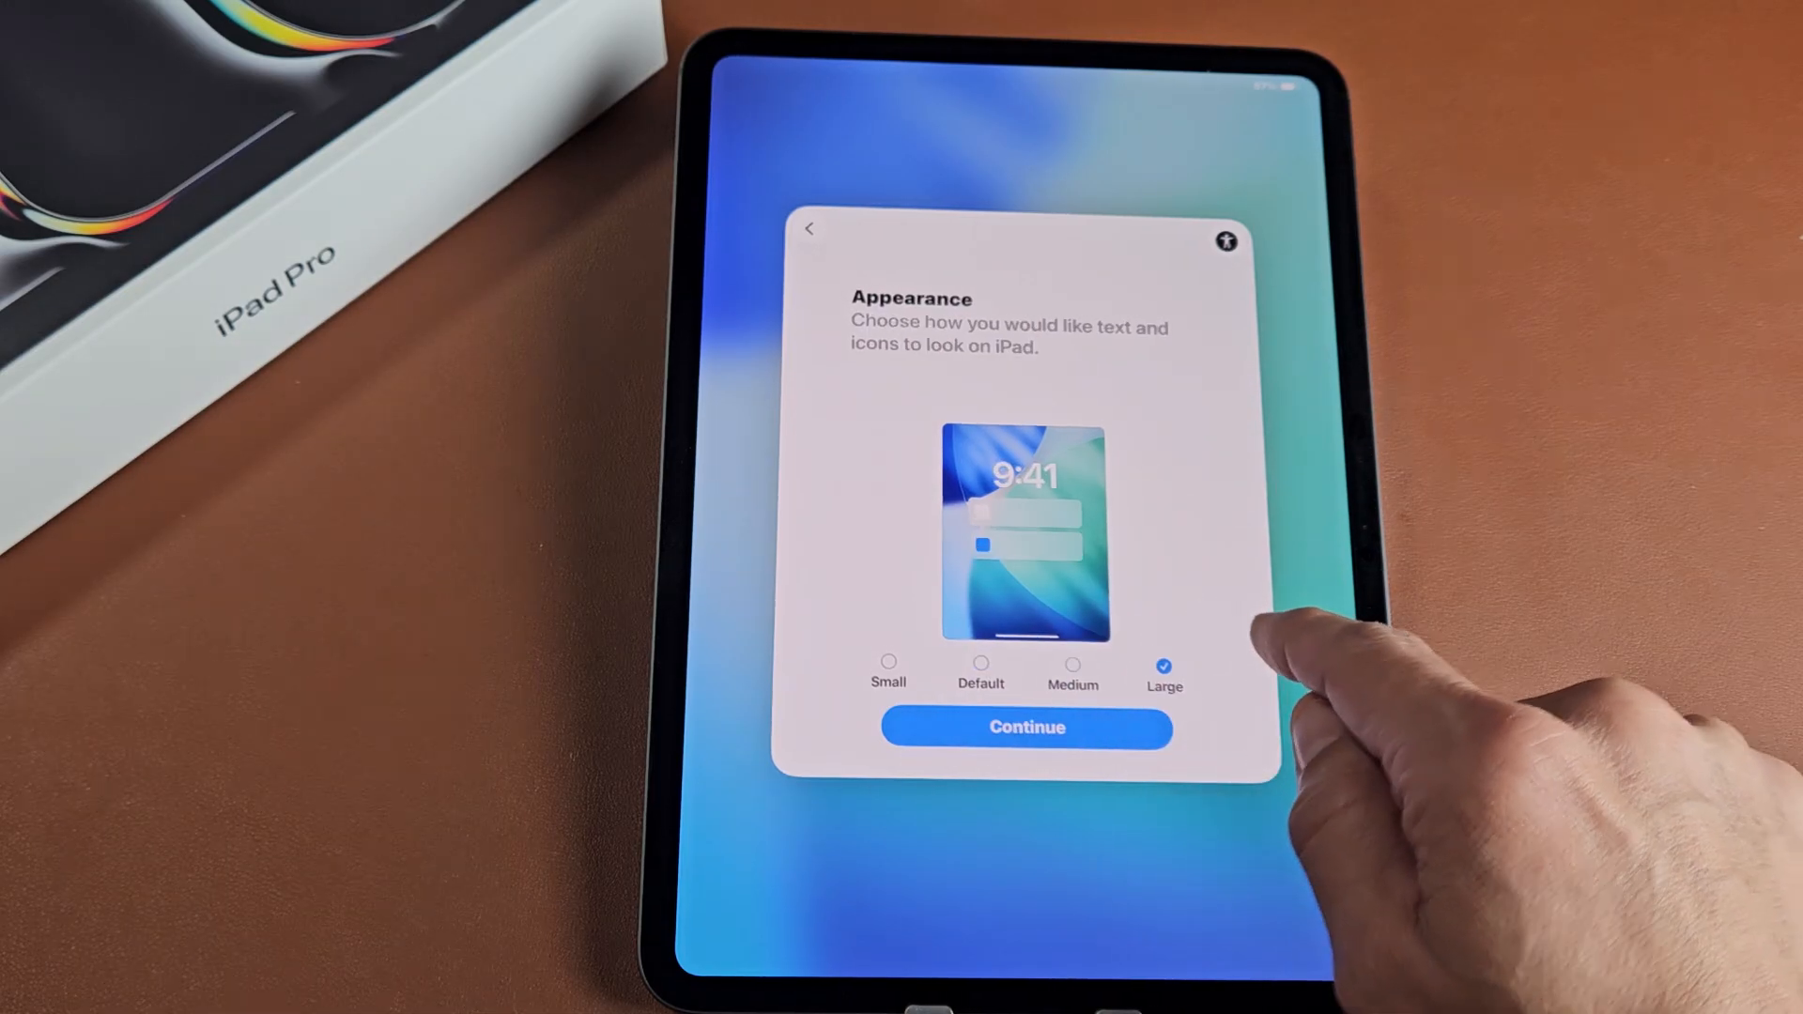
click(1071, 662)
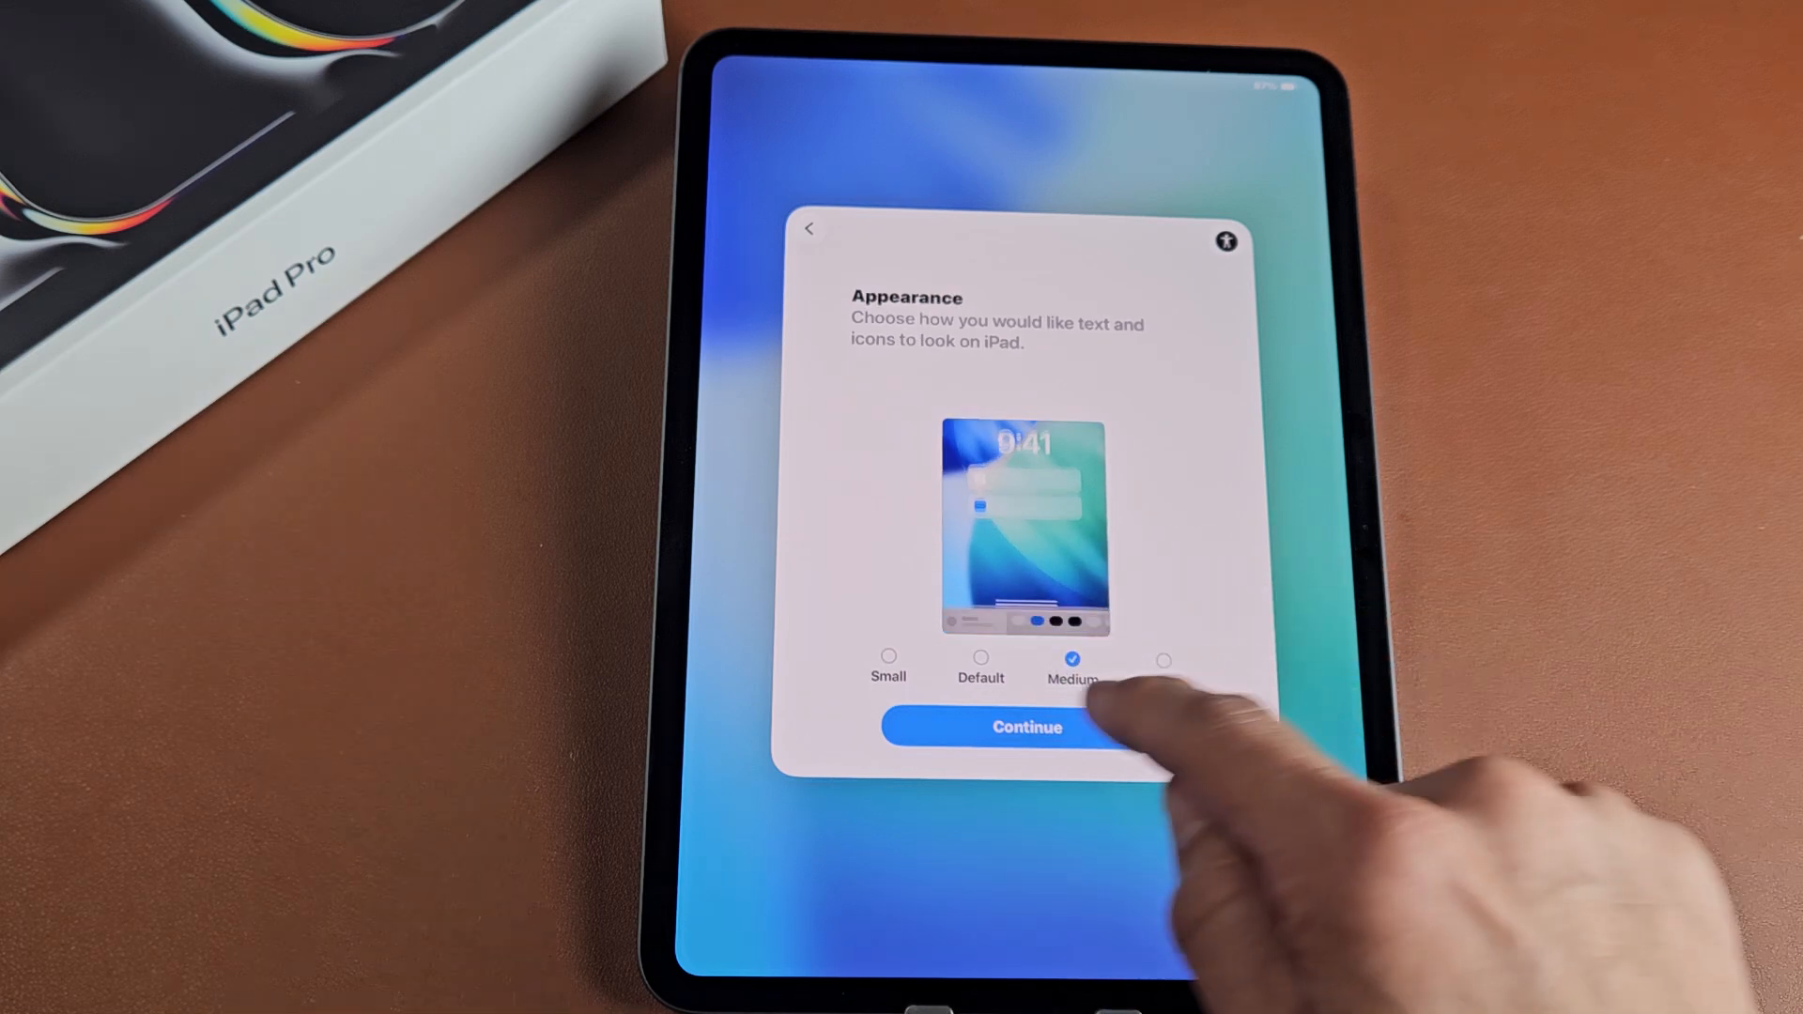
click(1025, 727)
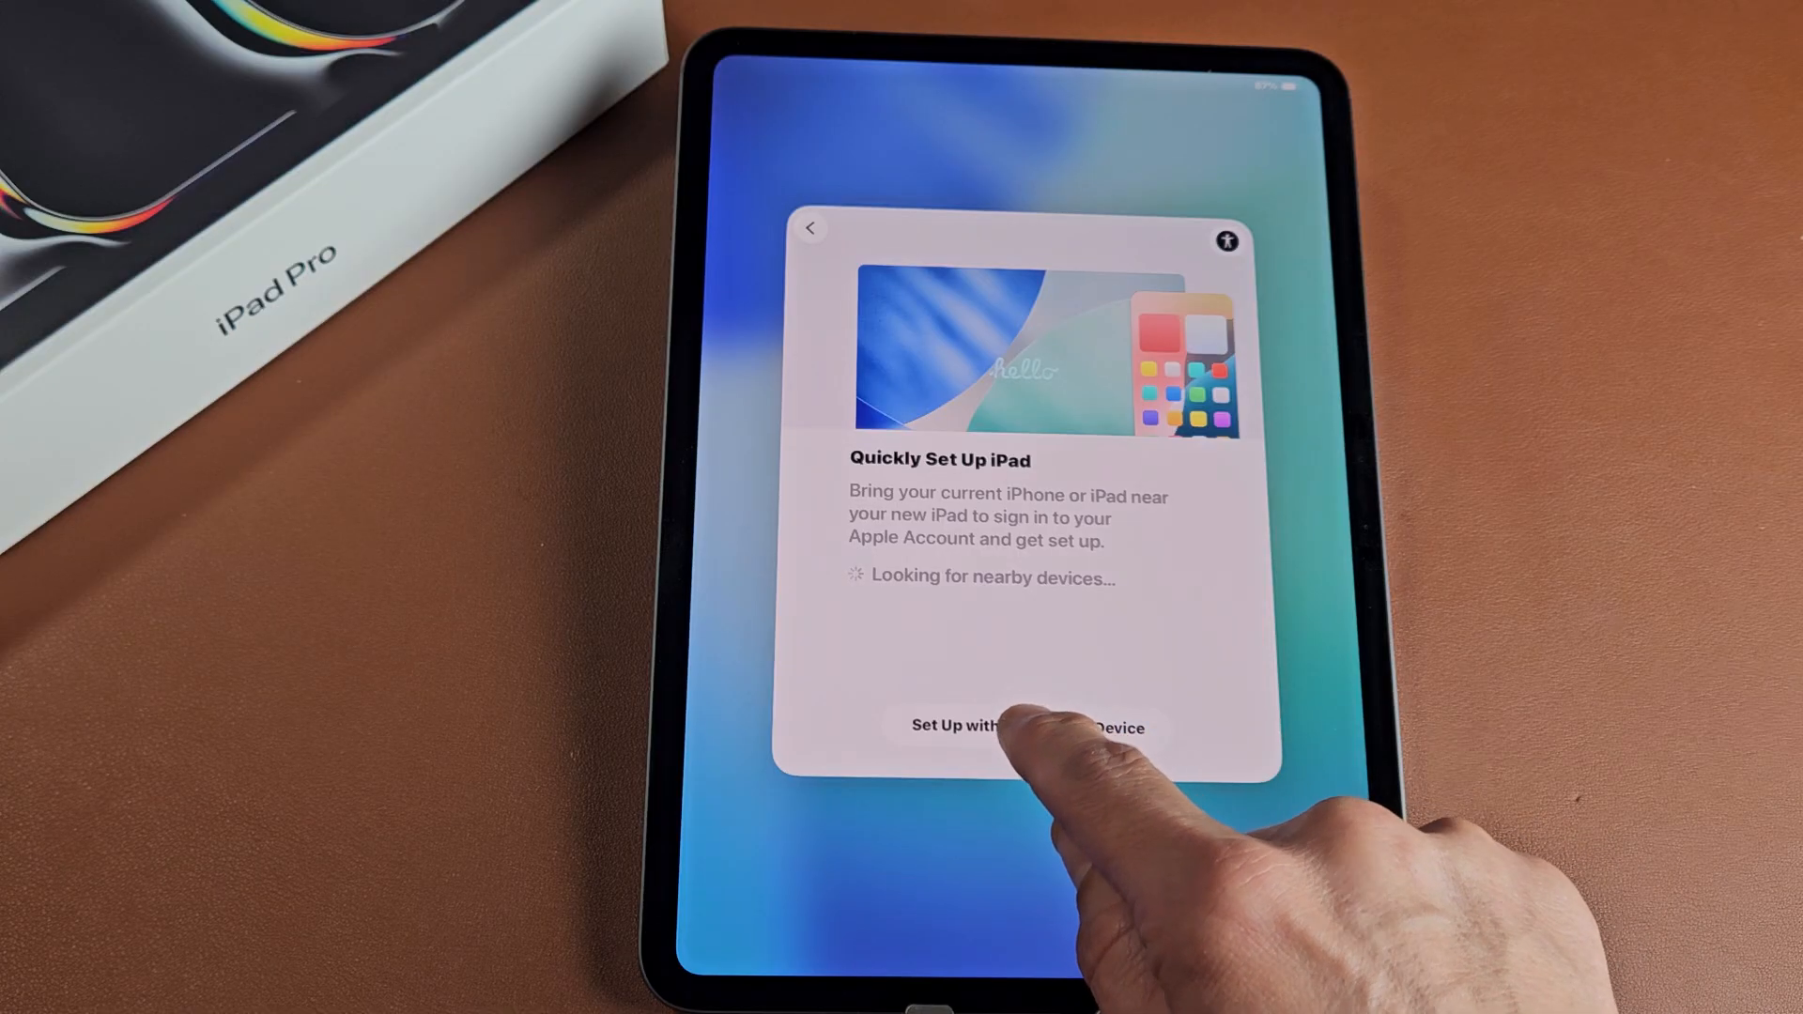
click(1023, 725)
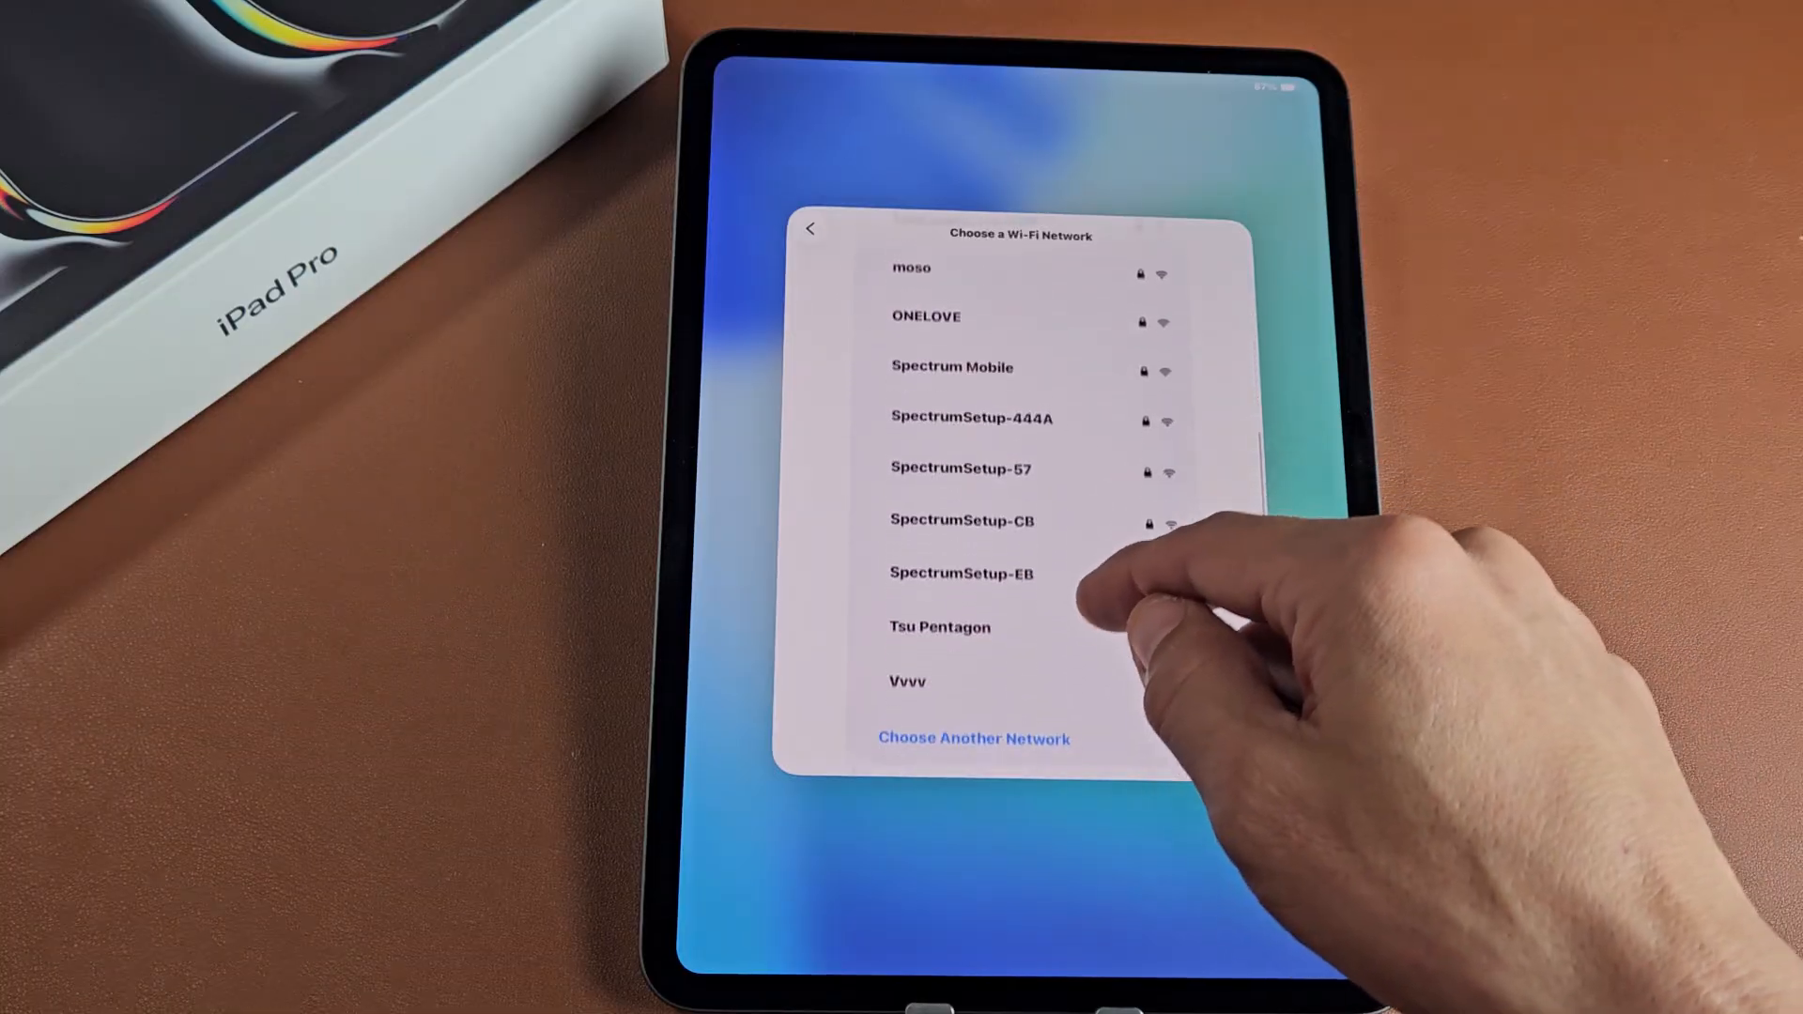
Step: Join the Vvvv Wi‑Fi network with its password and continue
click(907, 681)
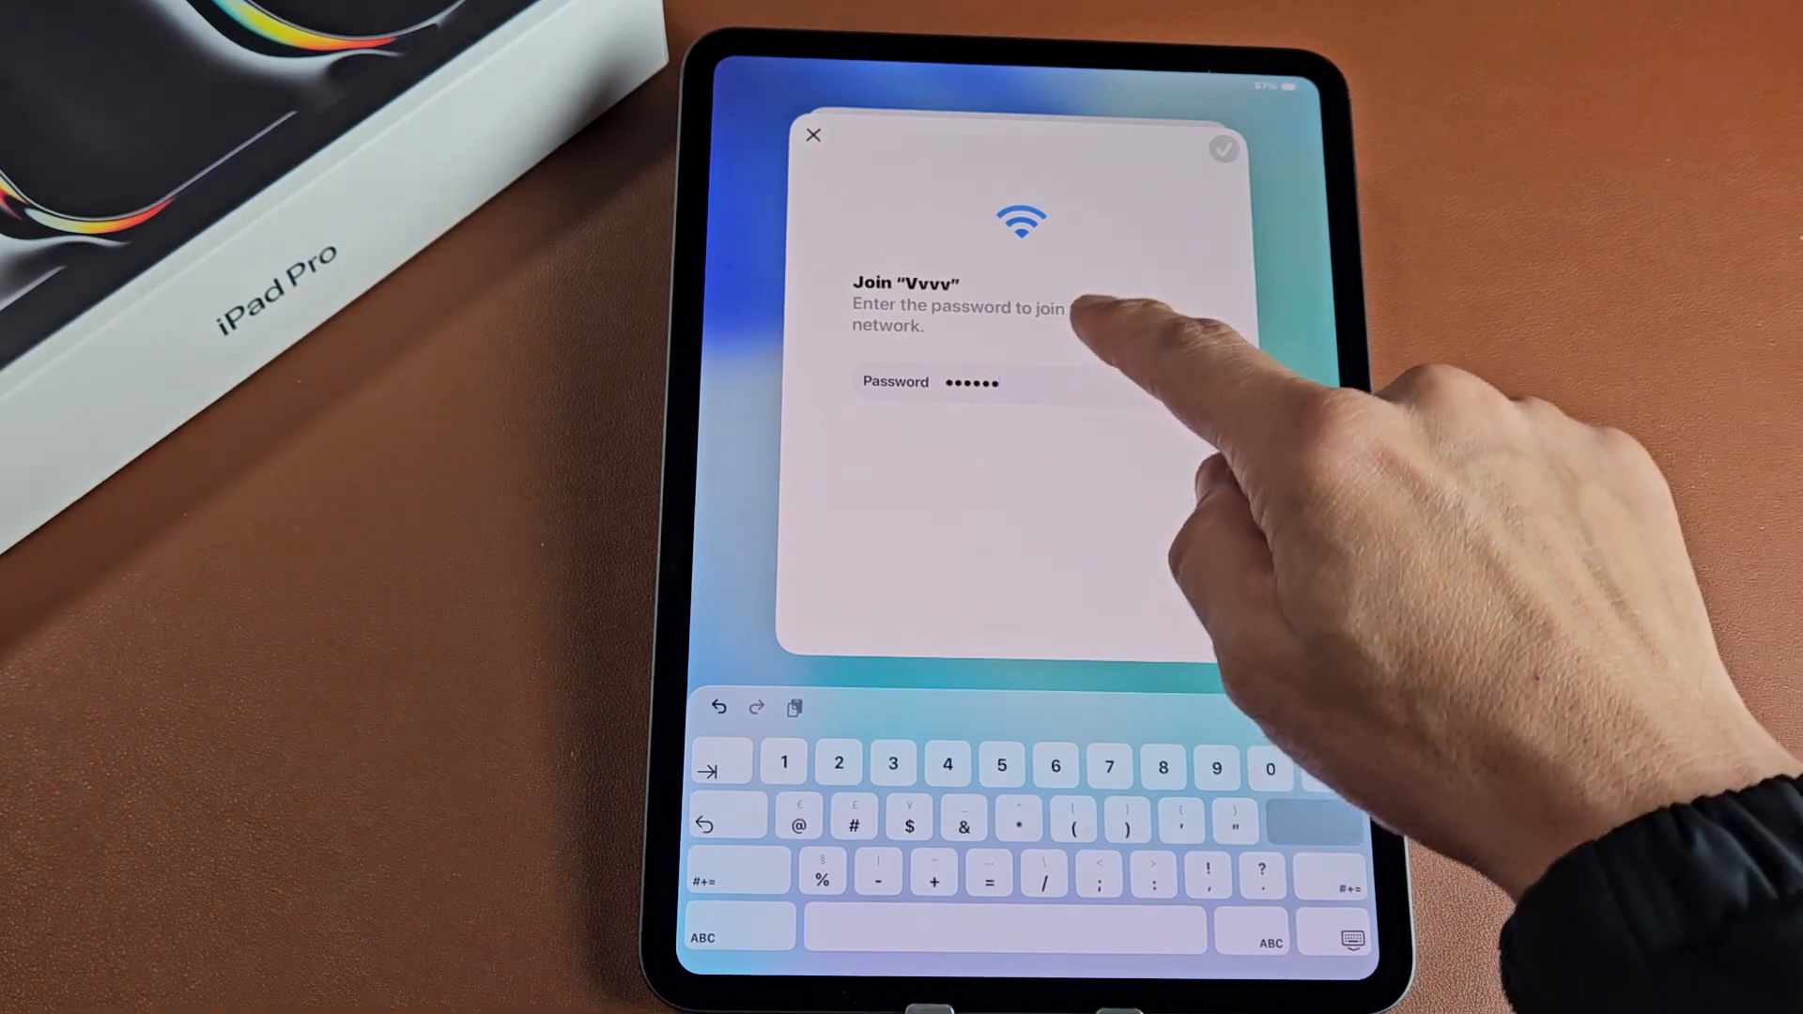
click(813, 134)
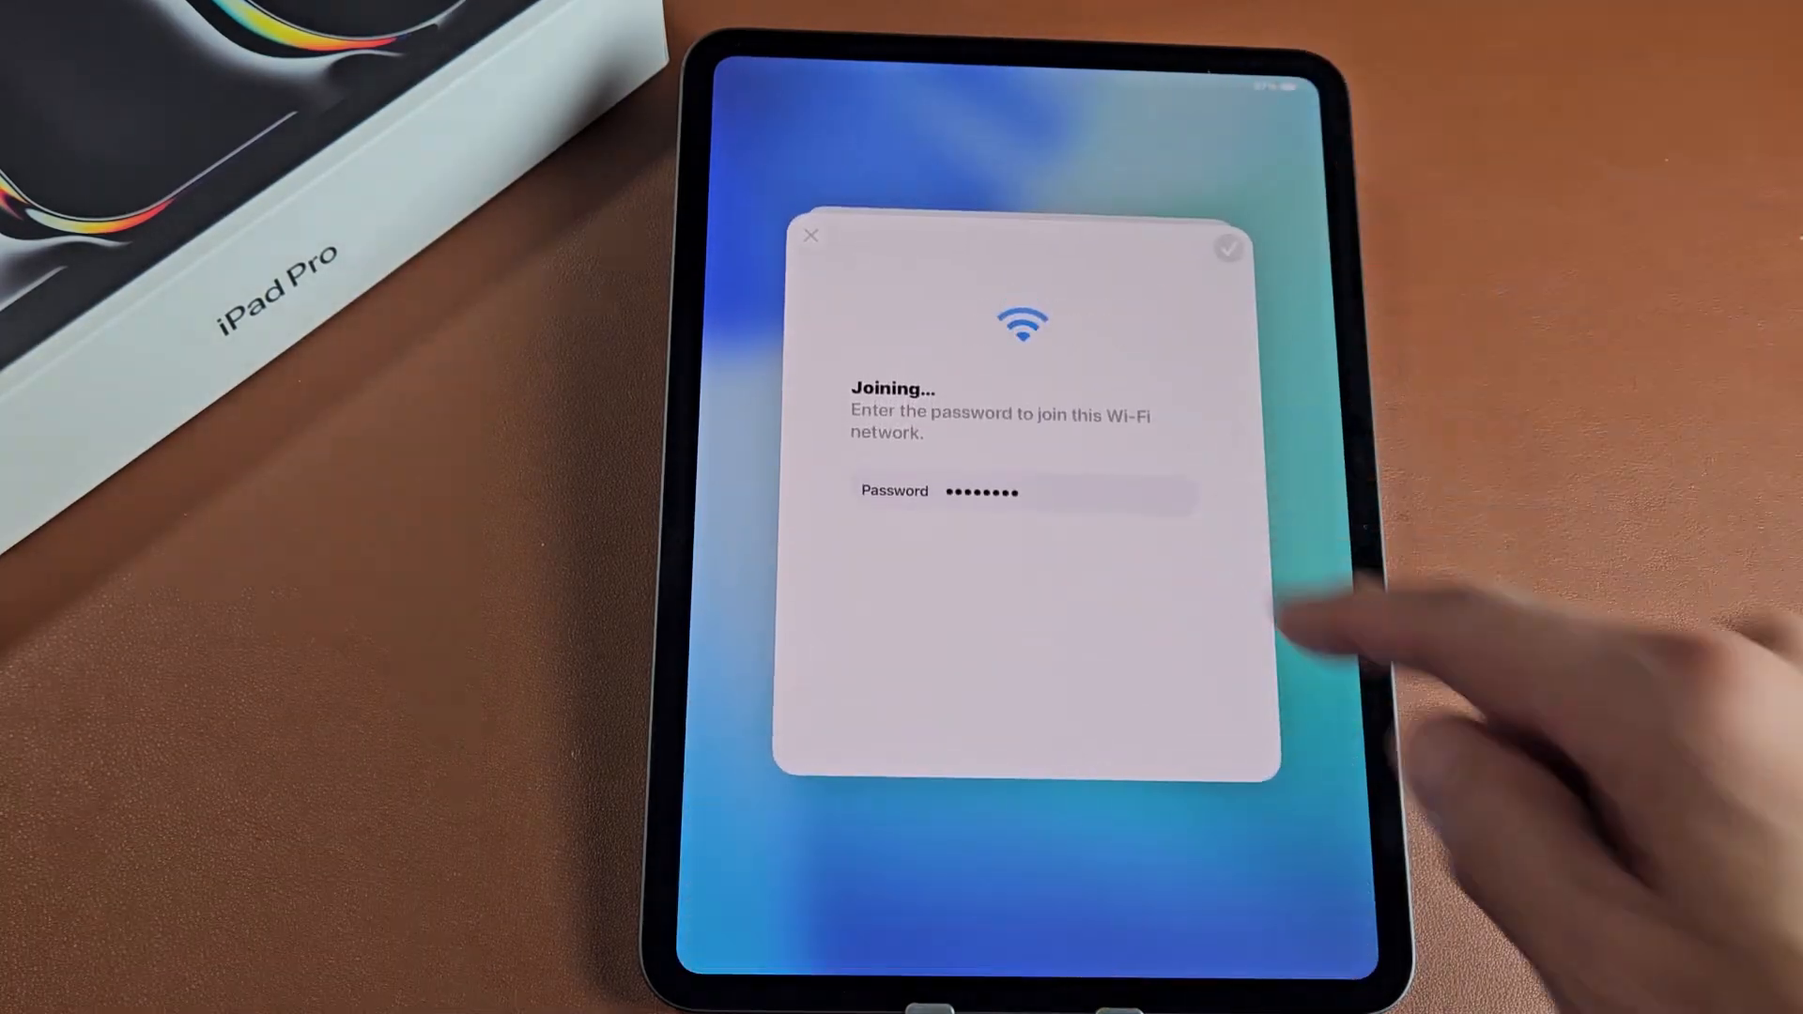
click(810, 235)
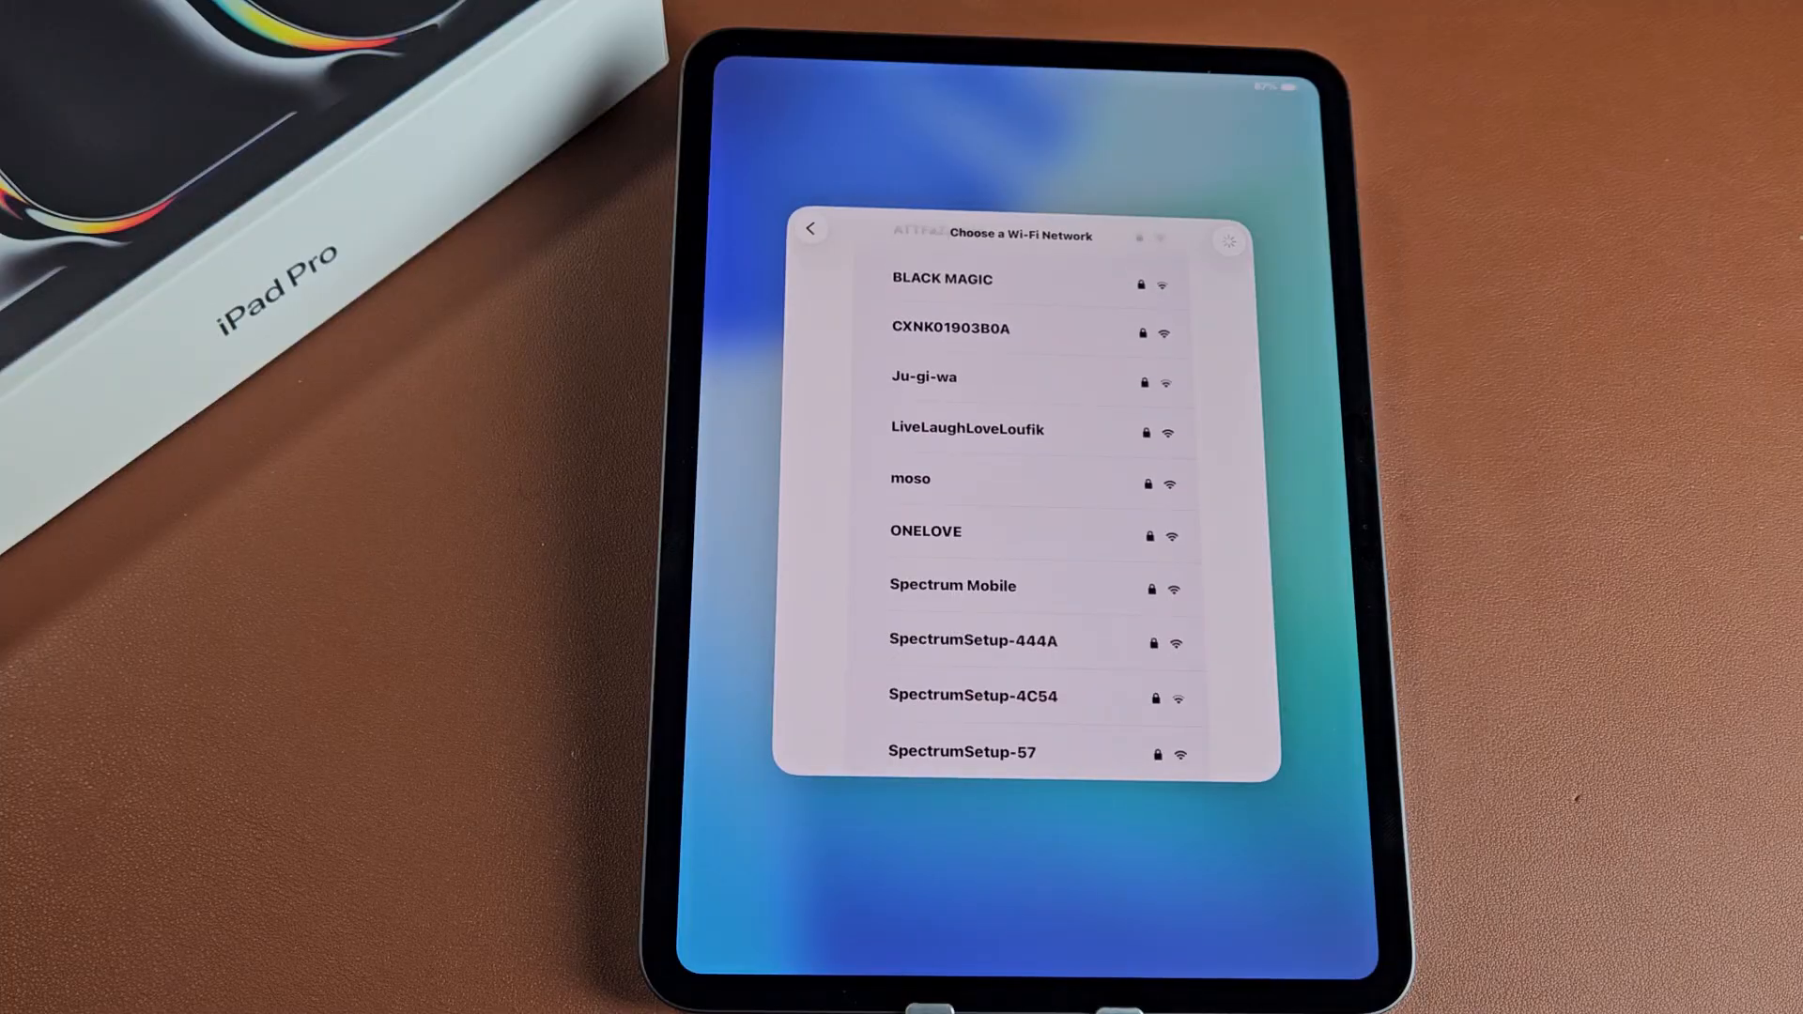
click(952, 585)
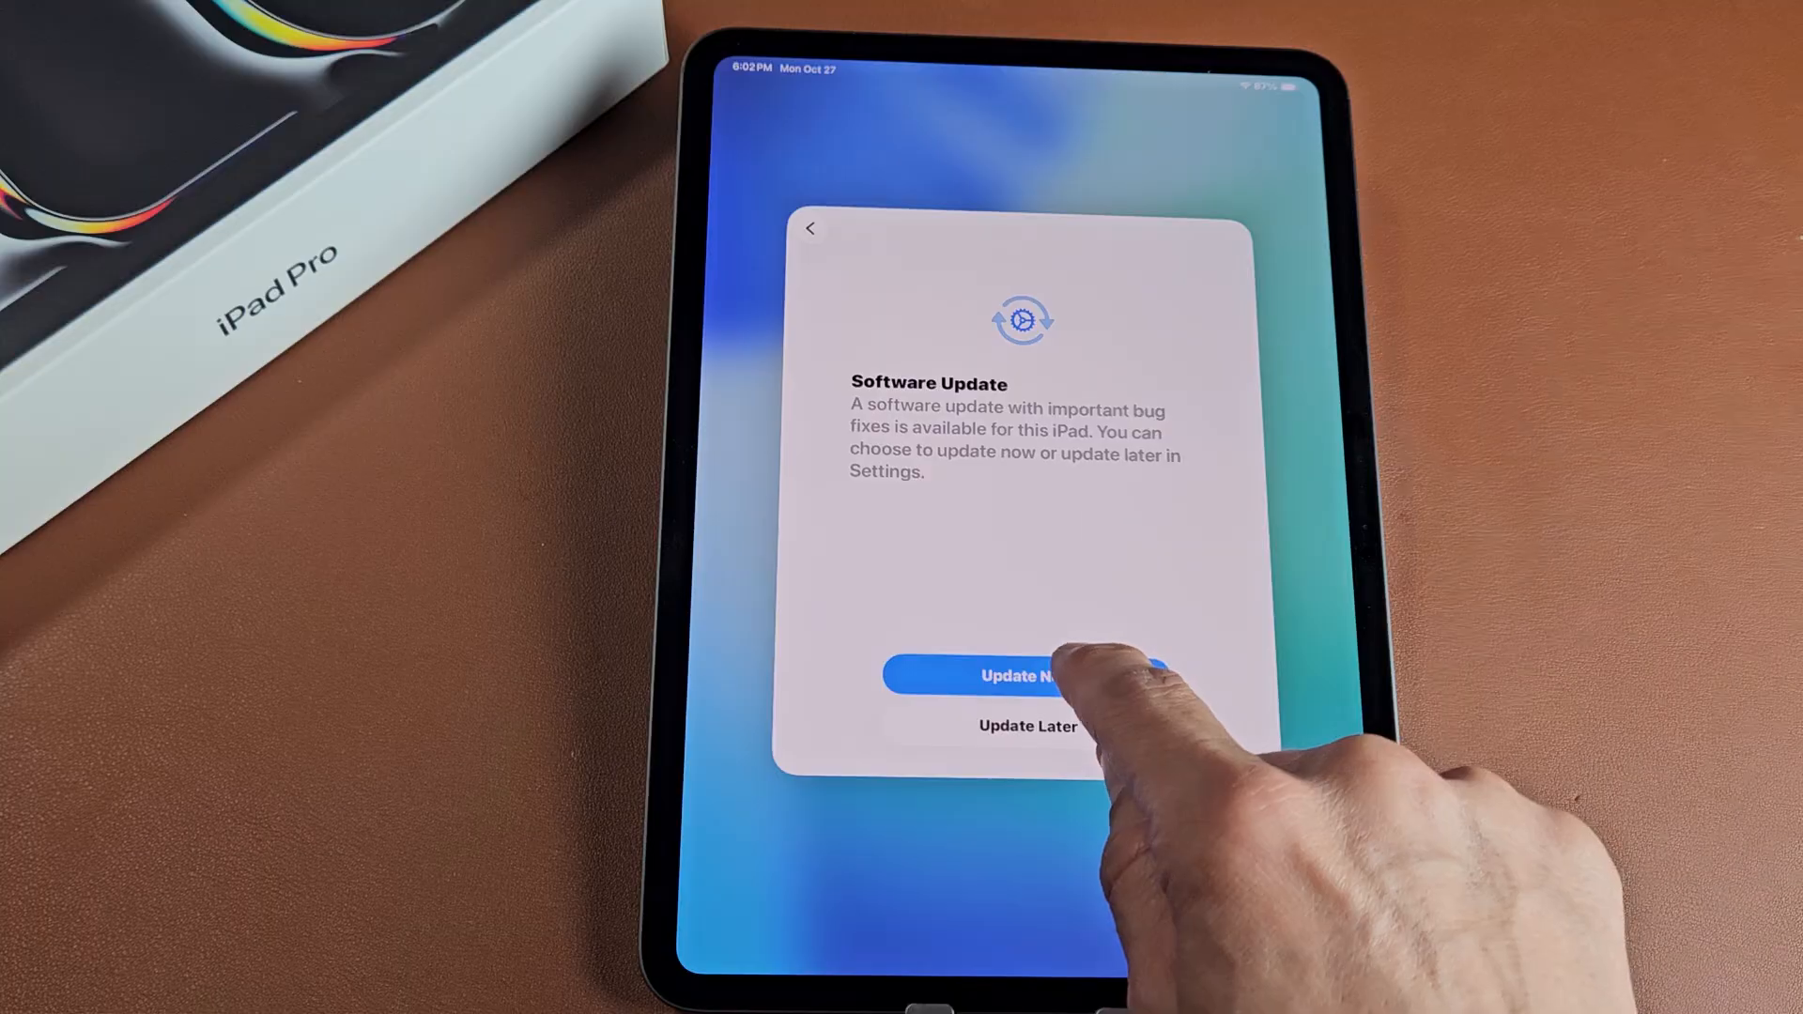
Step: Choose Update Now and agree to the update's terms and conditions
click(1020, 675)
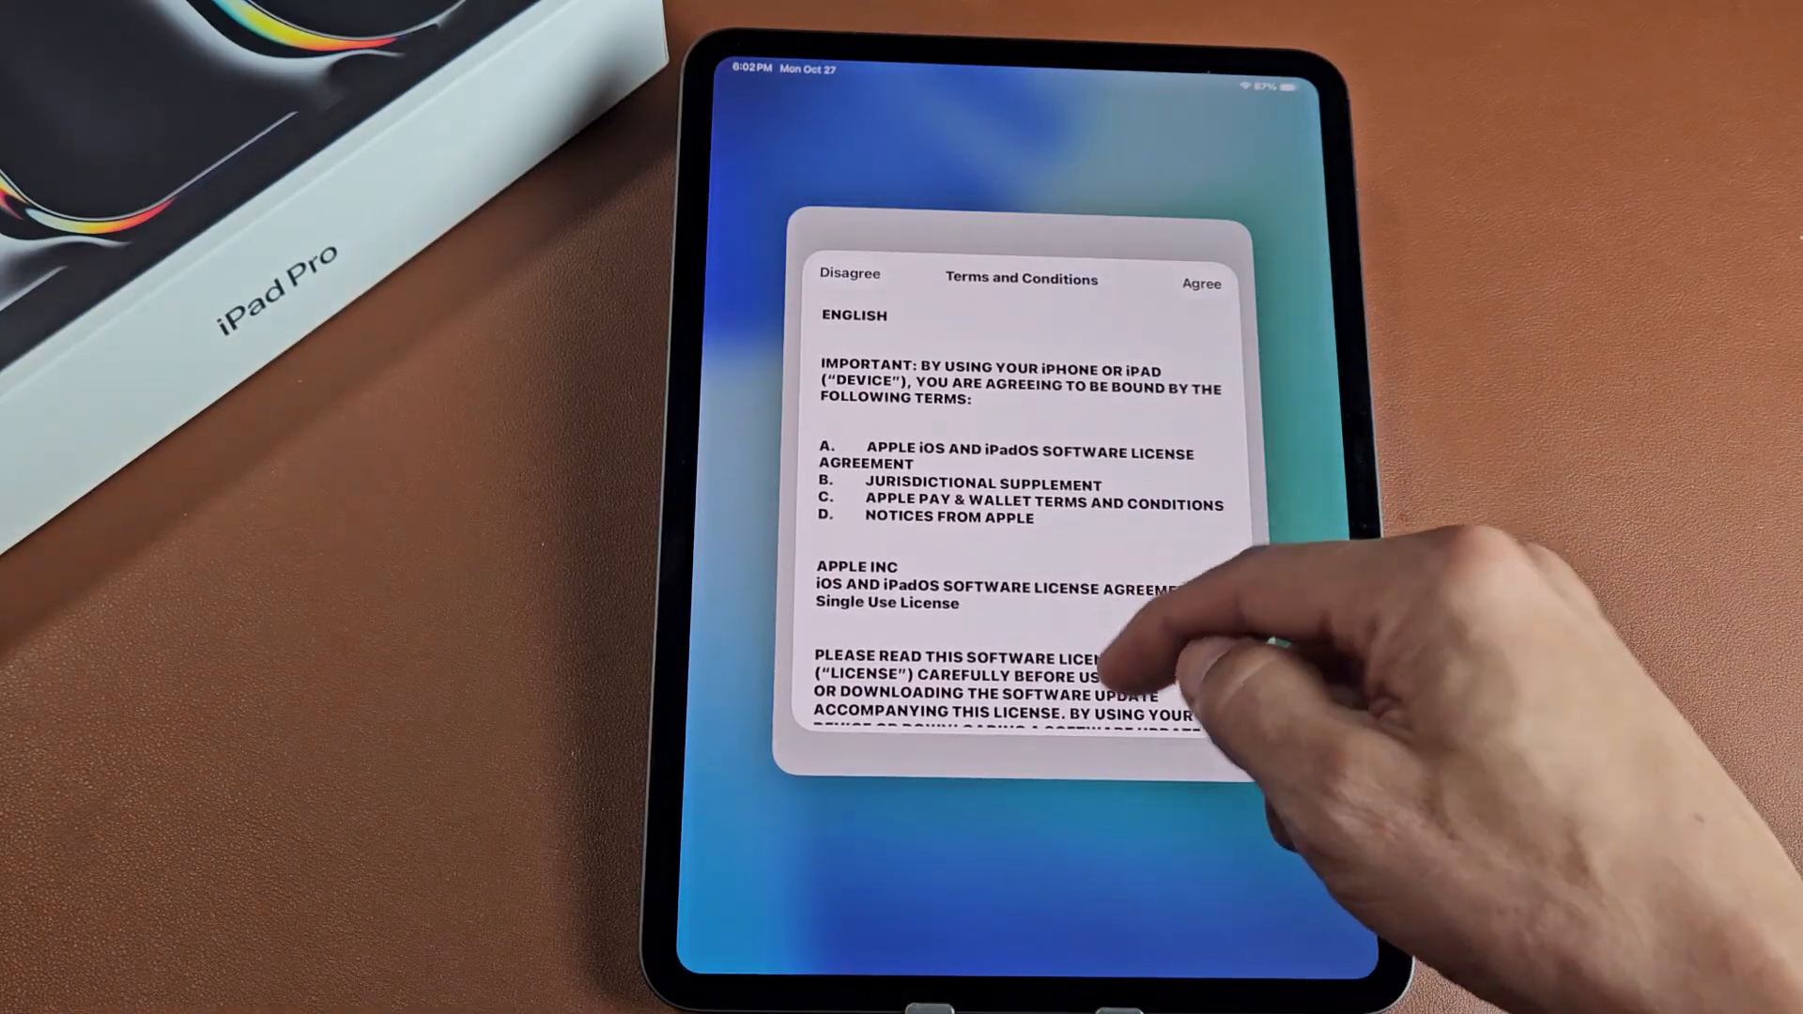
scroll(down, 3)
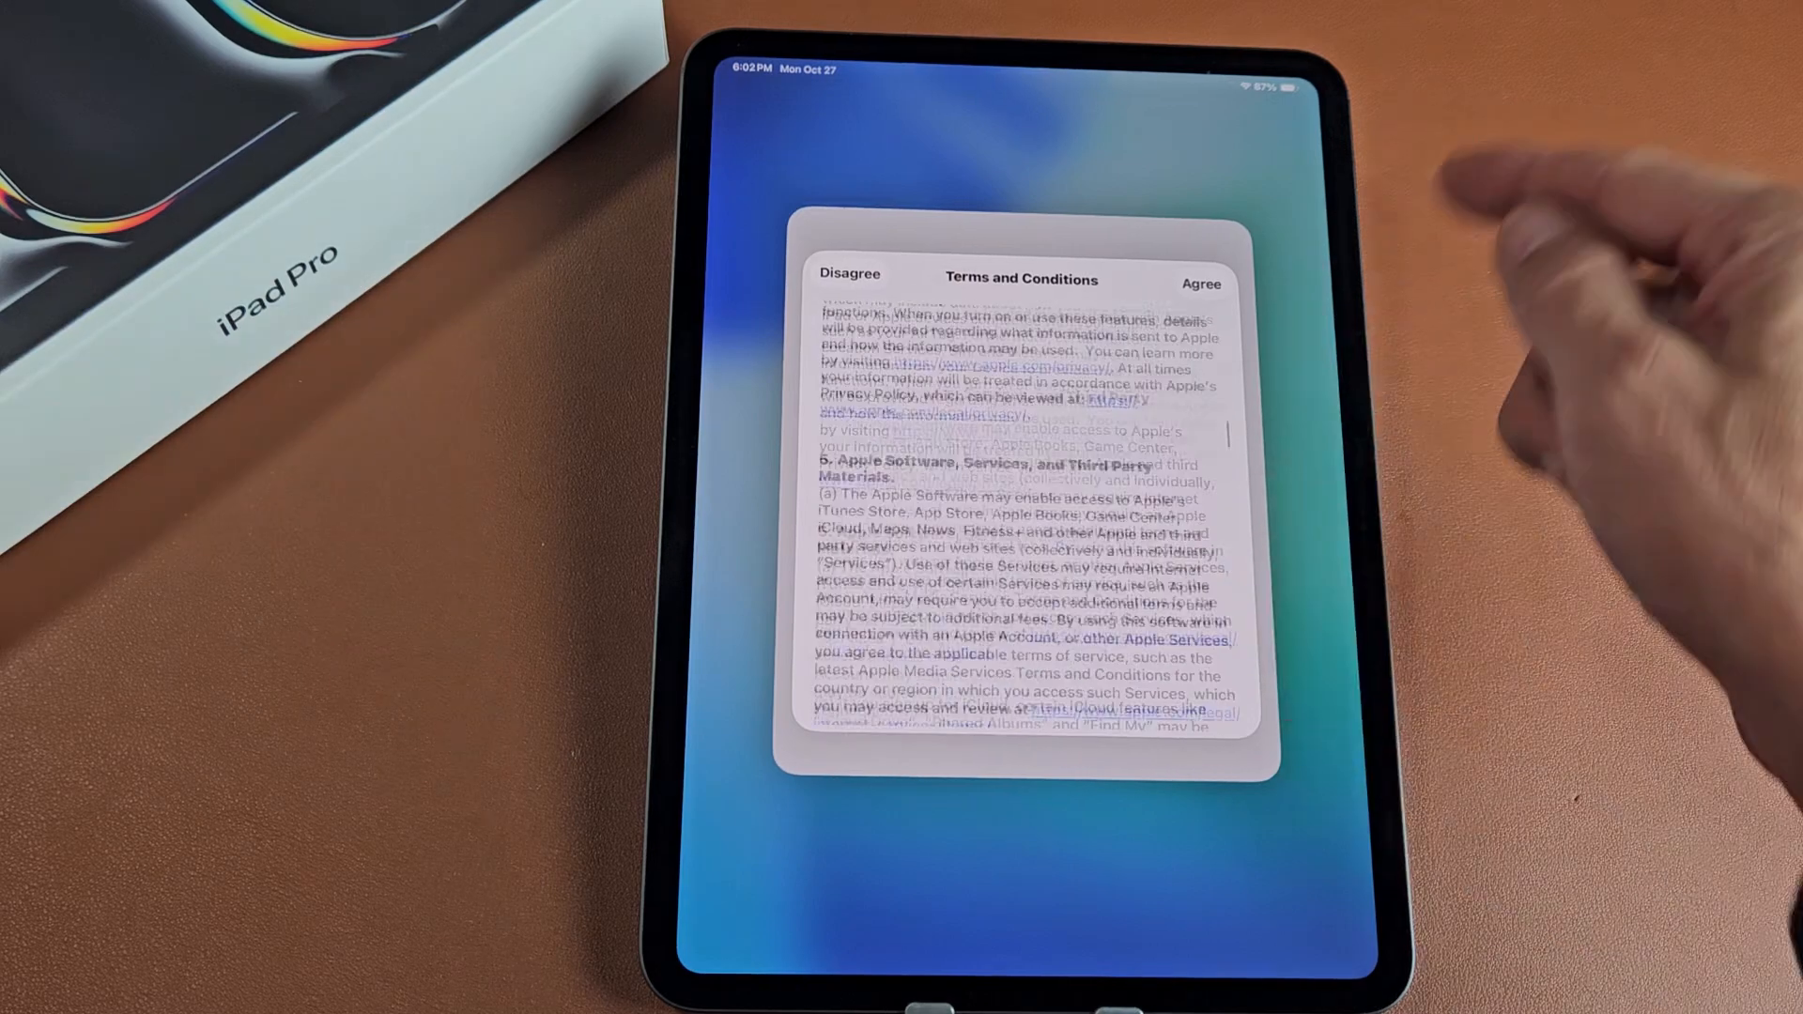
scroll(down, 3)
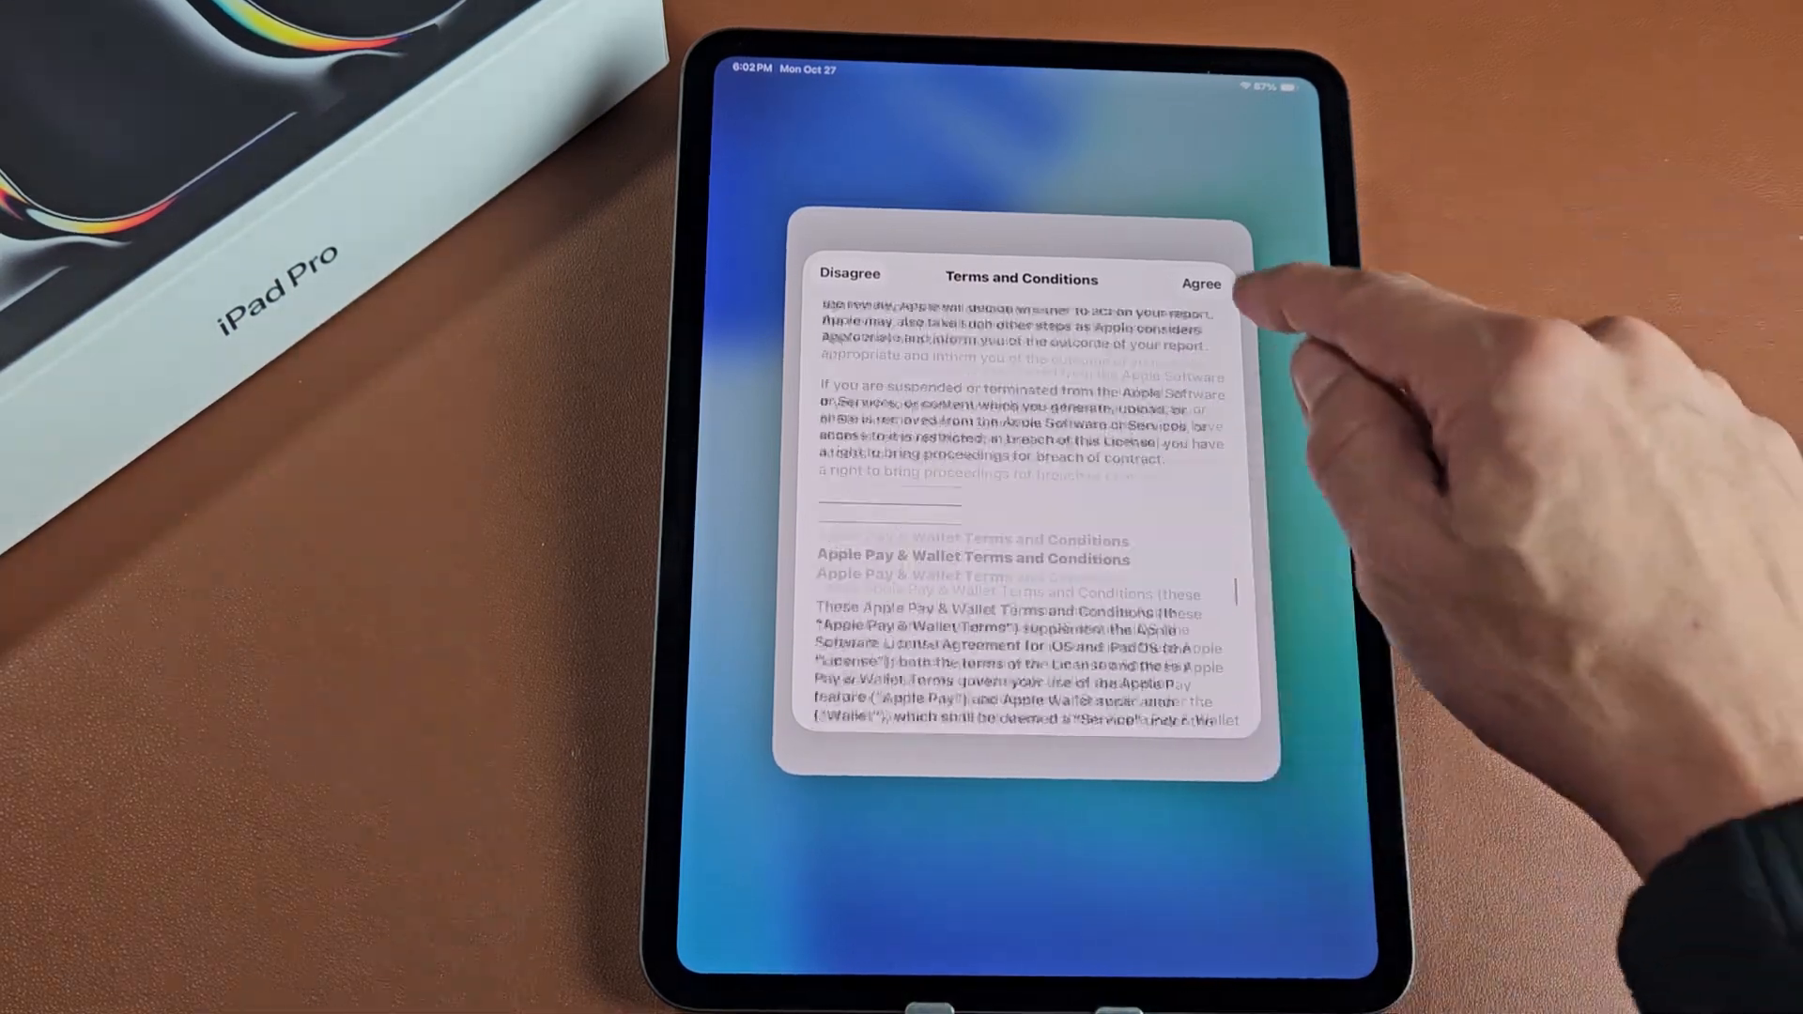
click(1200, 276)
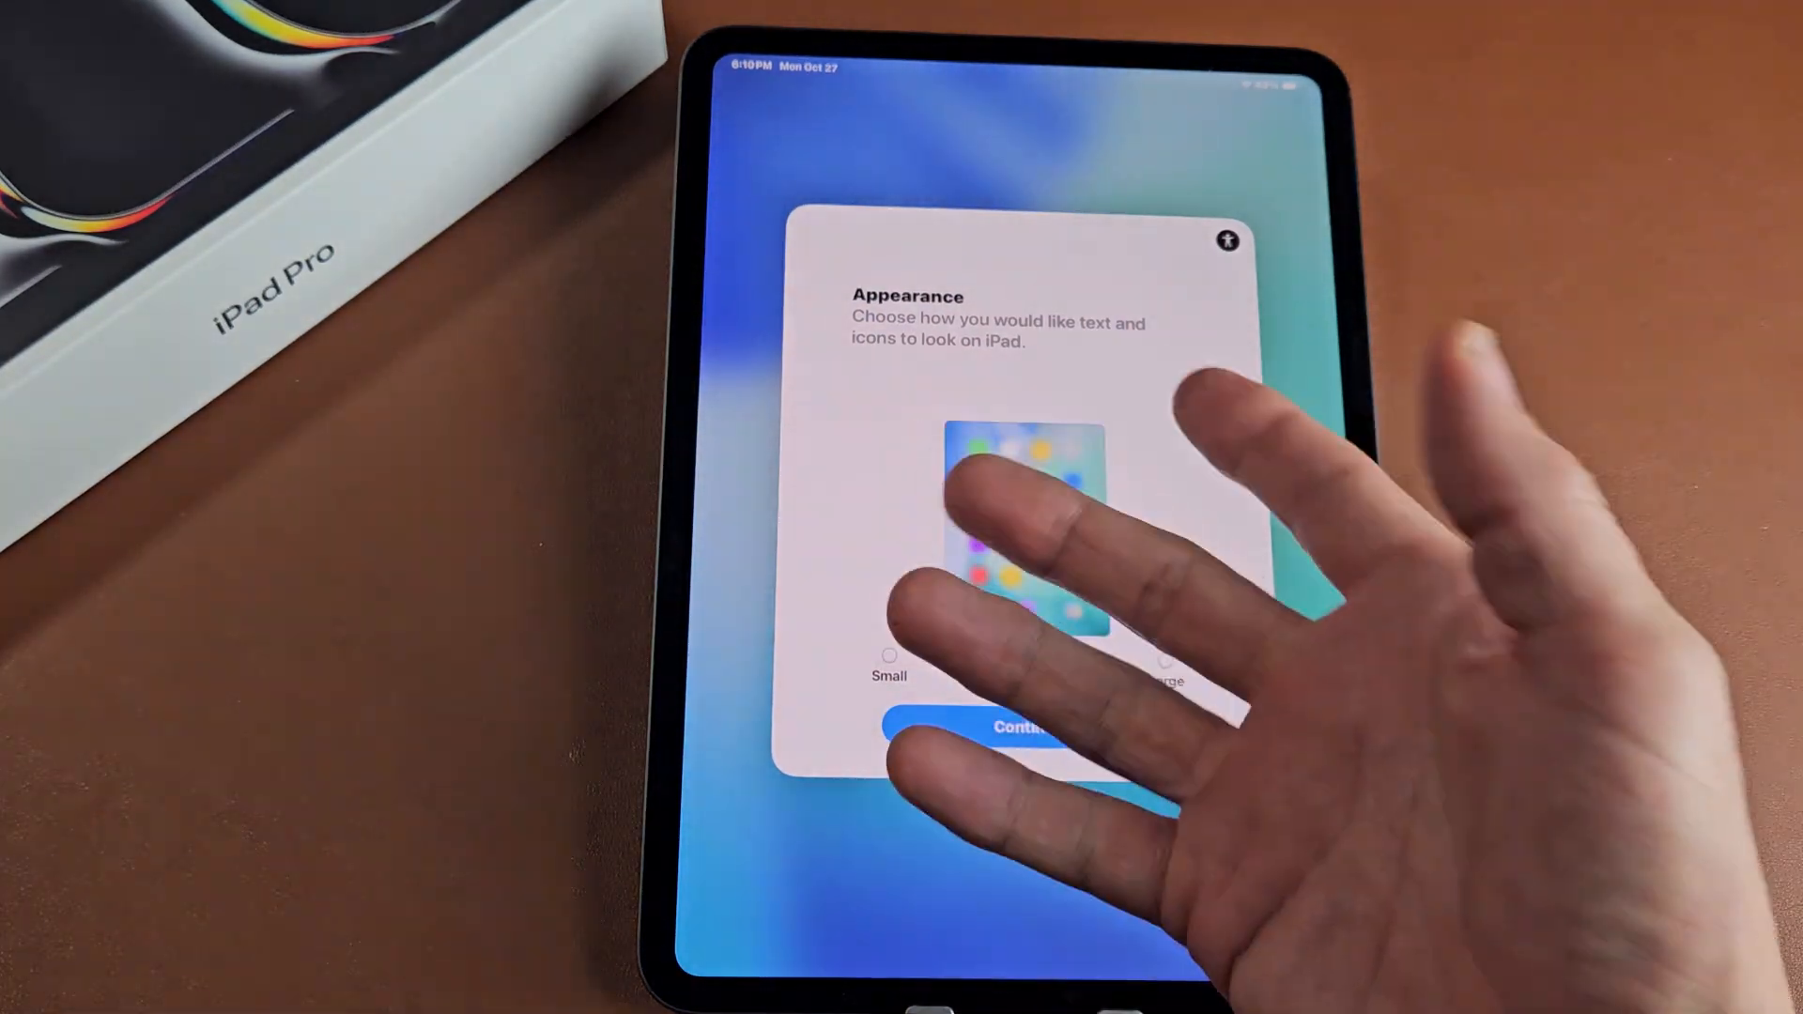
Step: Keep Medium size, skip another device, accept Data & Privacy, and choose Adult
click(1072, 658)
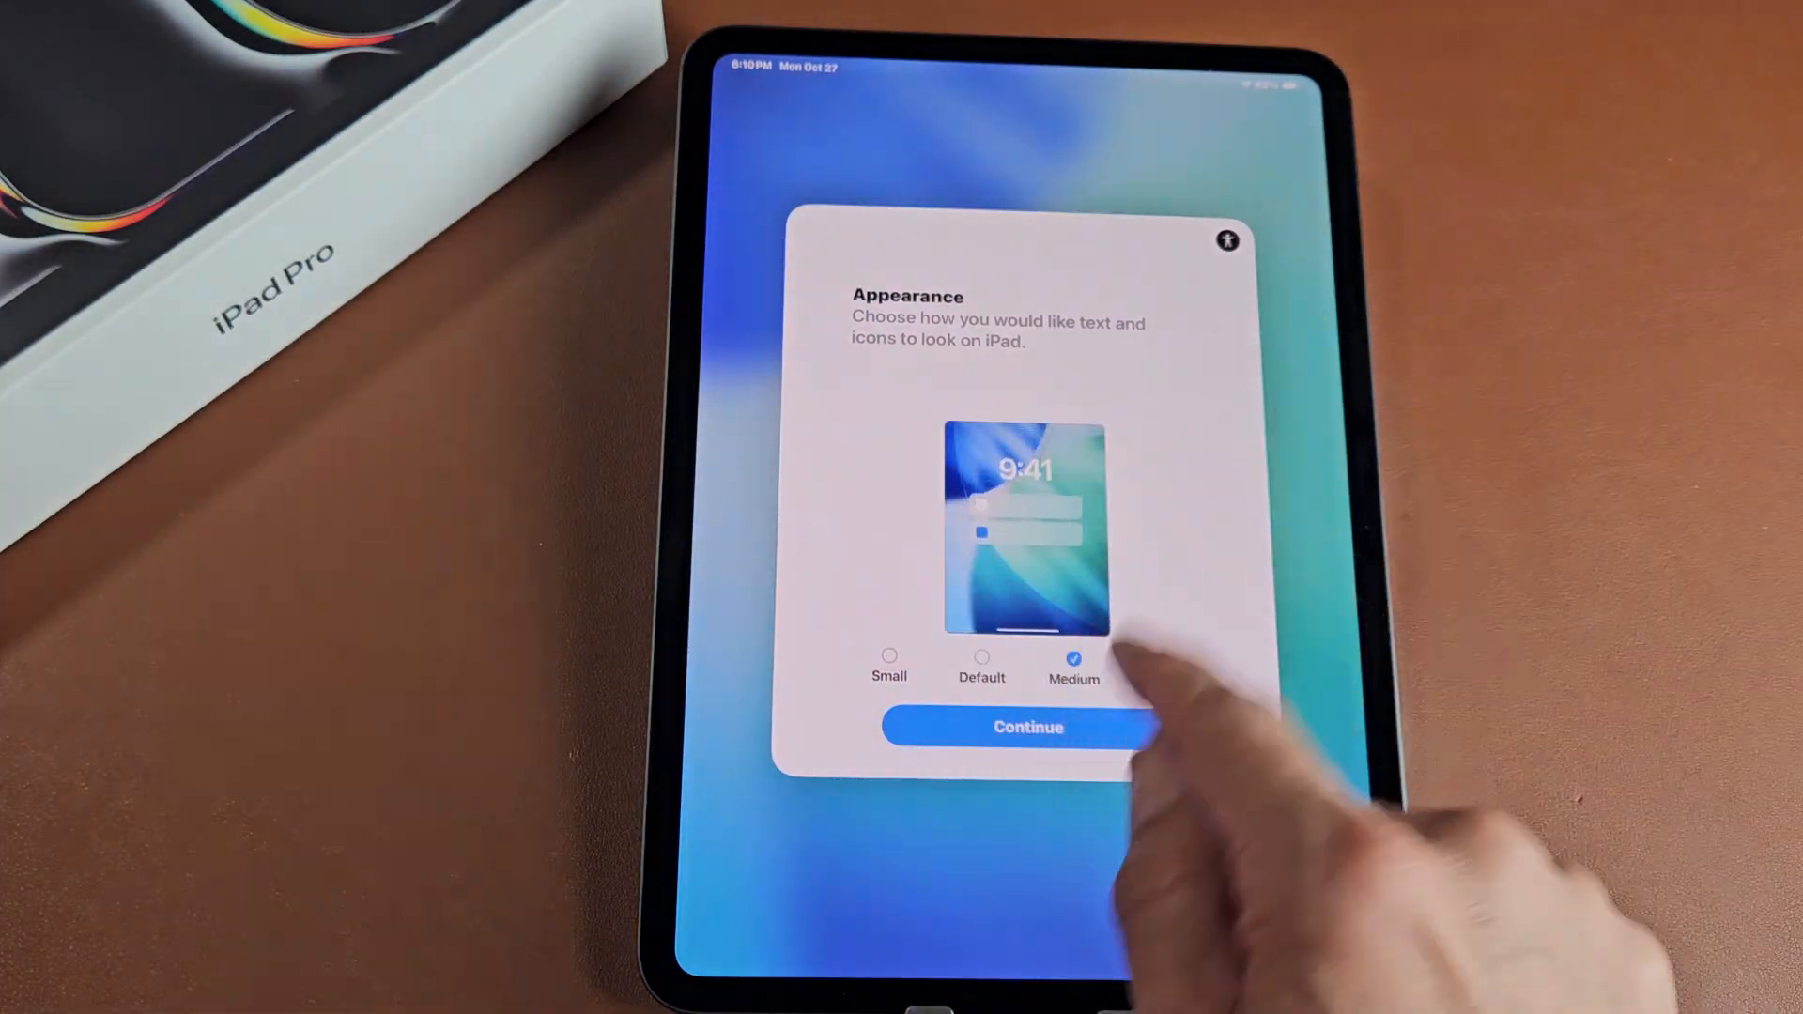
click(1026, 727)
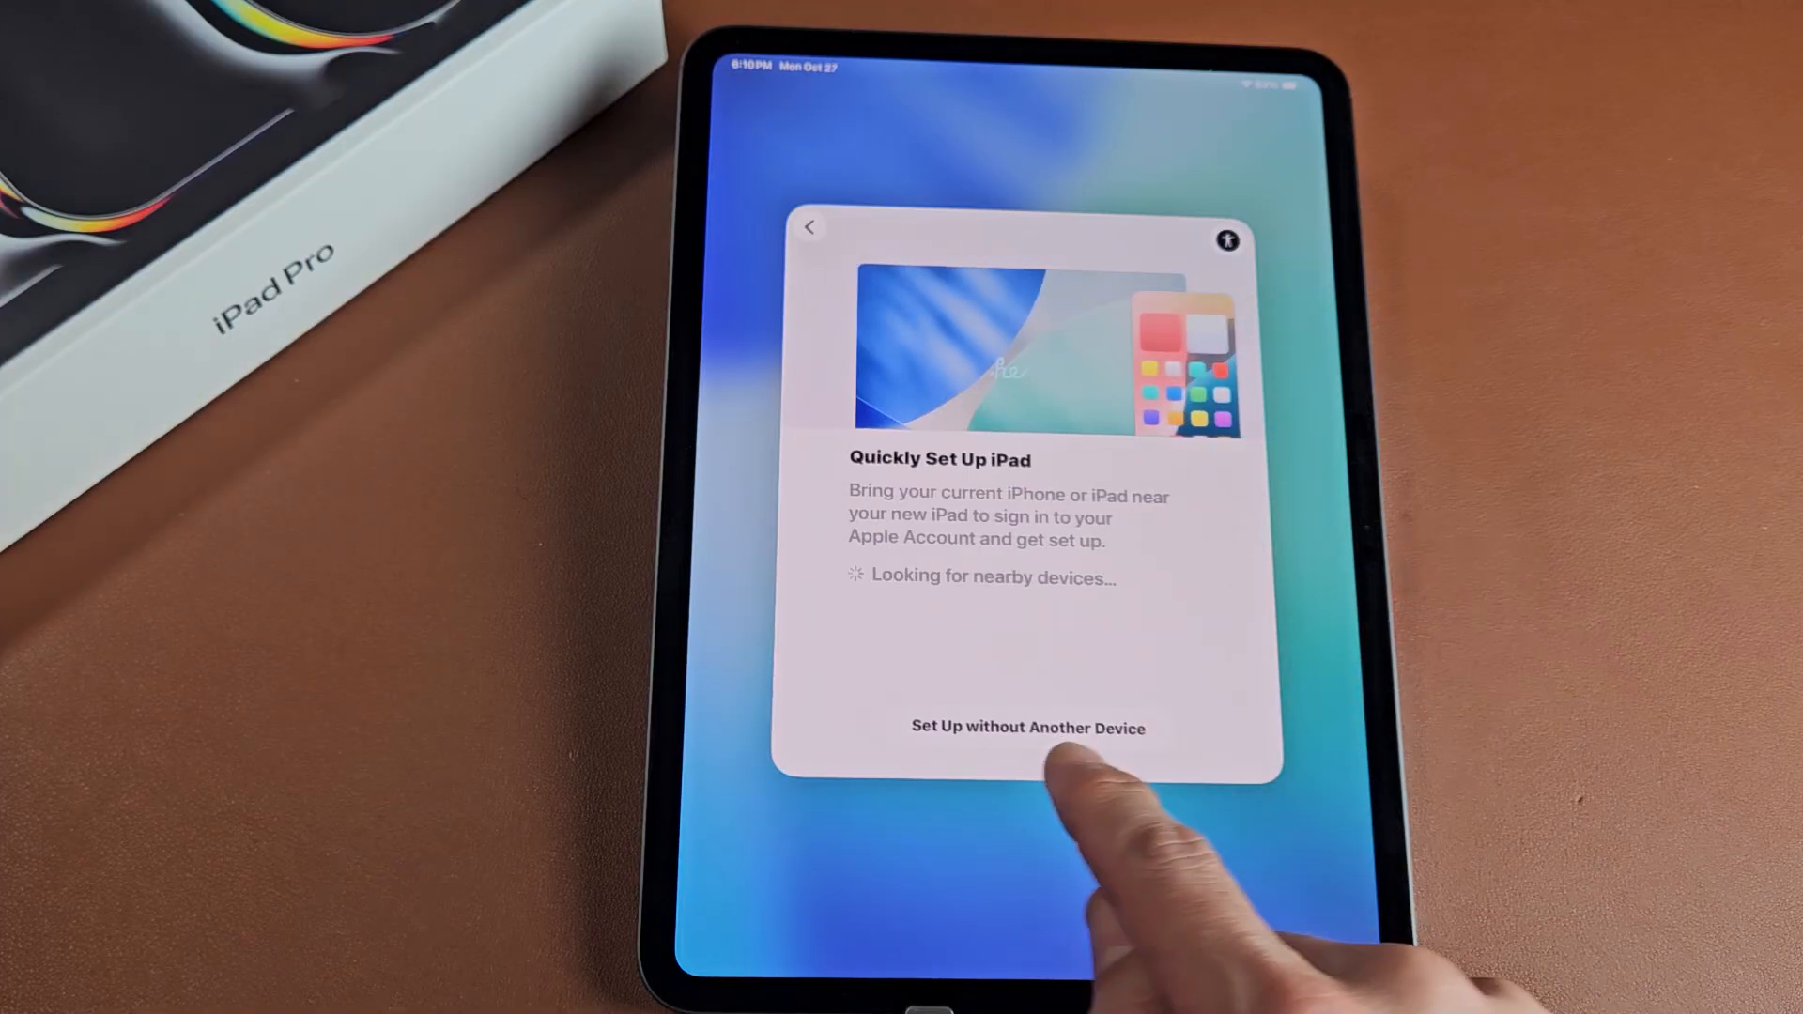
click(1027, 727)
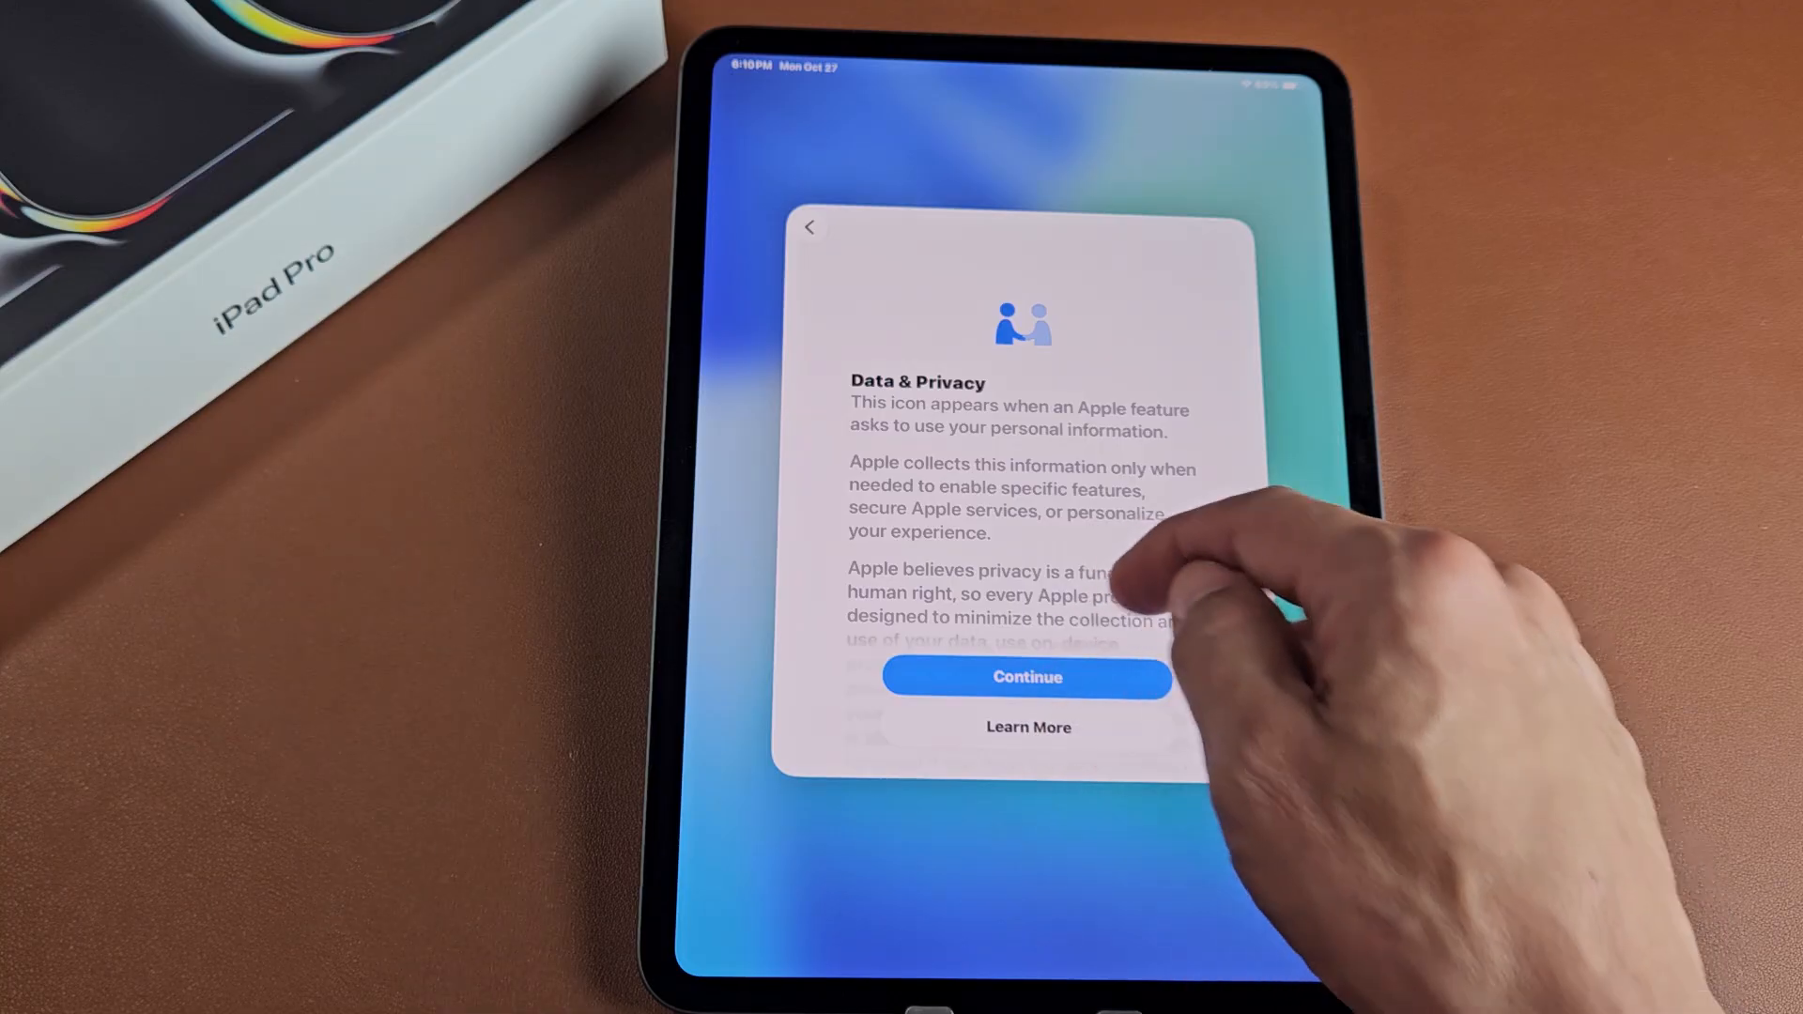
click(1025, 677)
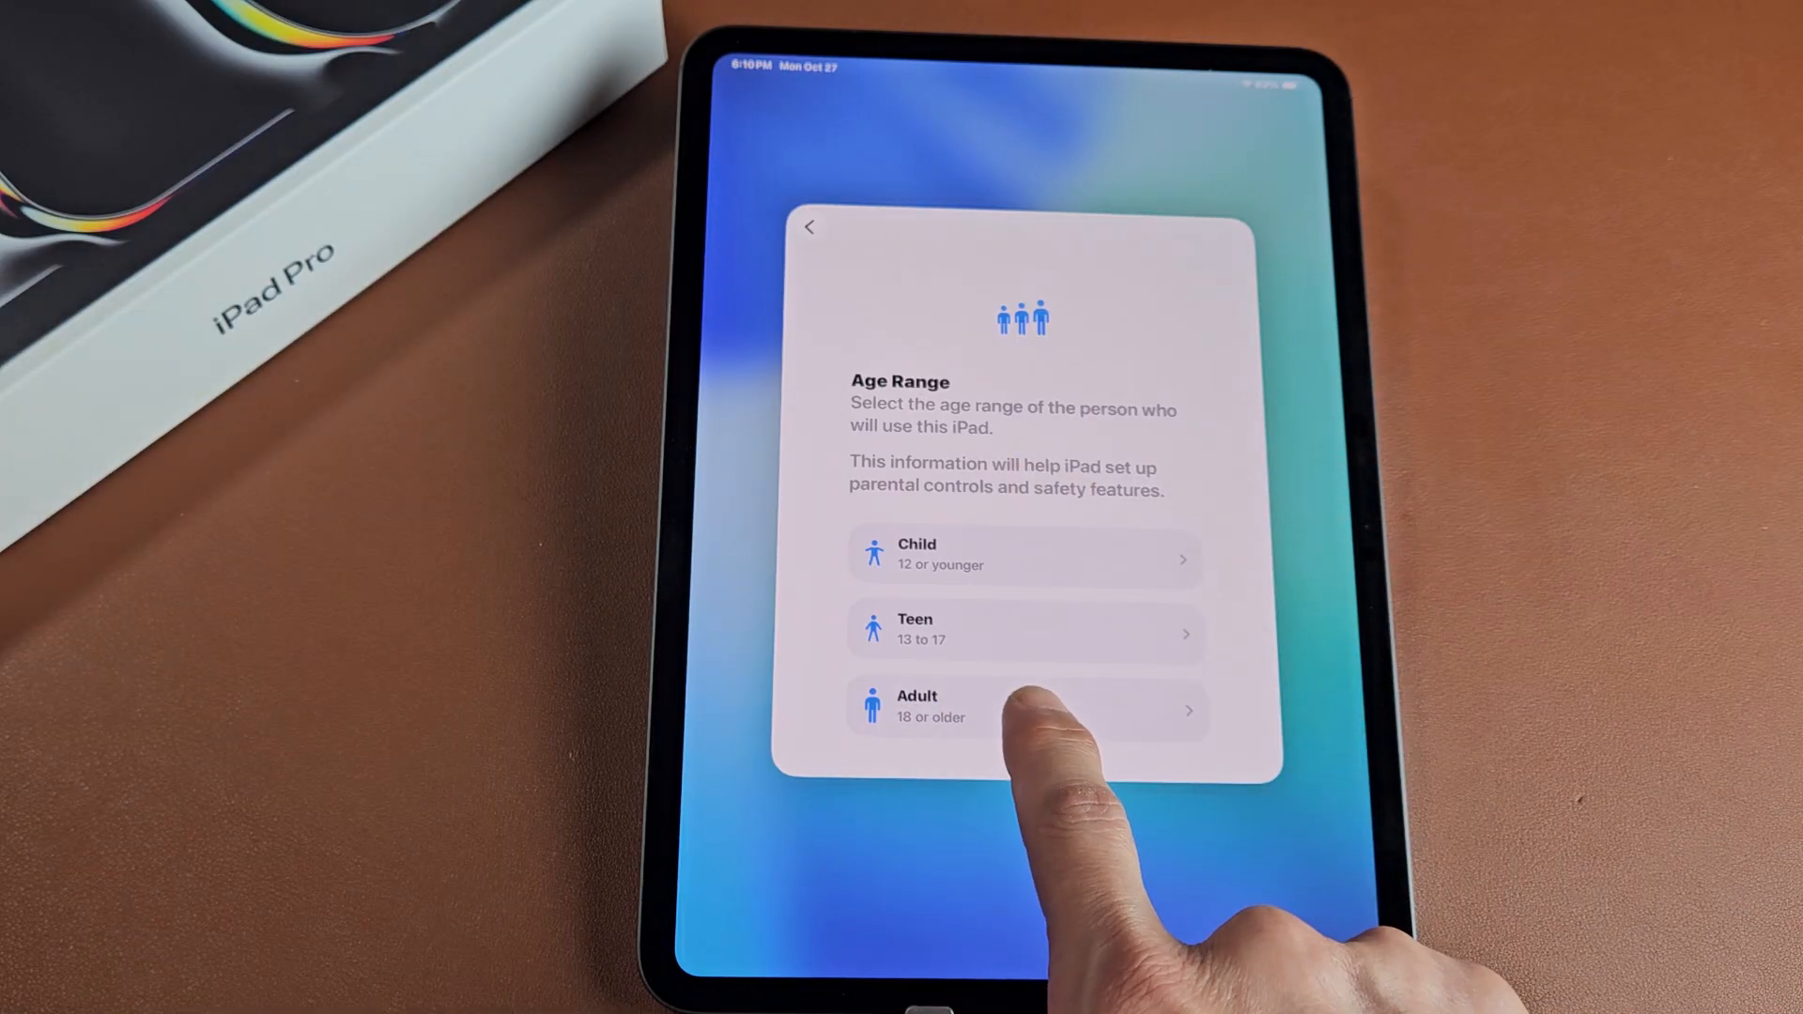
click(1023, 710)
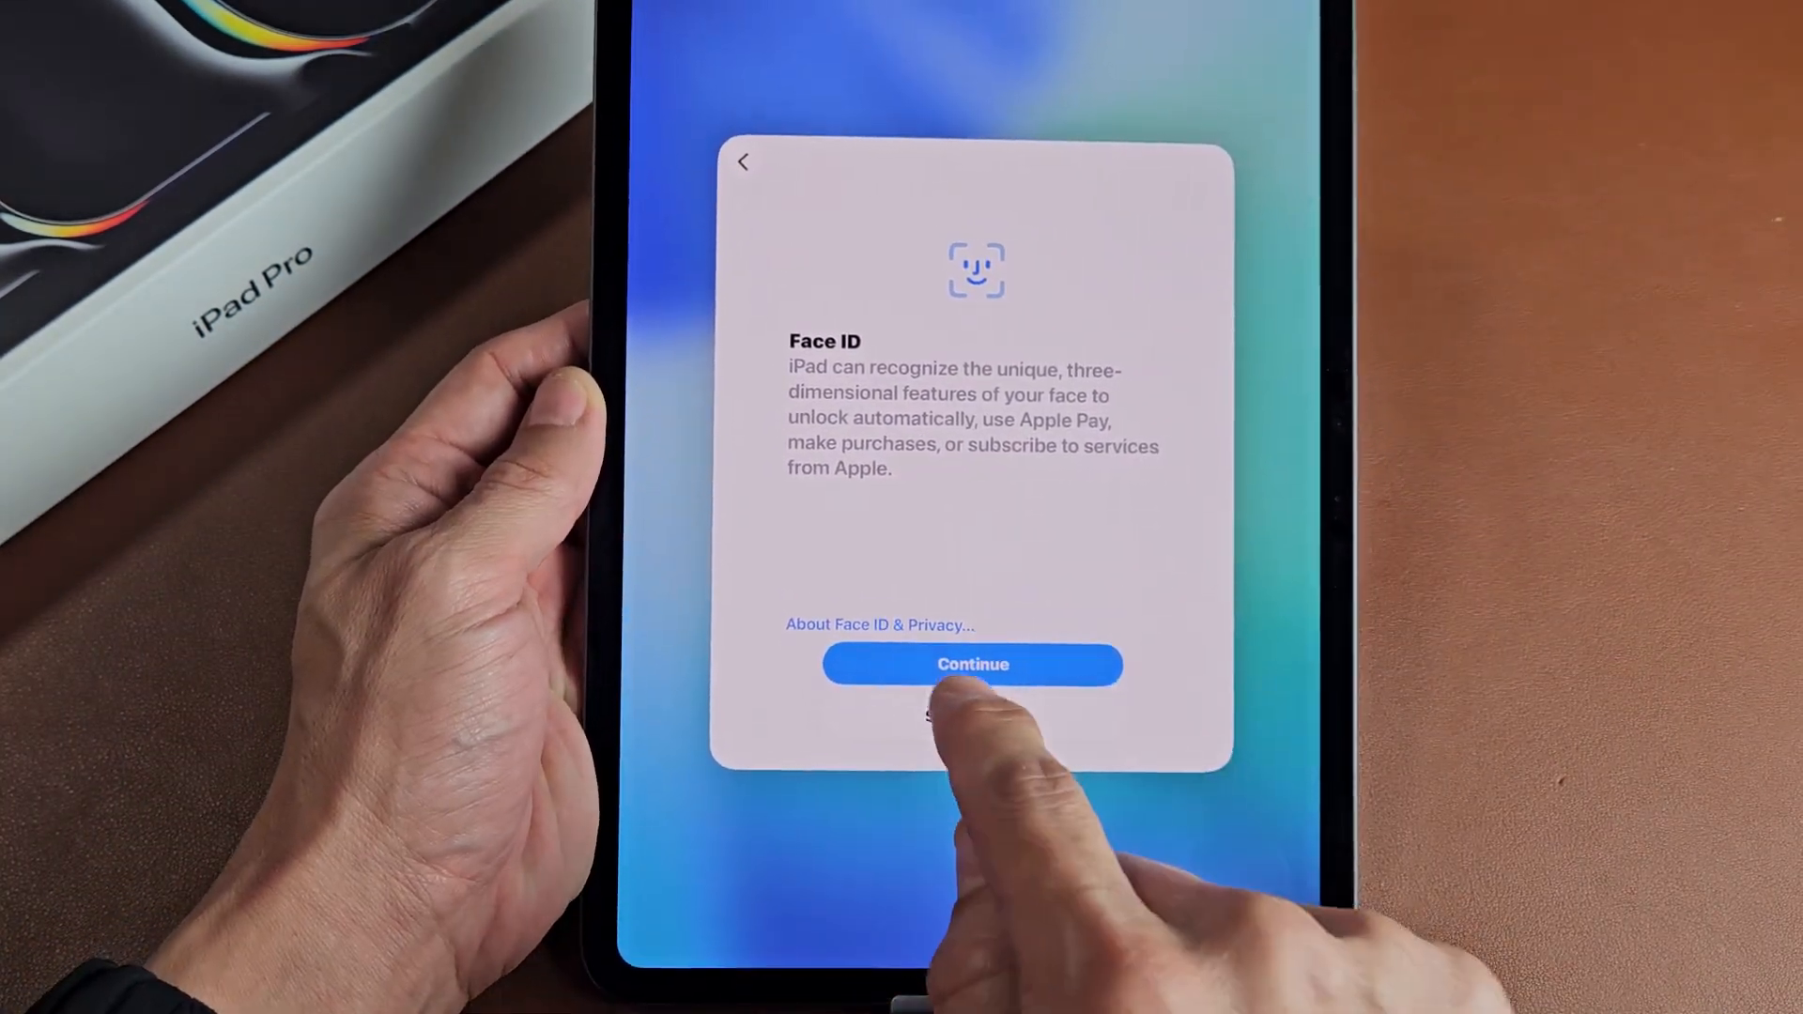
Step: Scan the owner's face for Face ID and continue once it succeeds
click(972, 664)
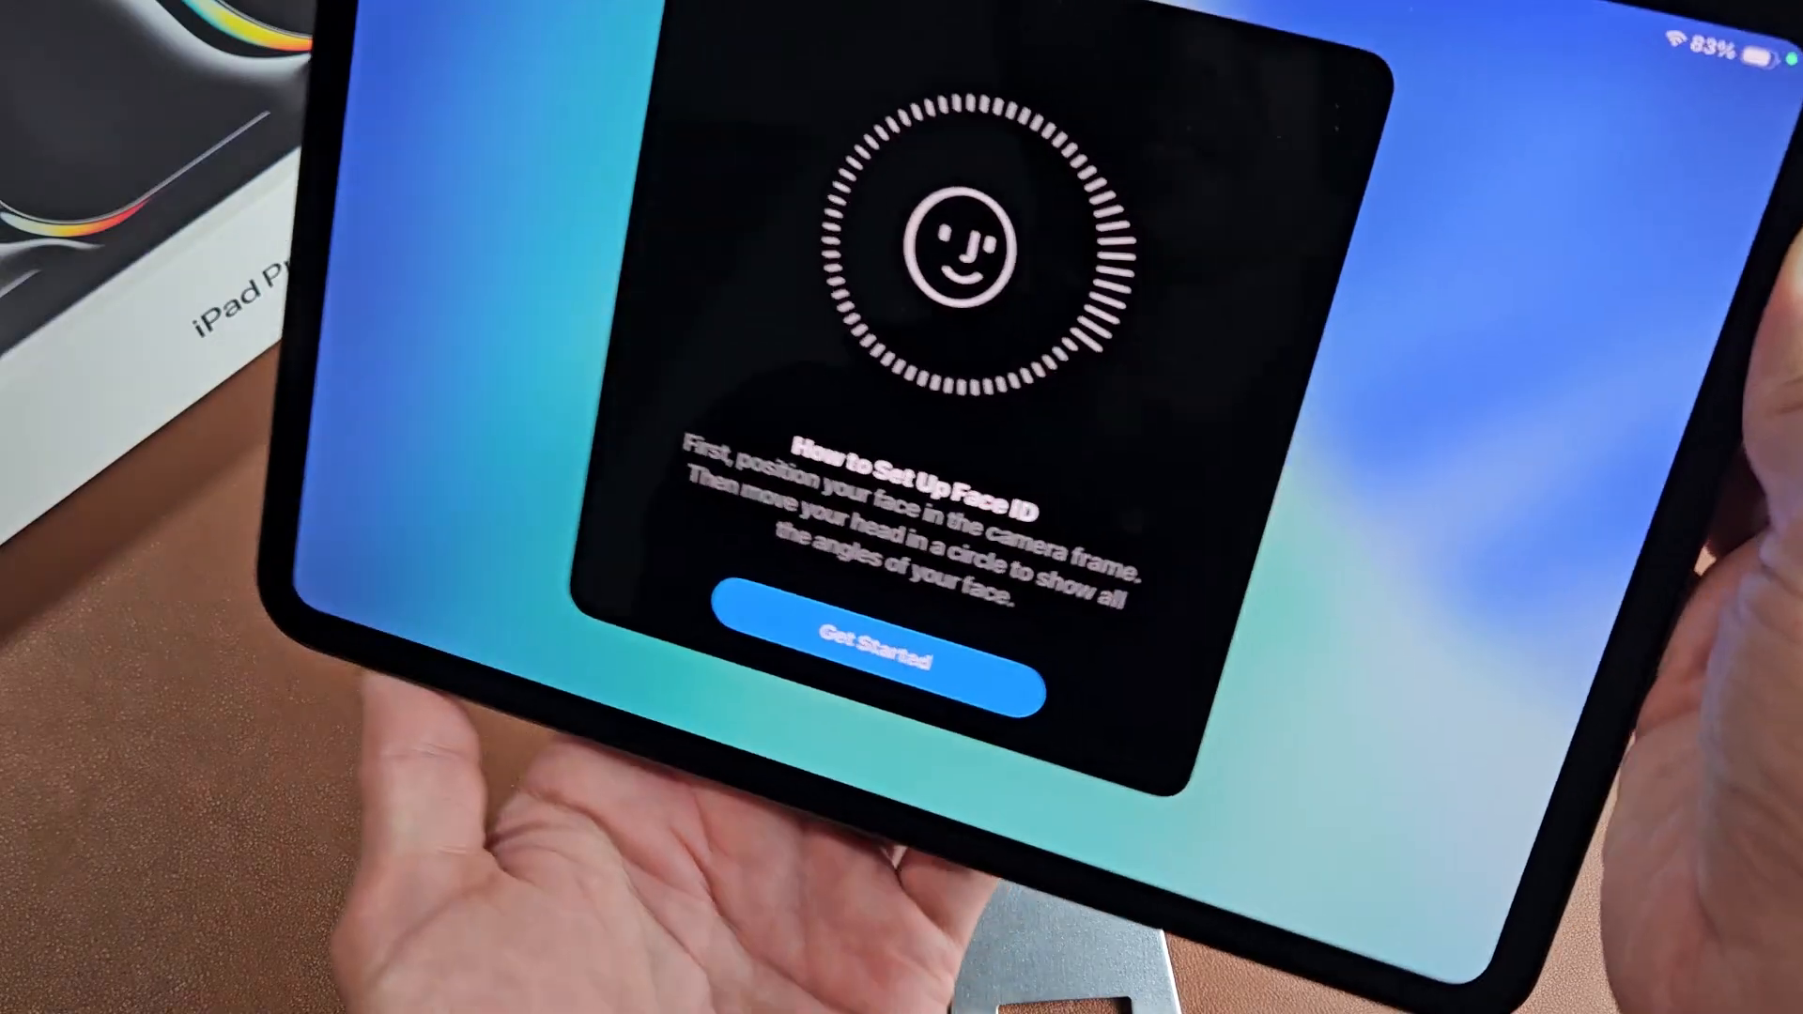
click(876, 655)
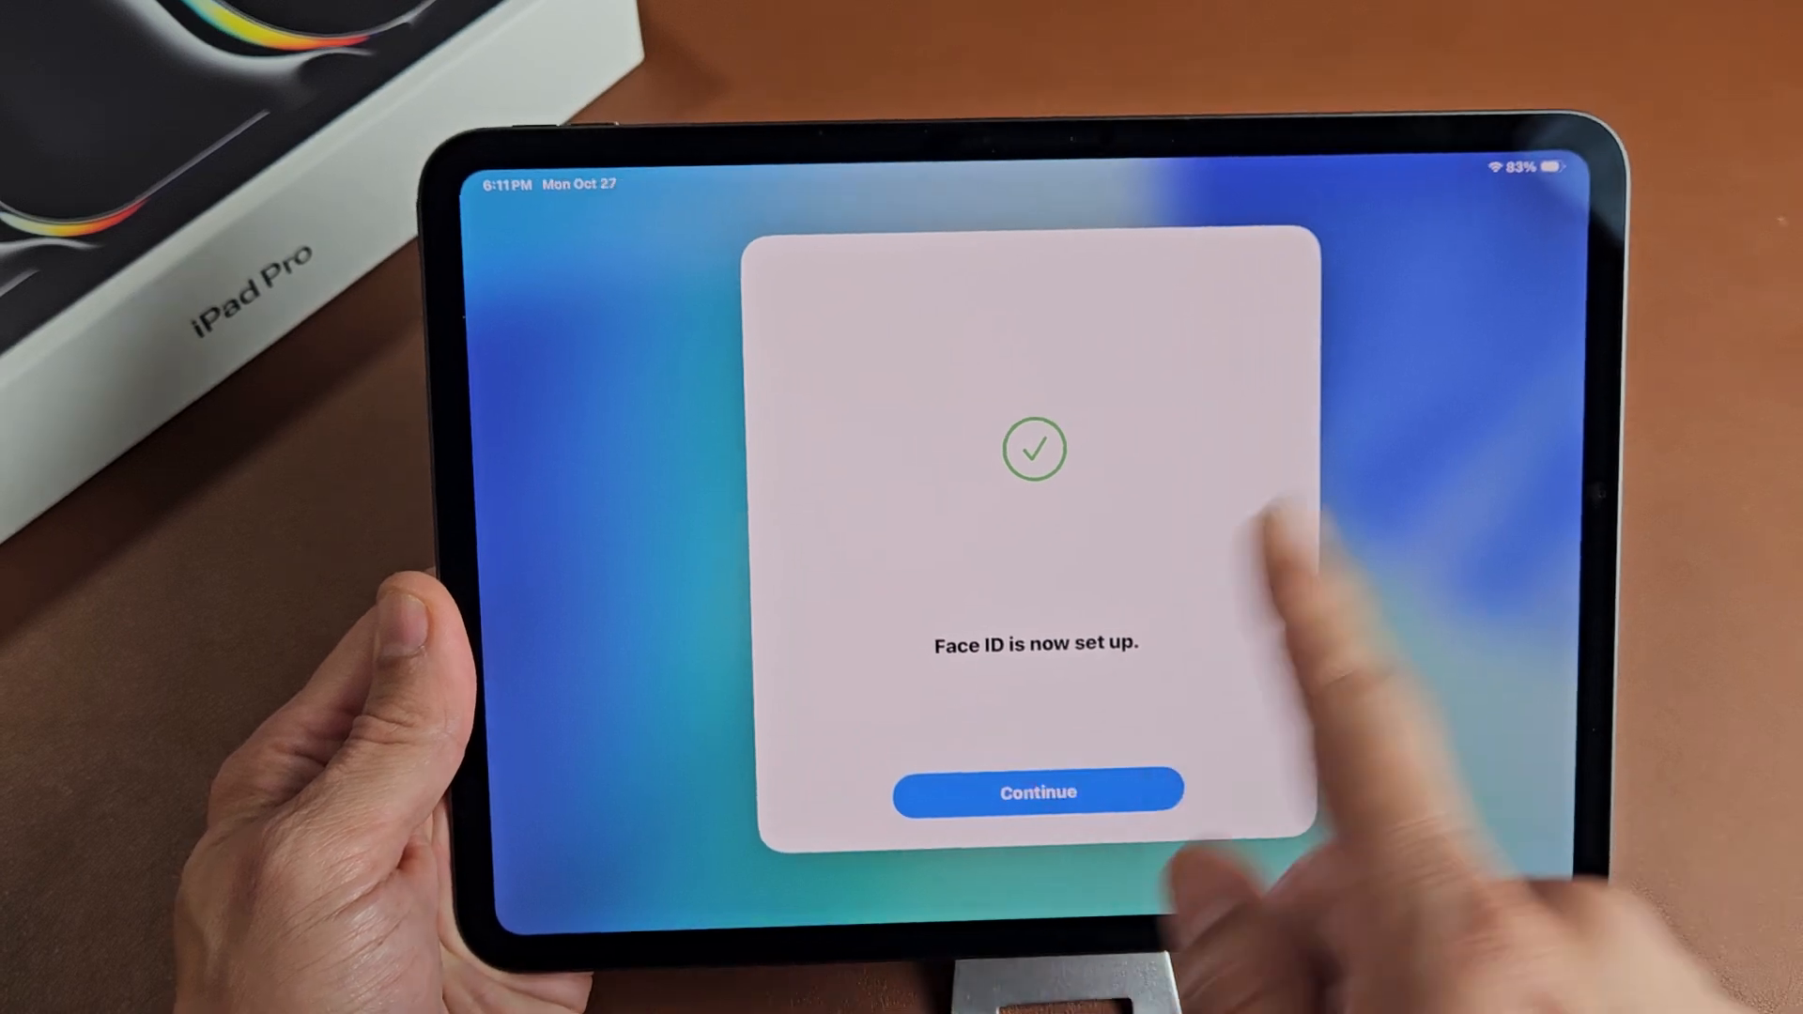
click(1035, 792)
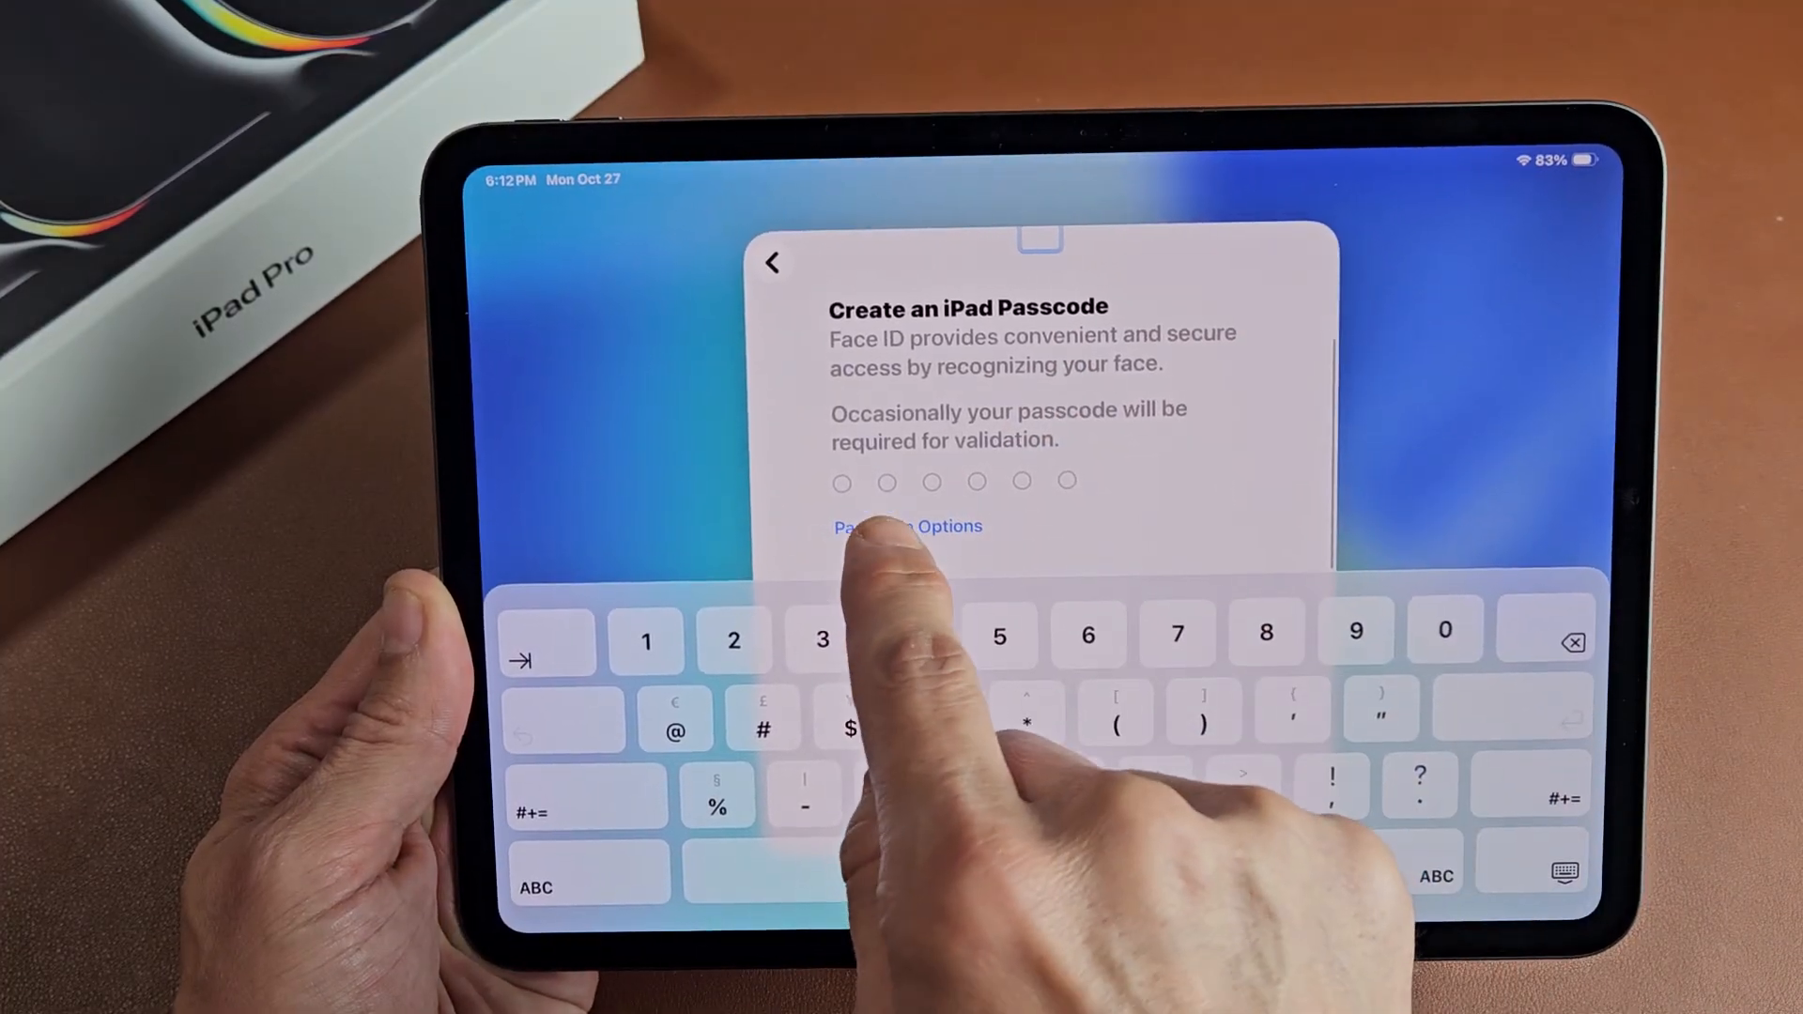
Step: Switch the passcode type to a 4-Digit Numeric Code through Passcode Options
click(907, 527)
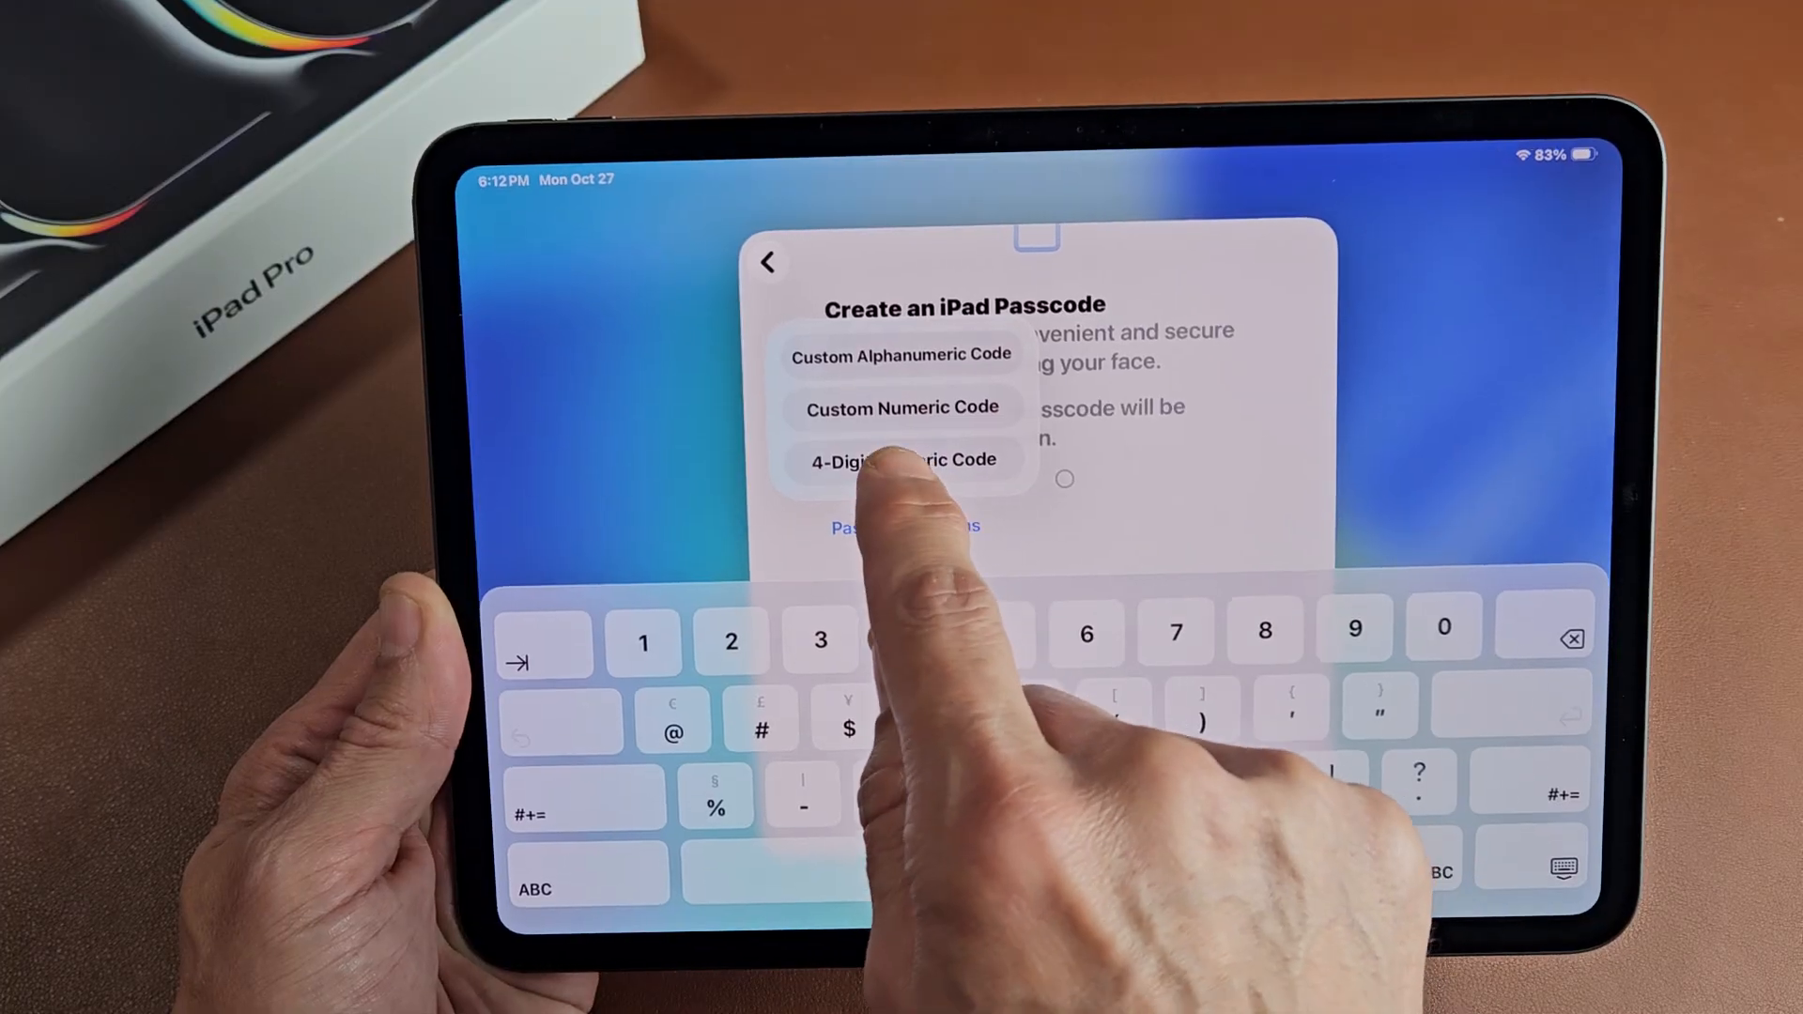
click(901, 459)
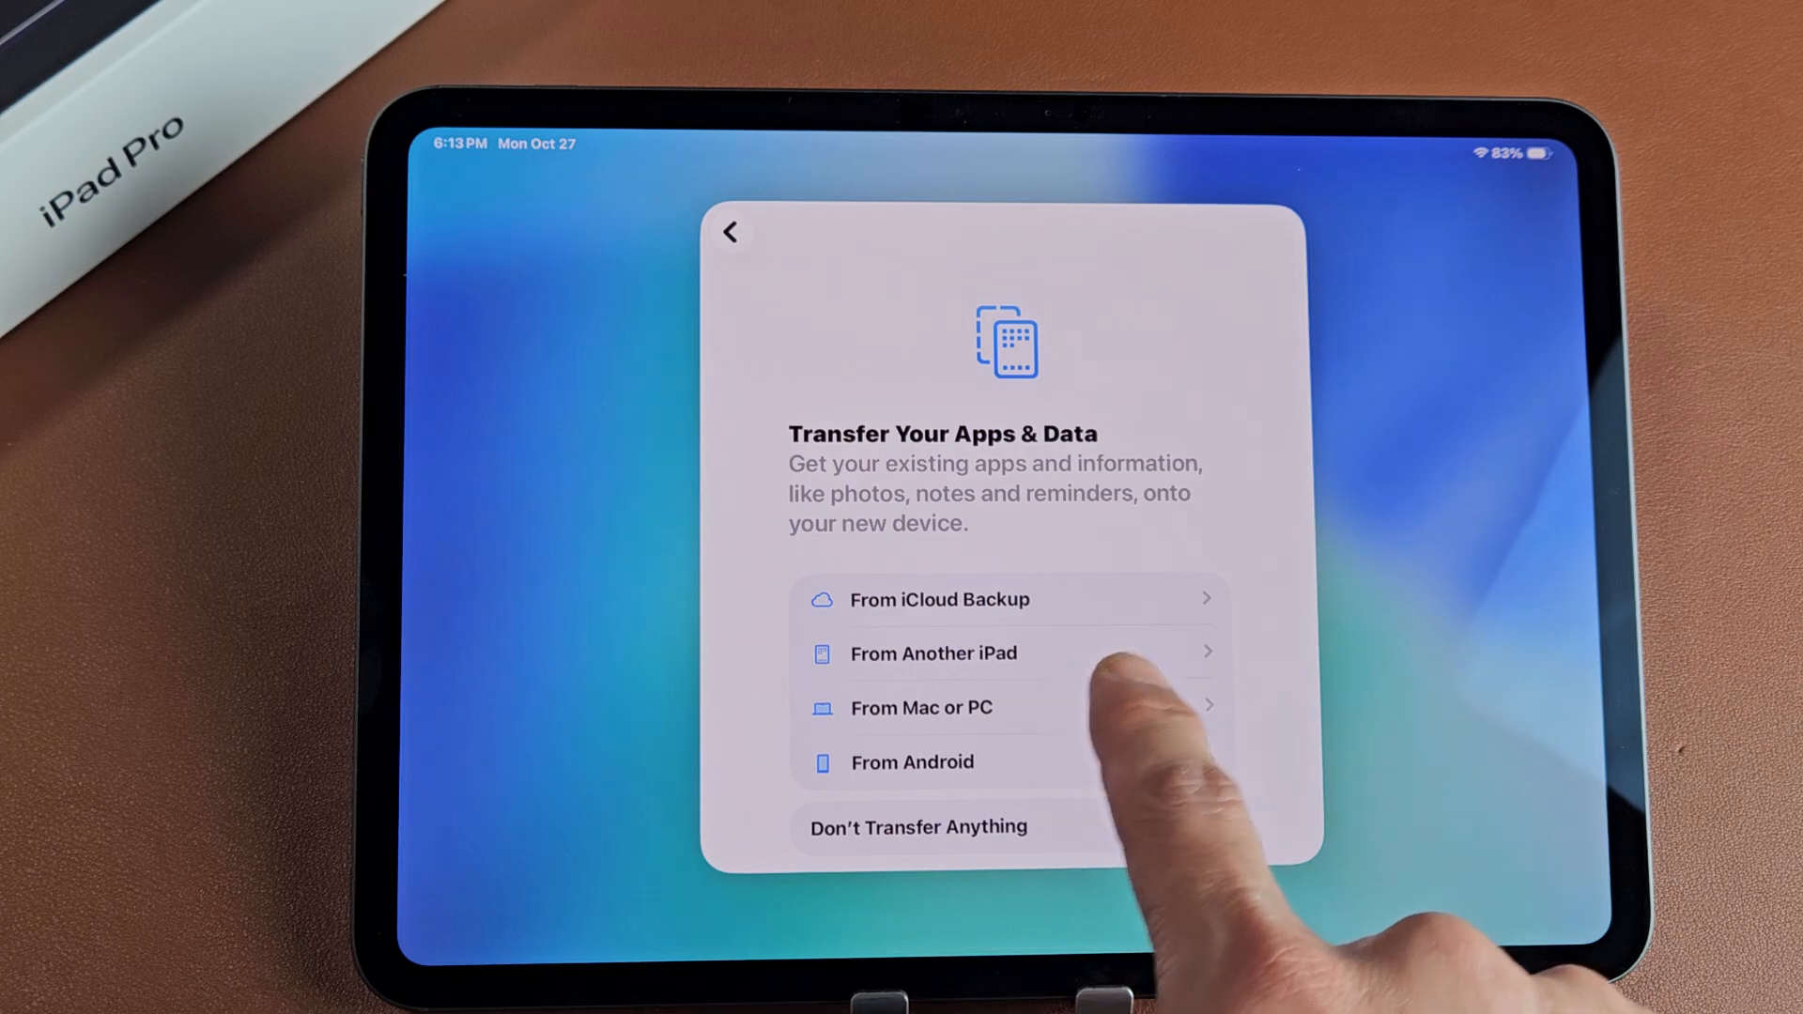
mouse_move(1150, 747)
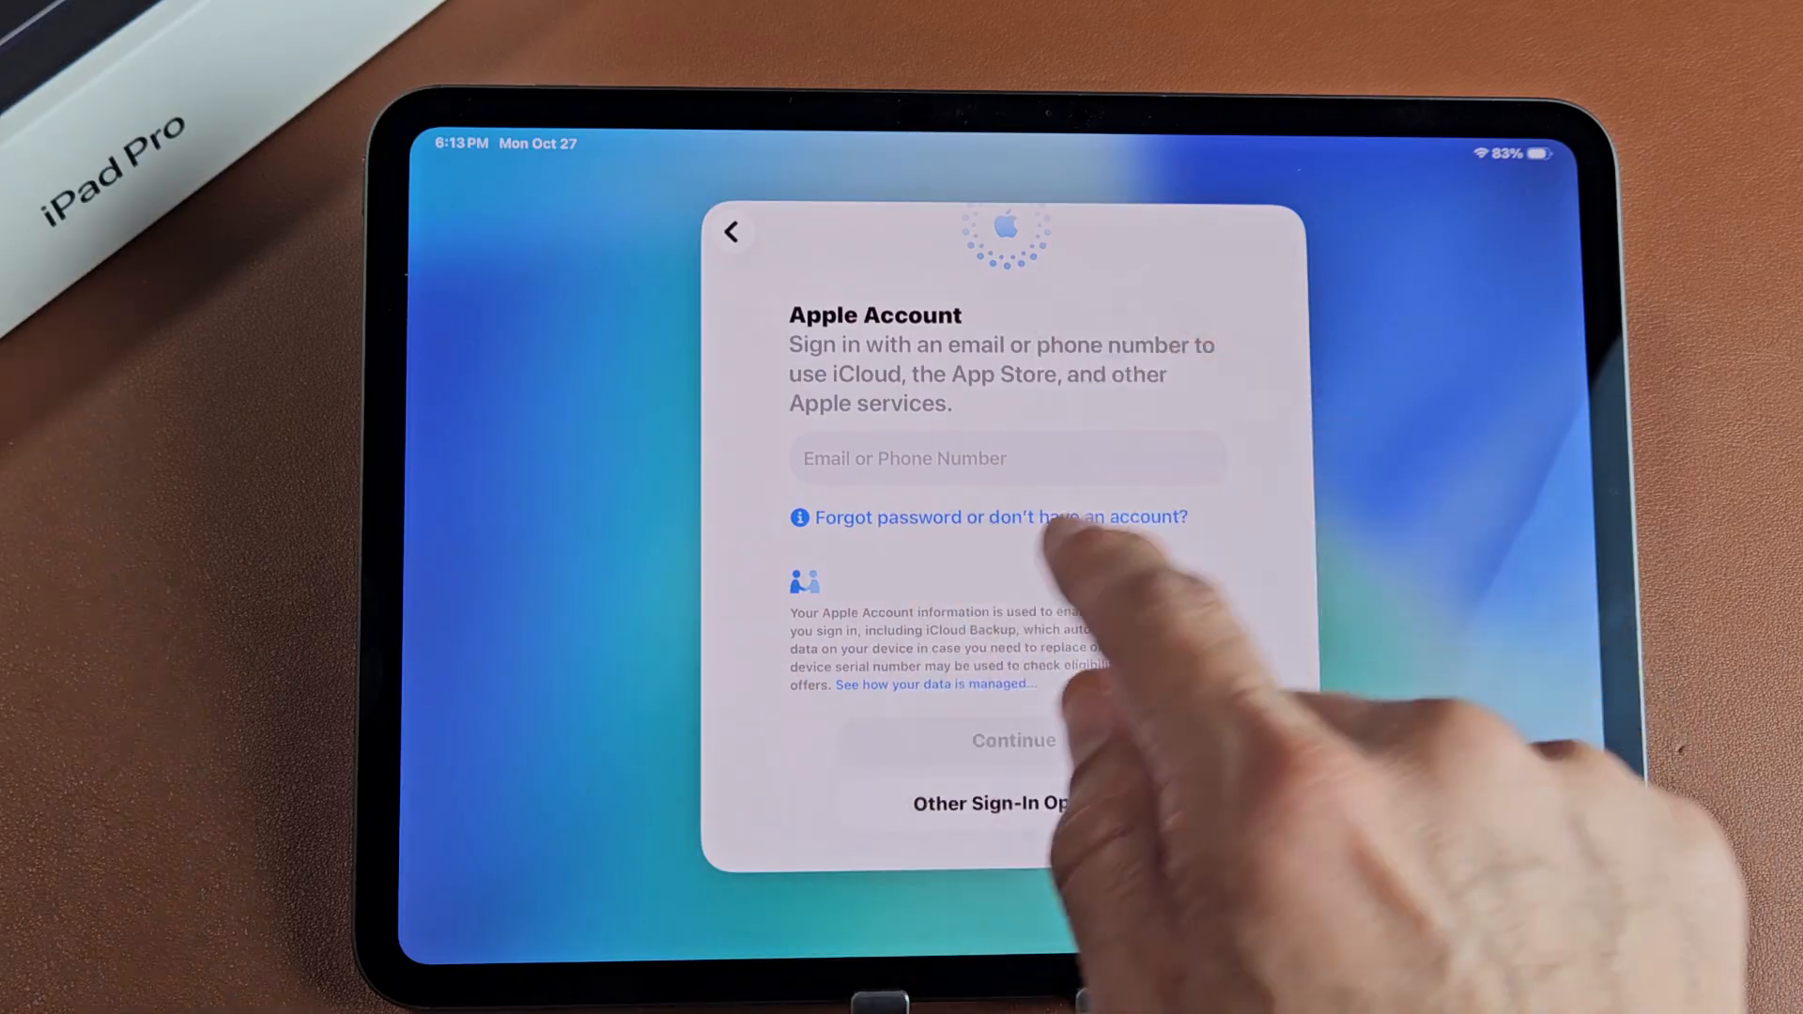
Step: Postpone Apple Account sign-in with Set Up Later in Settings and Don't Use
click(998, 516)
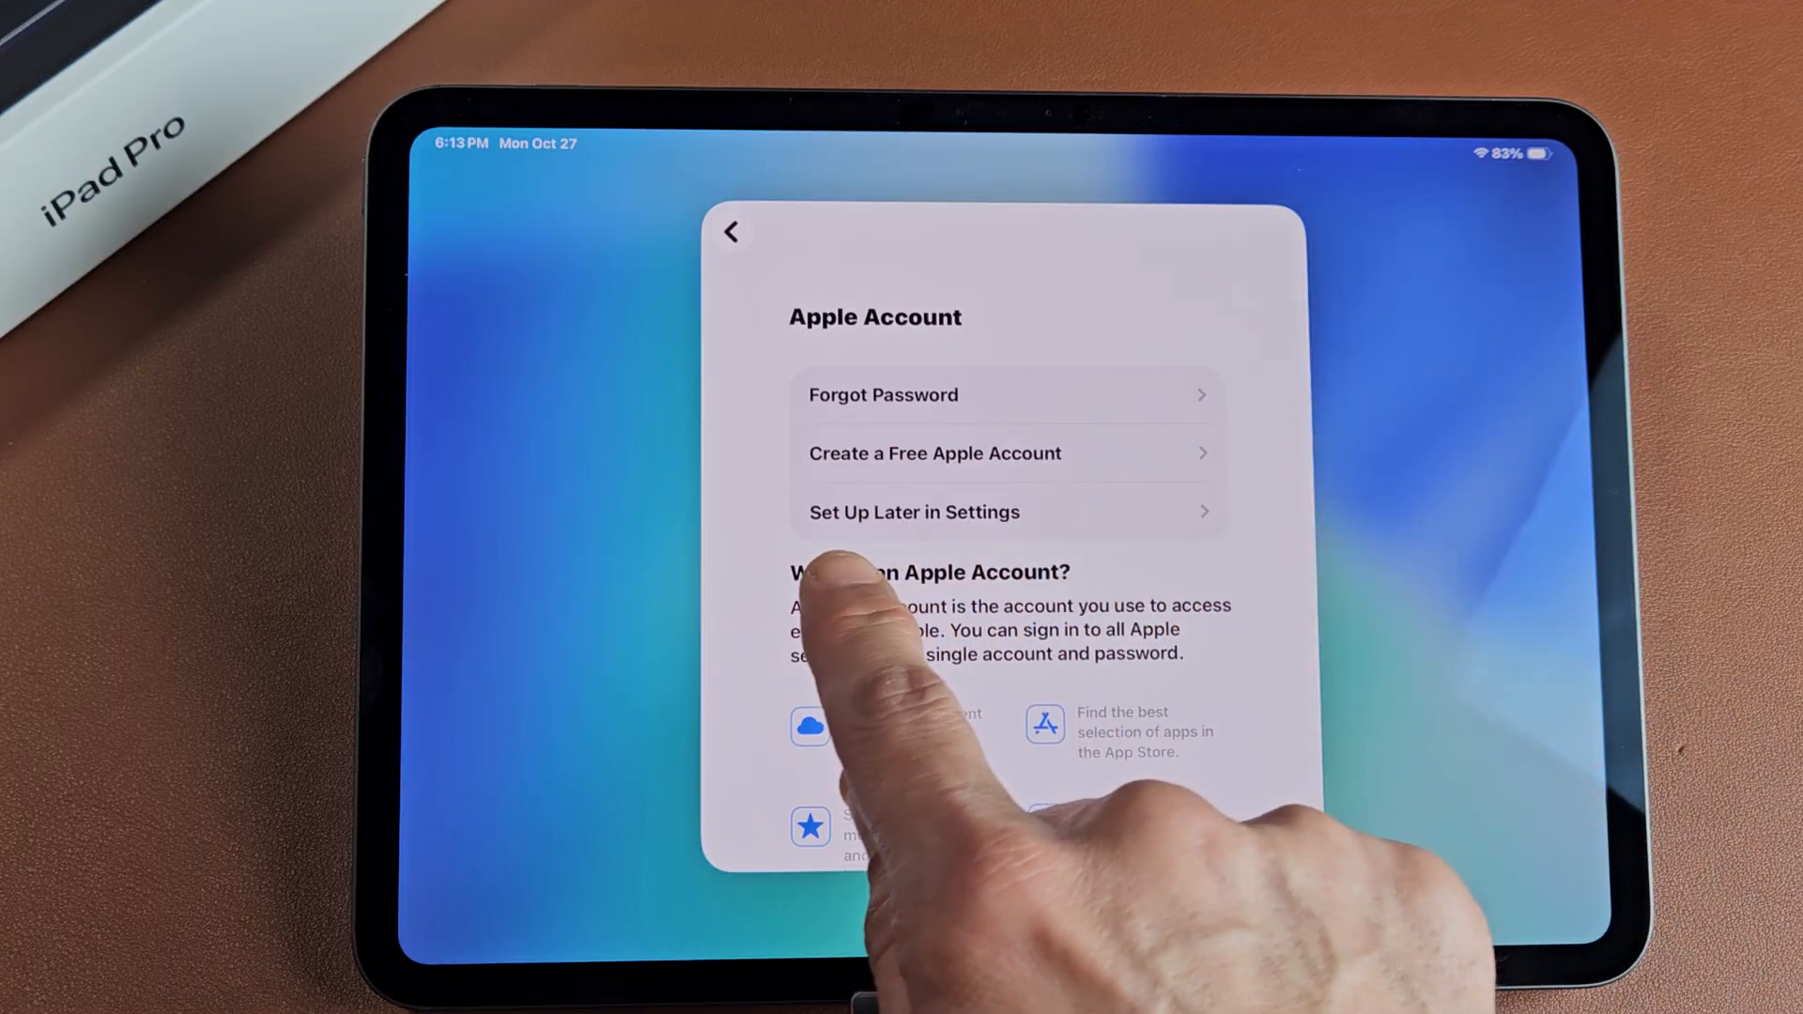
click(911, 512)
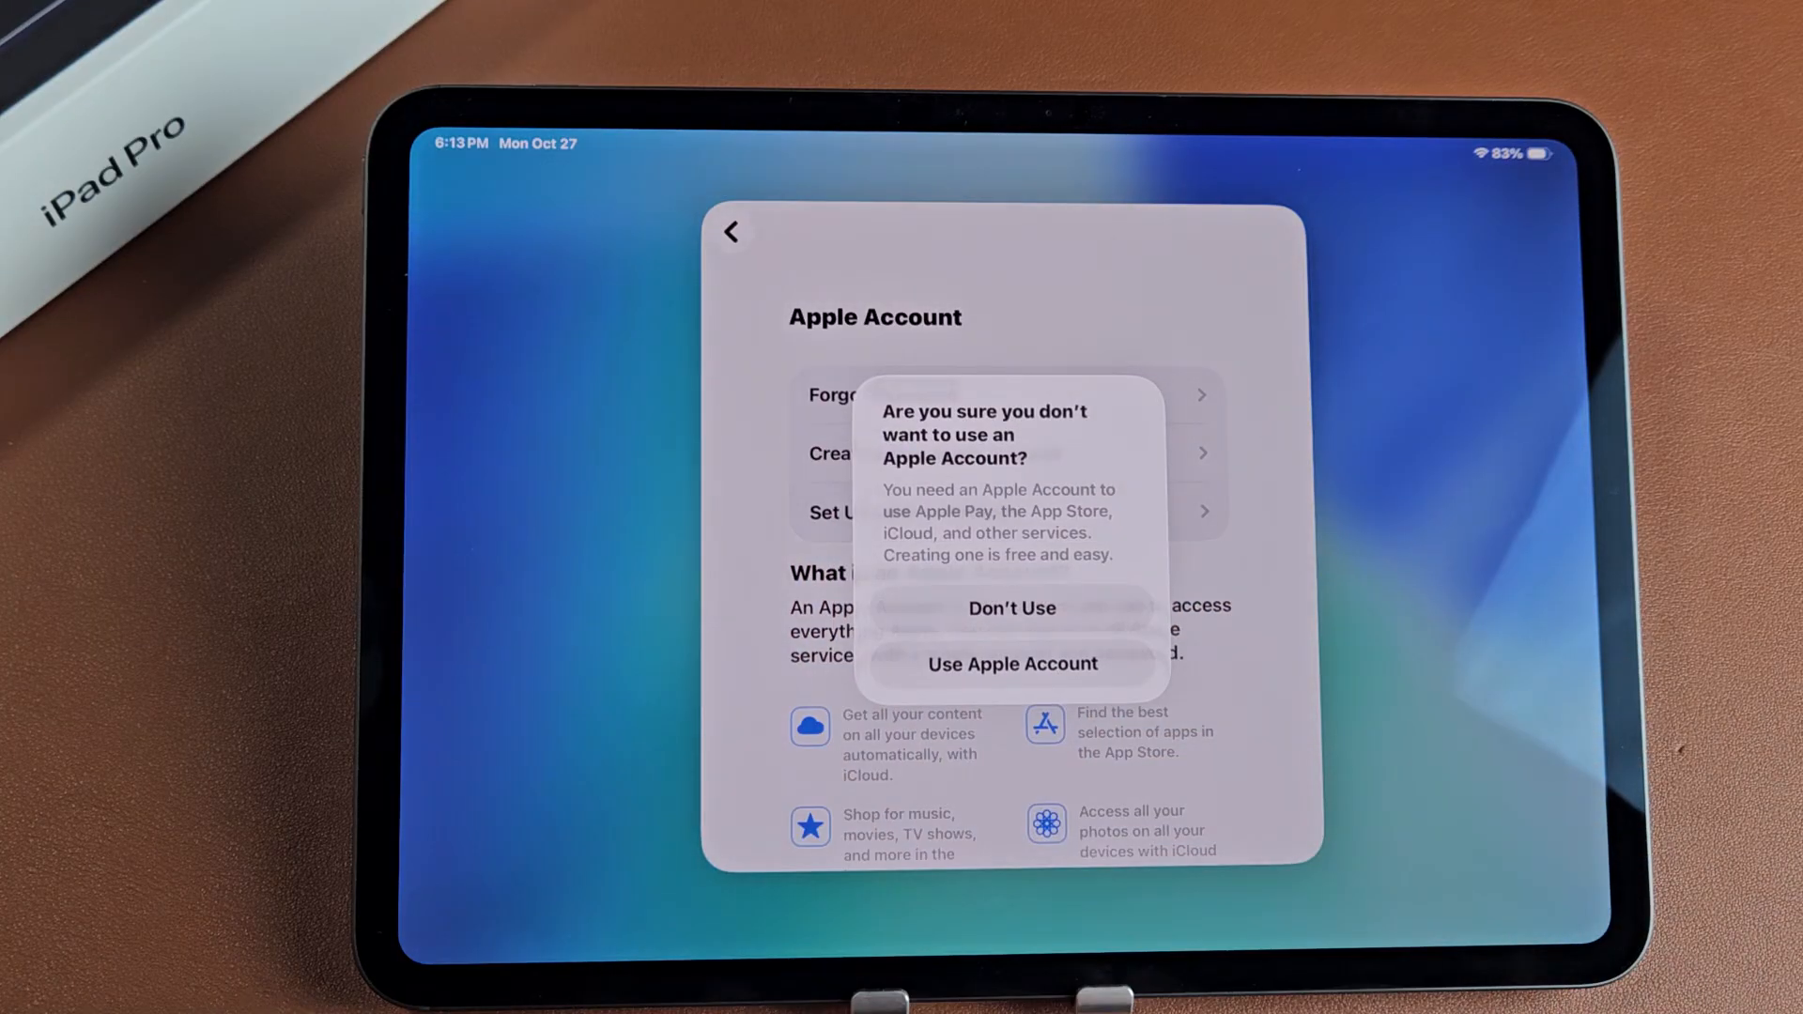
click(1012, 607)
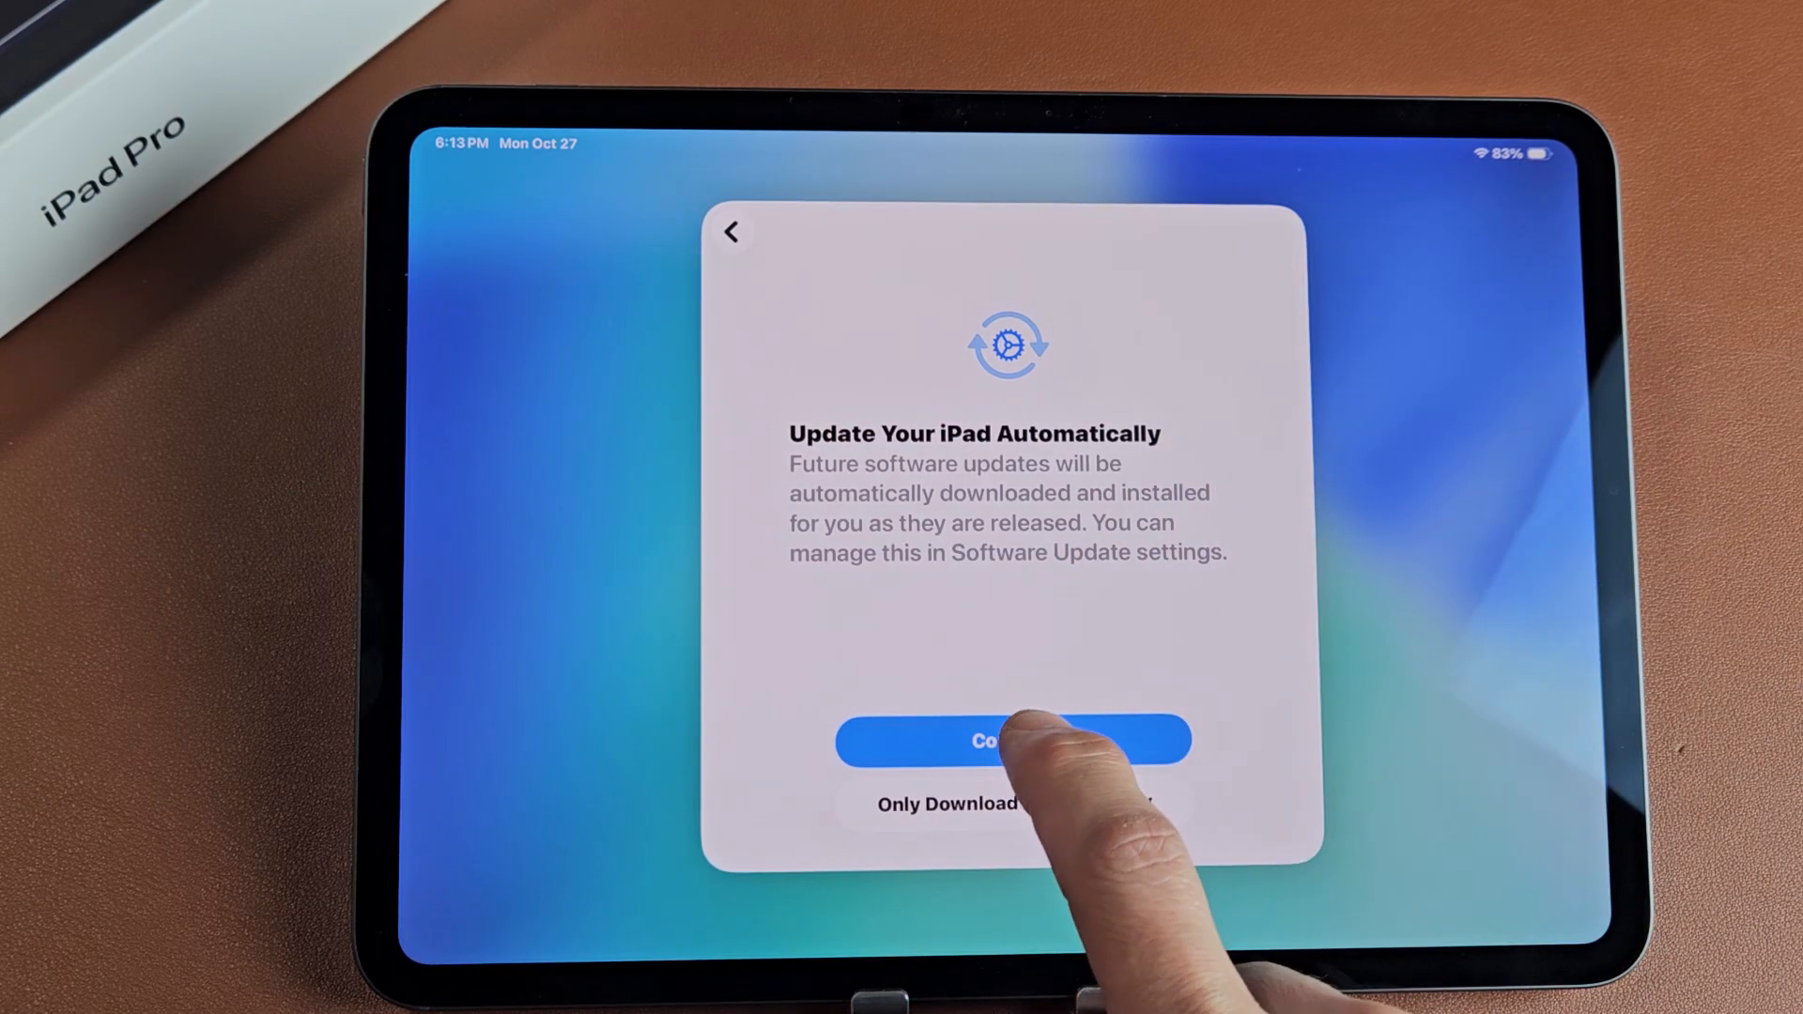
Step: Continue past automatic updates, Location Services, Screen Time and iPad Analytics
click(1013, 739)
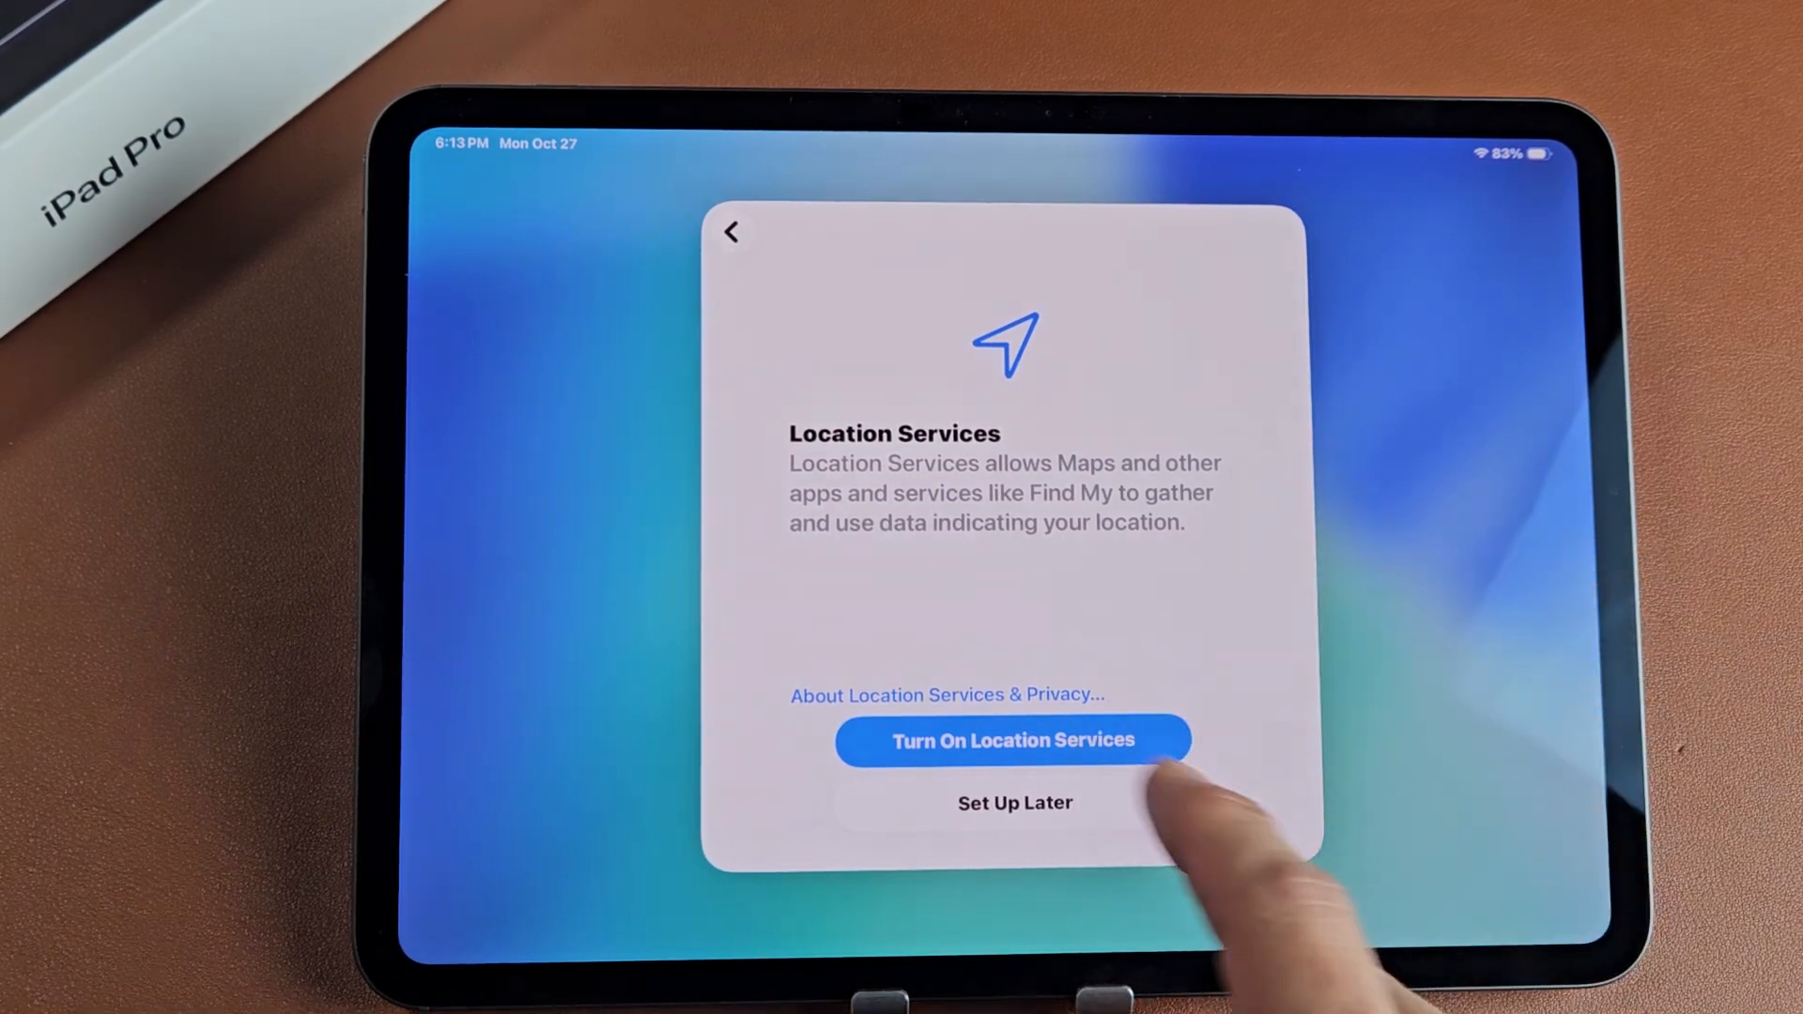
click(1013, 738)
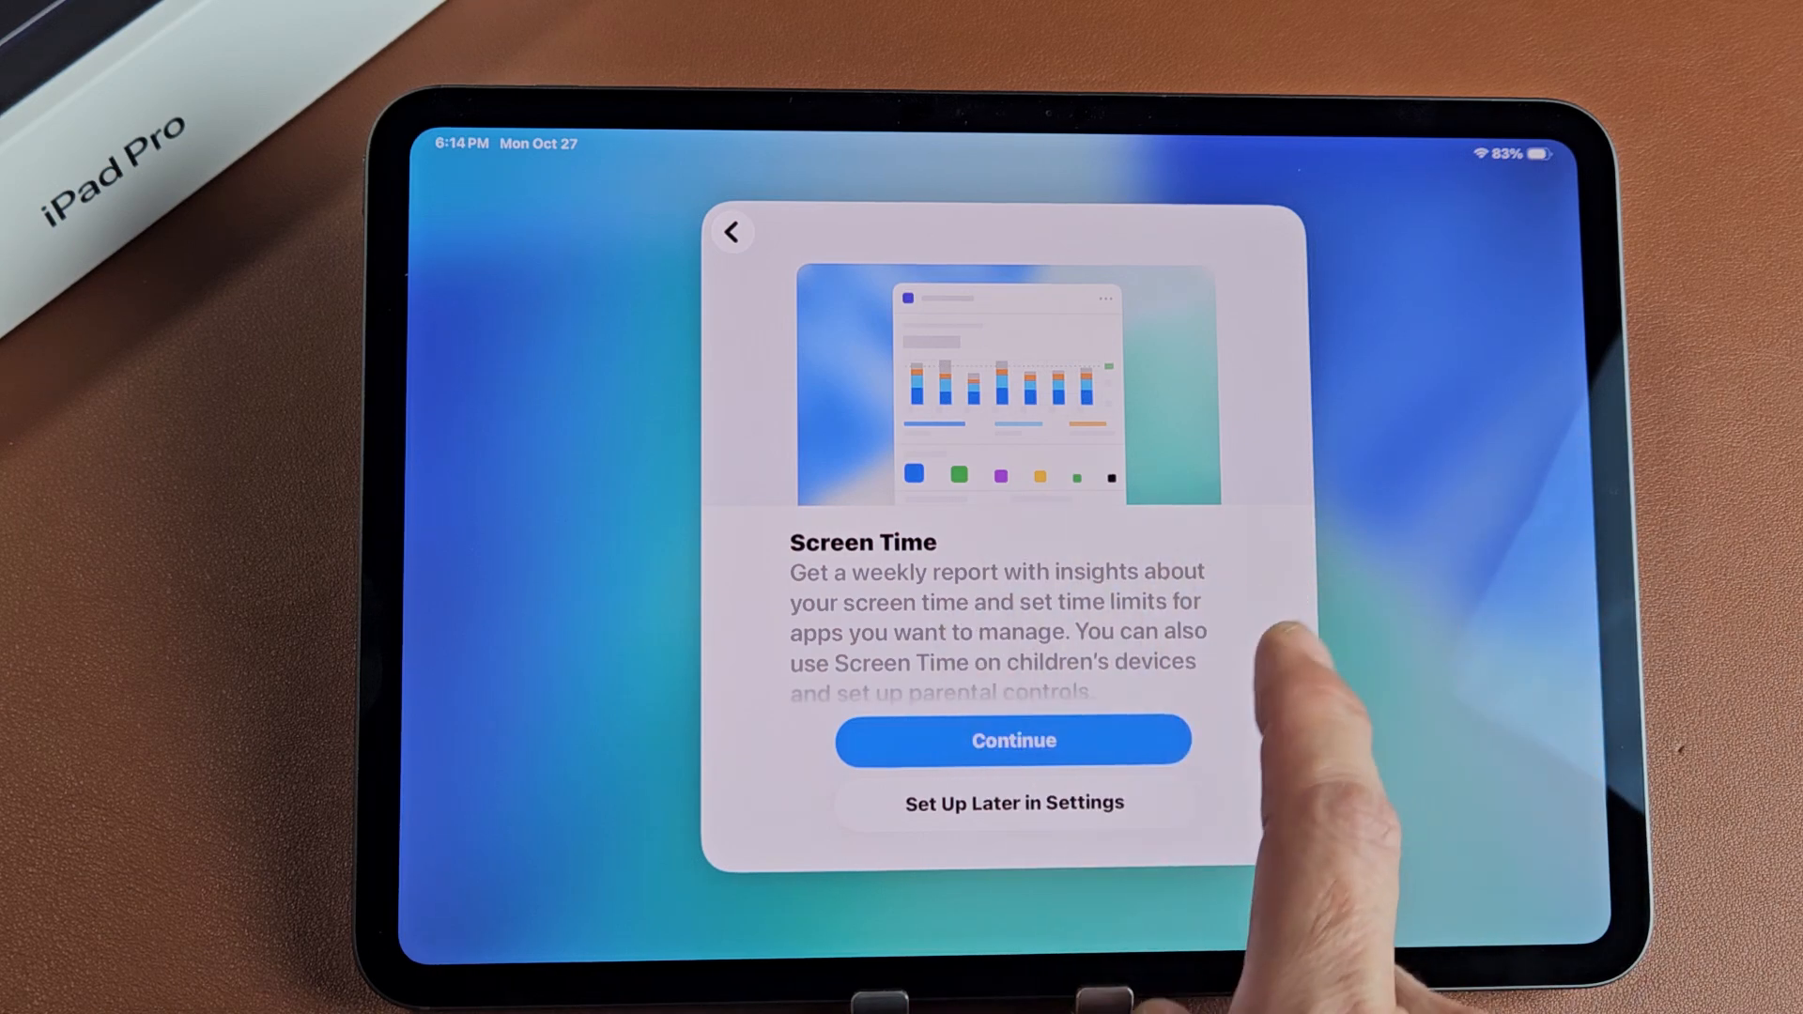
click(1012, 739)
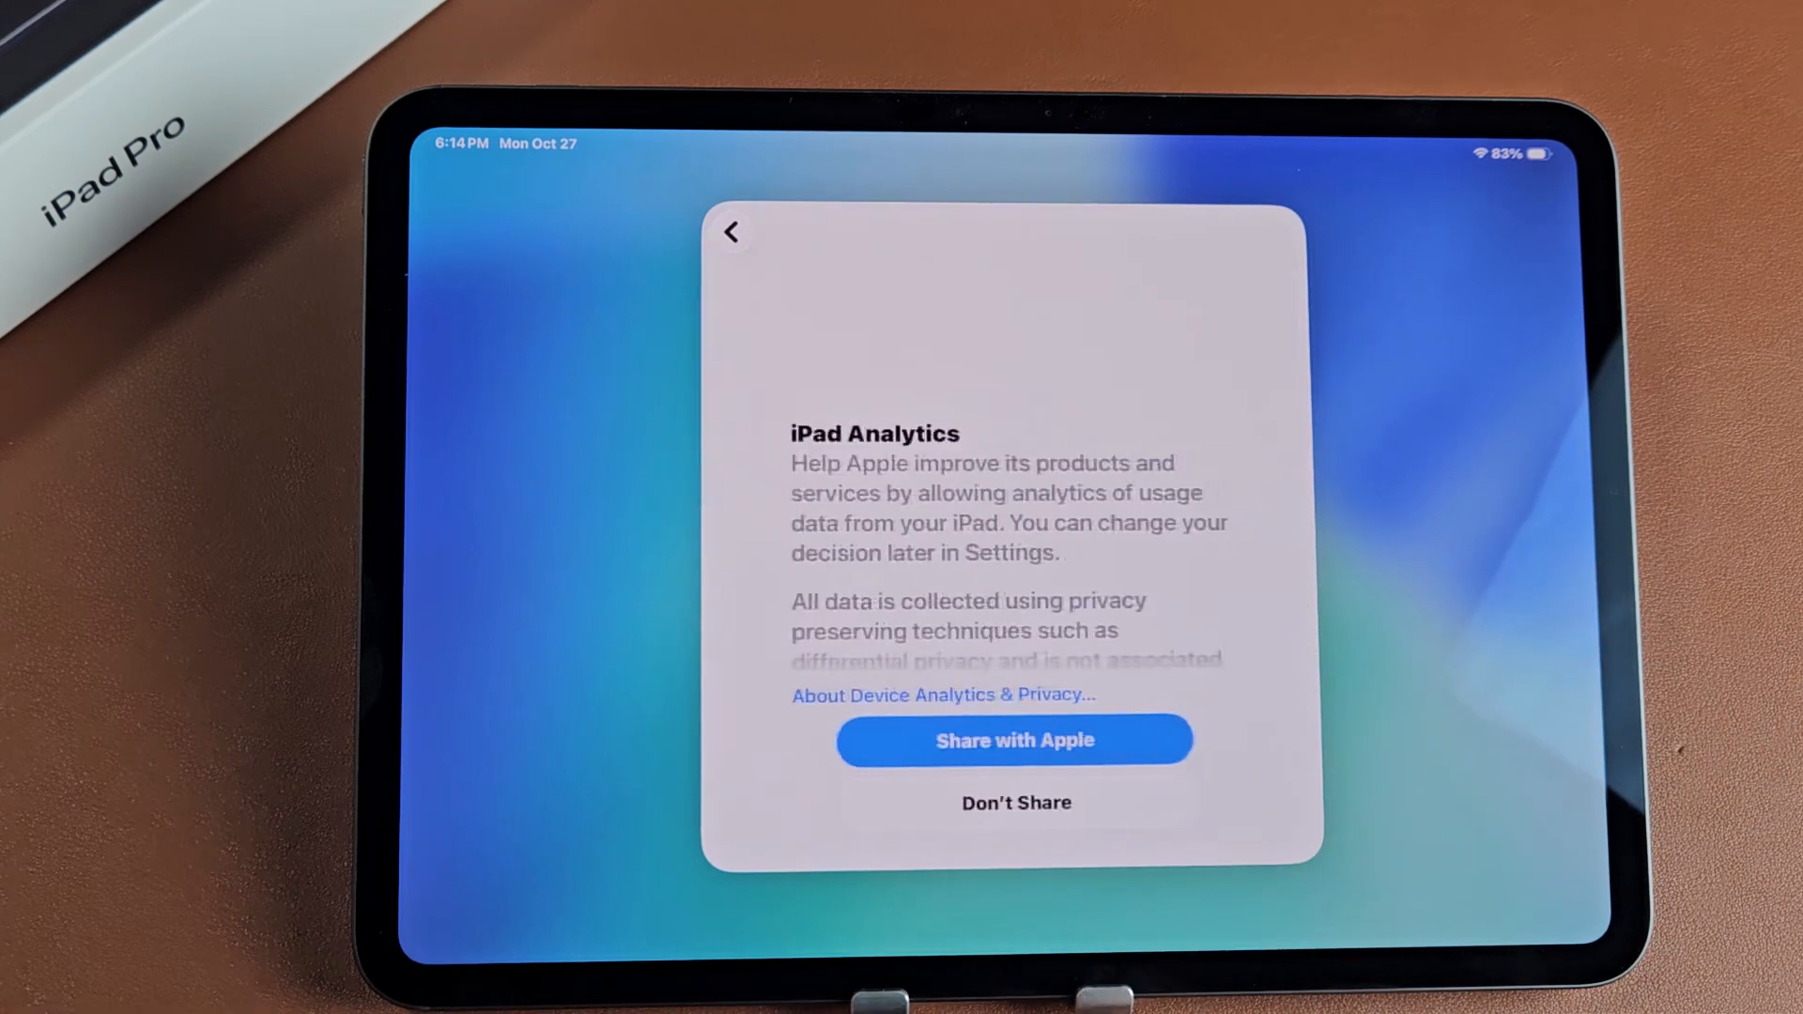
click(1014, 739)
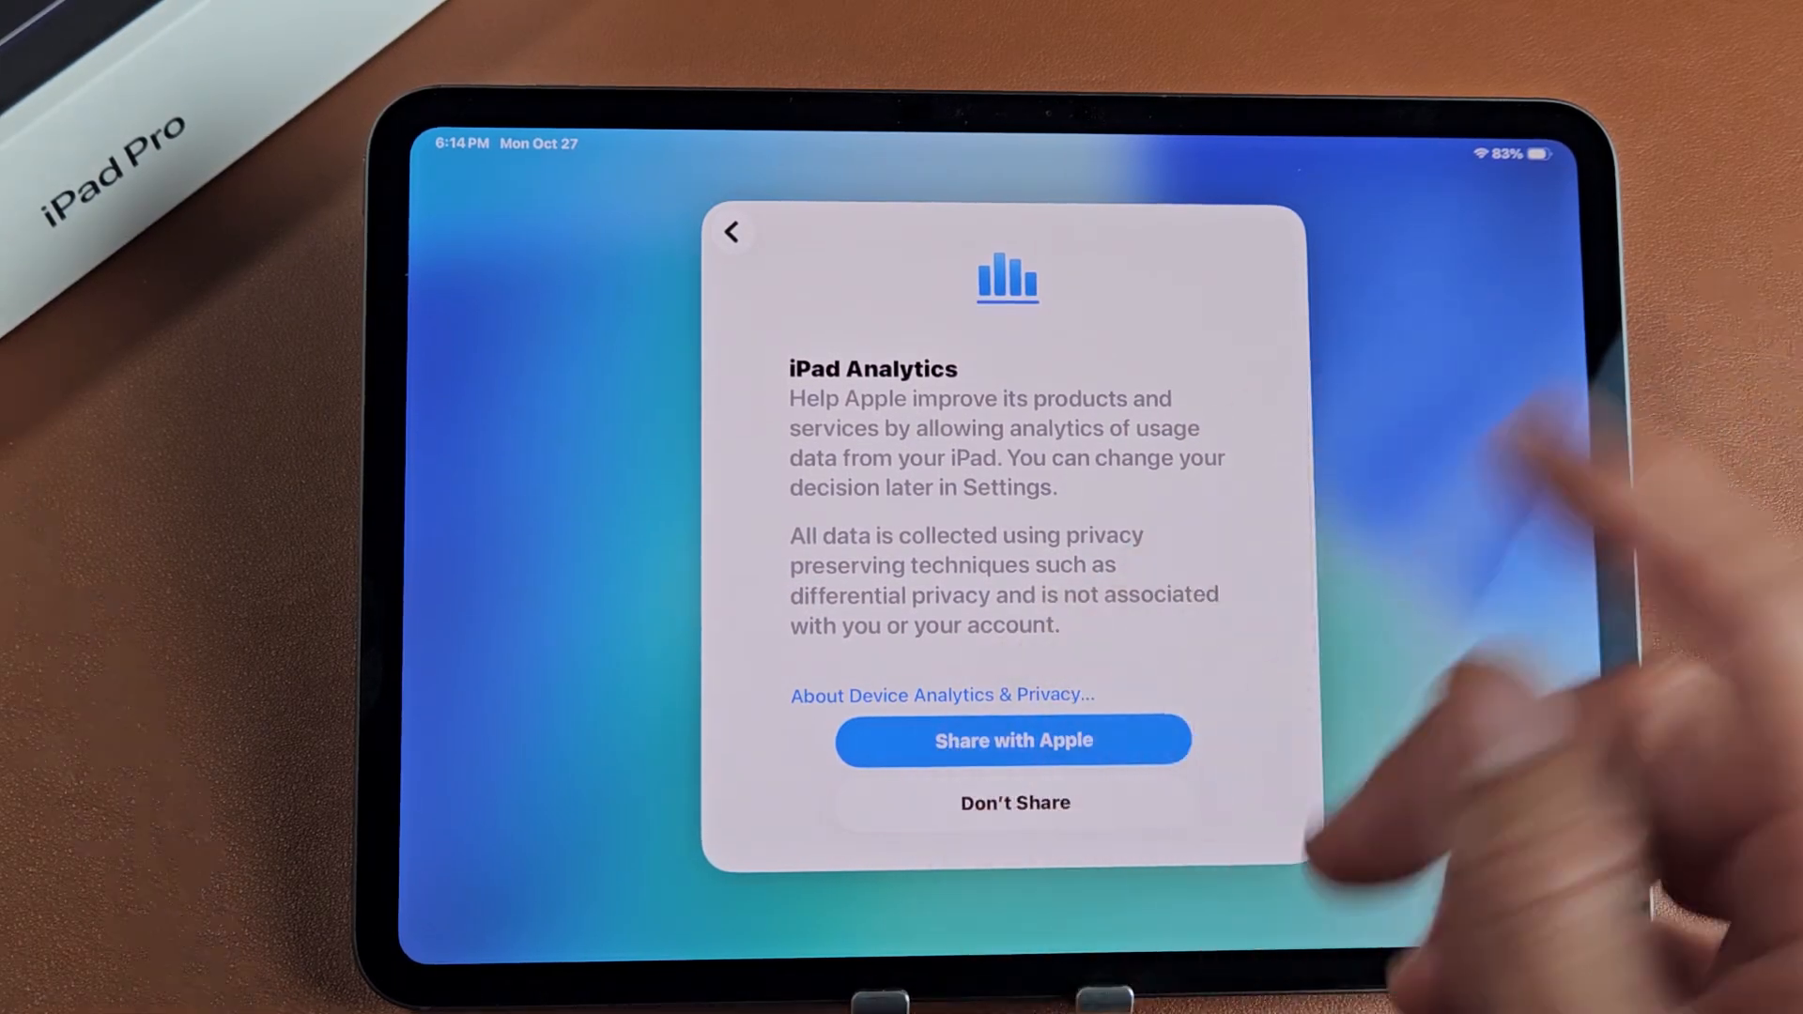
click(1012, 739)
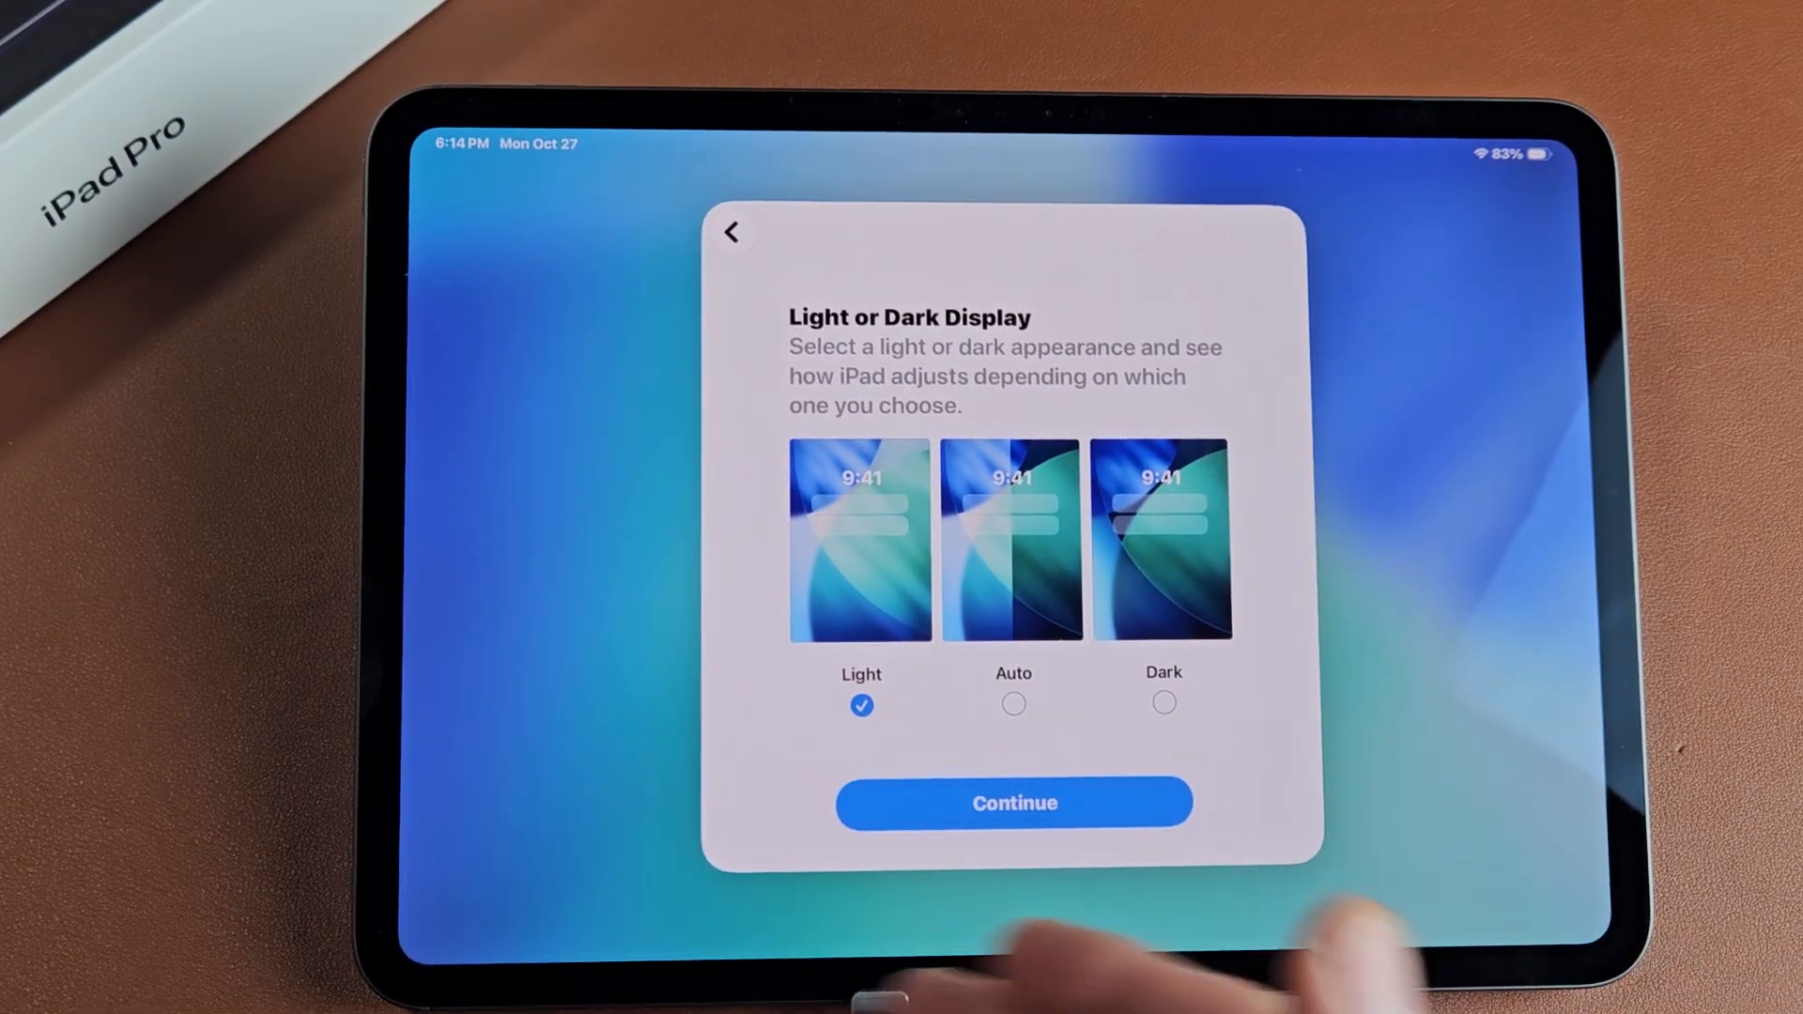
Step: Select the Dark appearance, continue, and pass the Apple Intelligence screen
click(1163, 702)
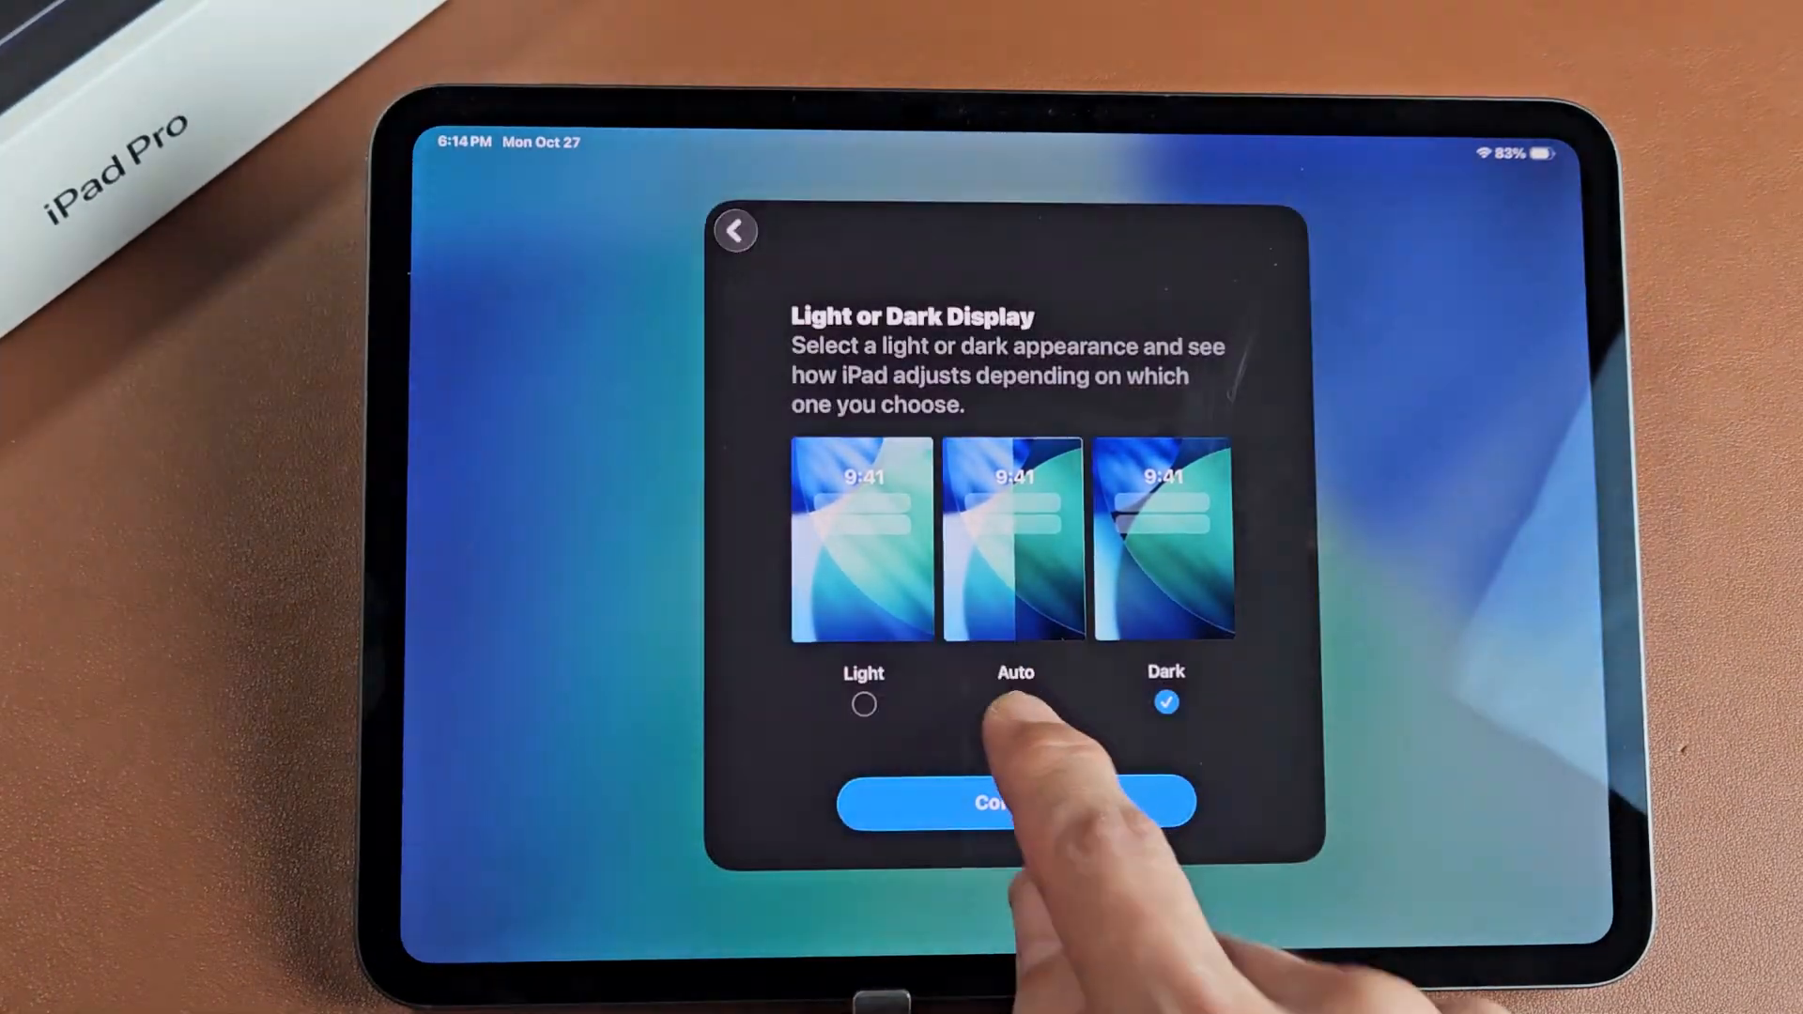
click(1015, 702)
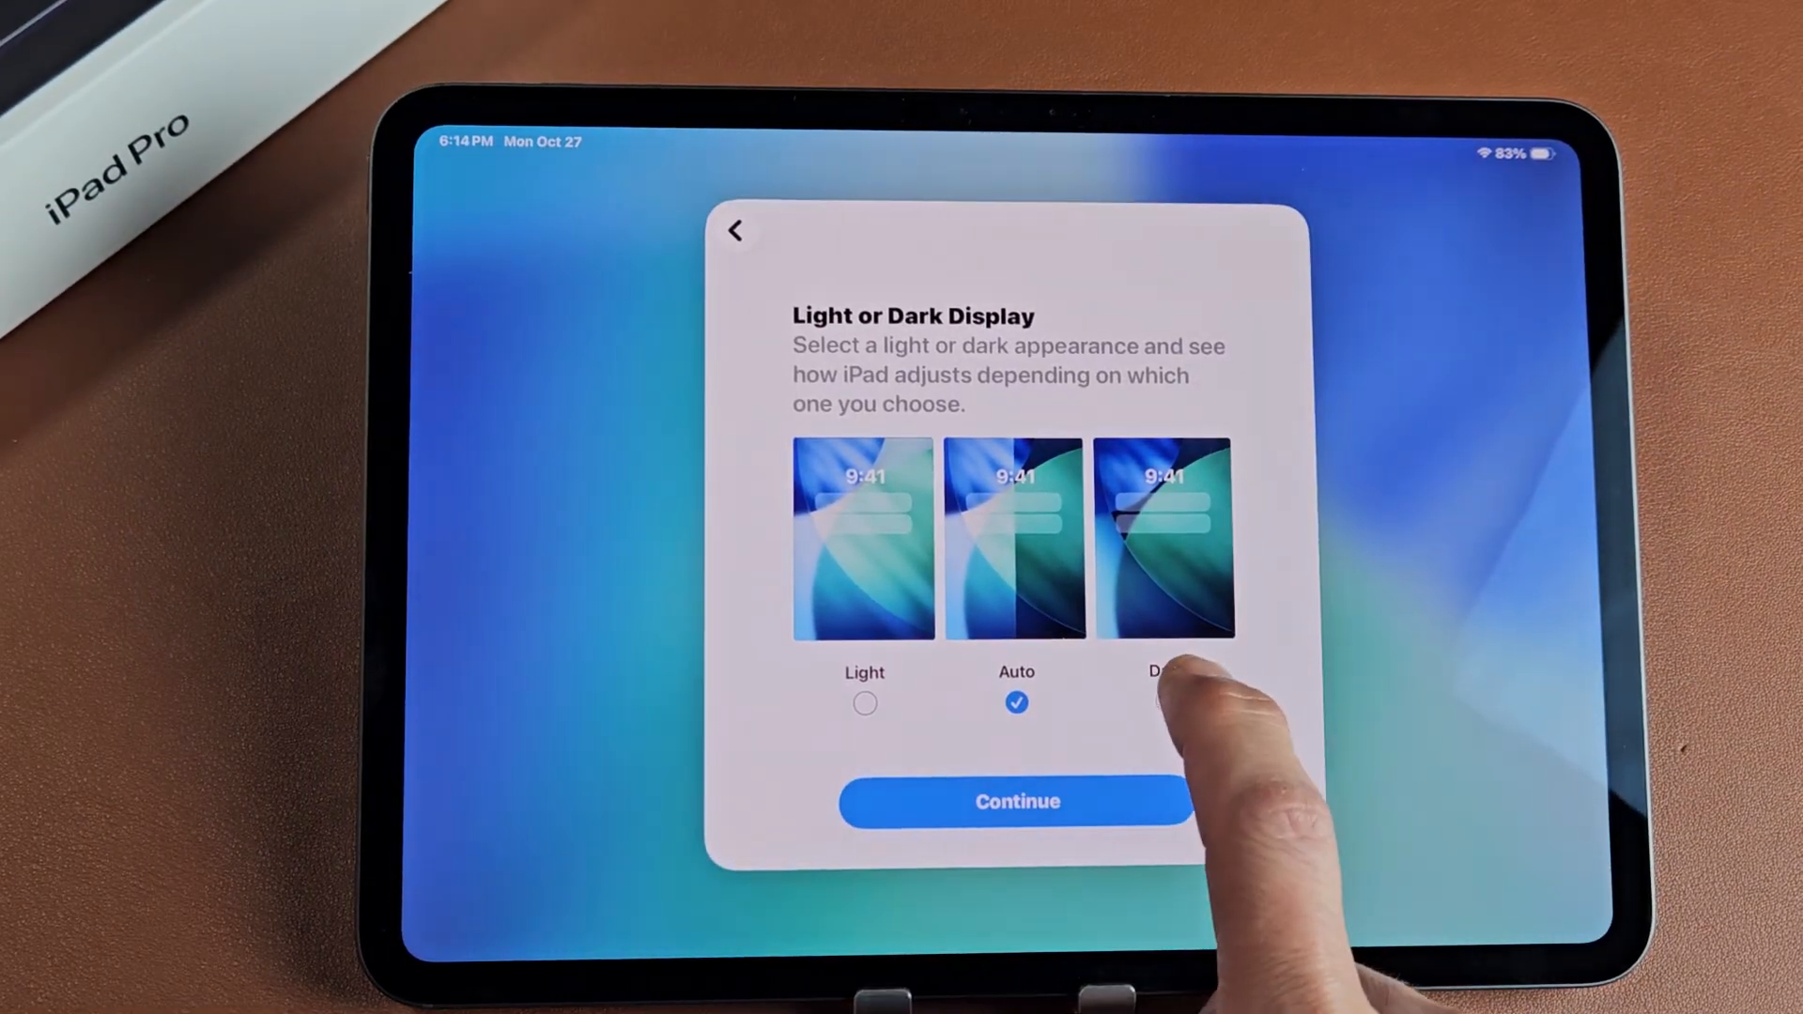
click(1167, 702)
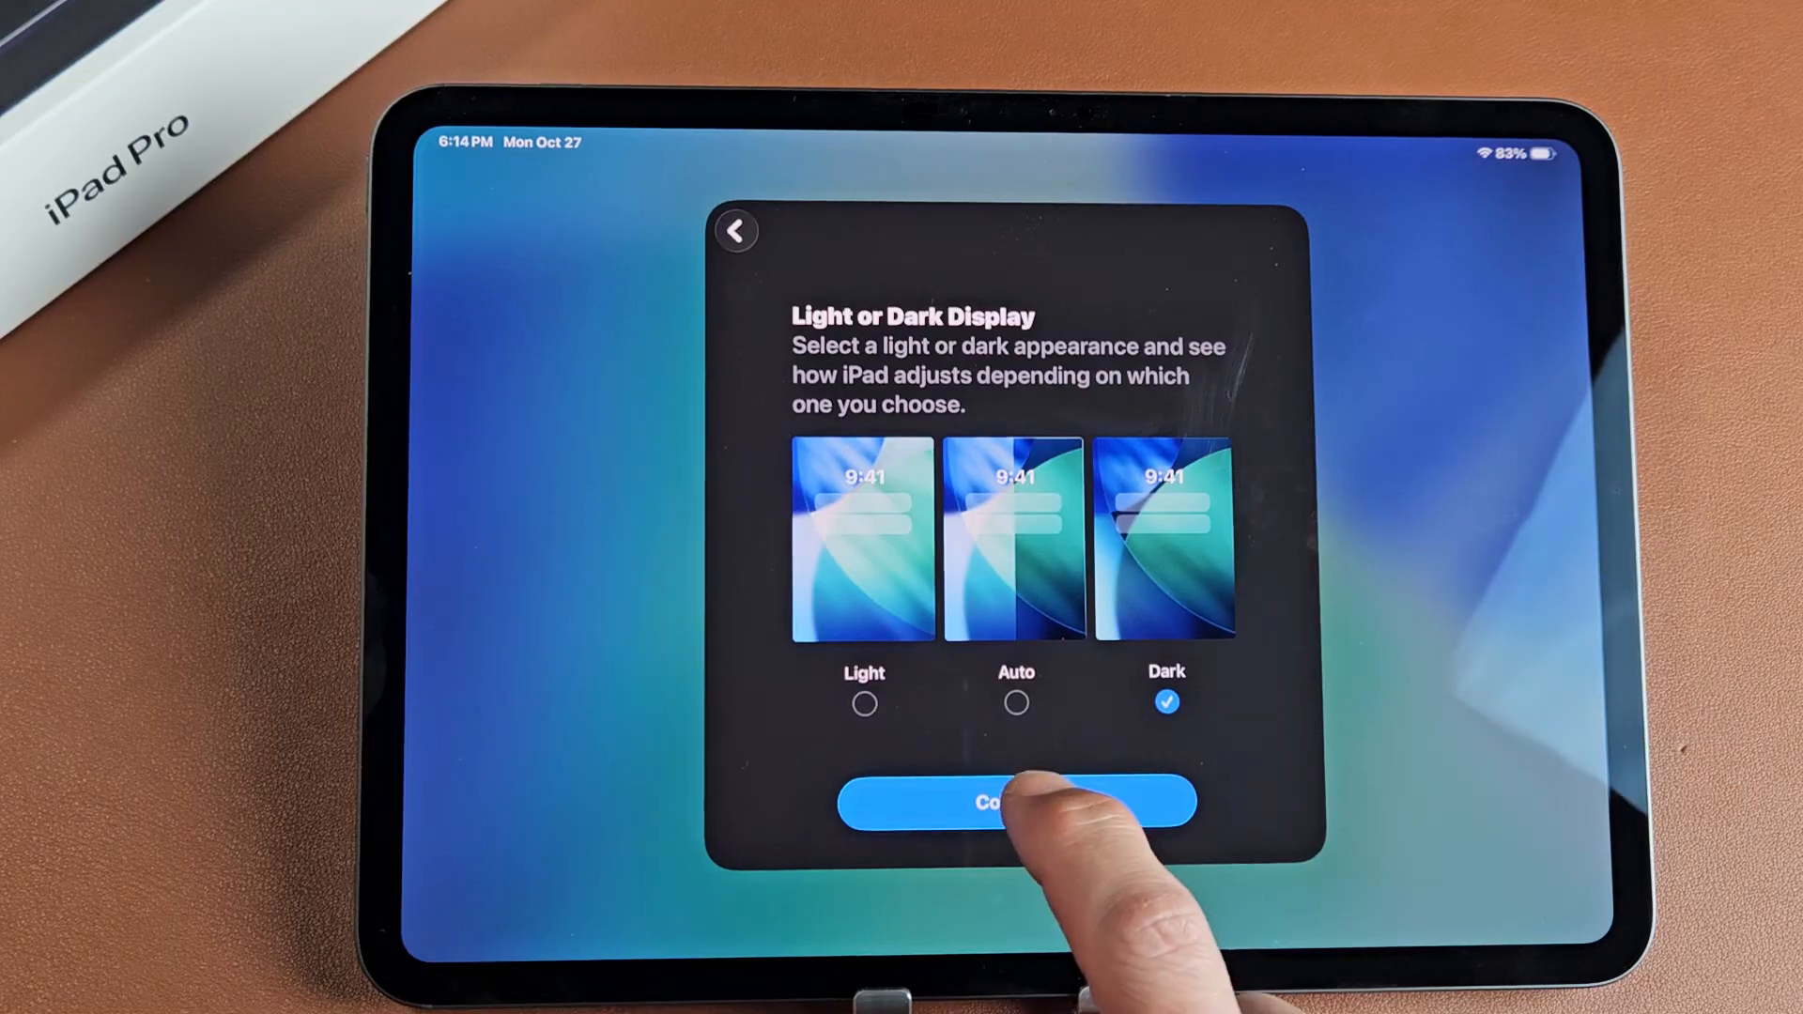
click(1014, 801)
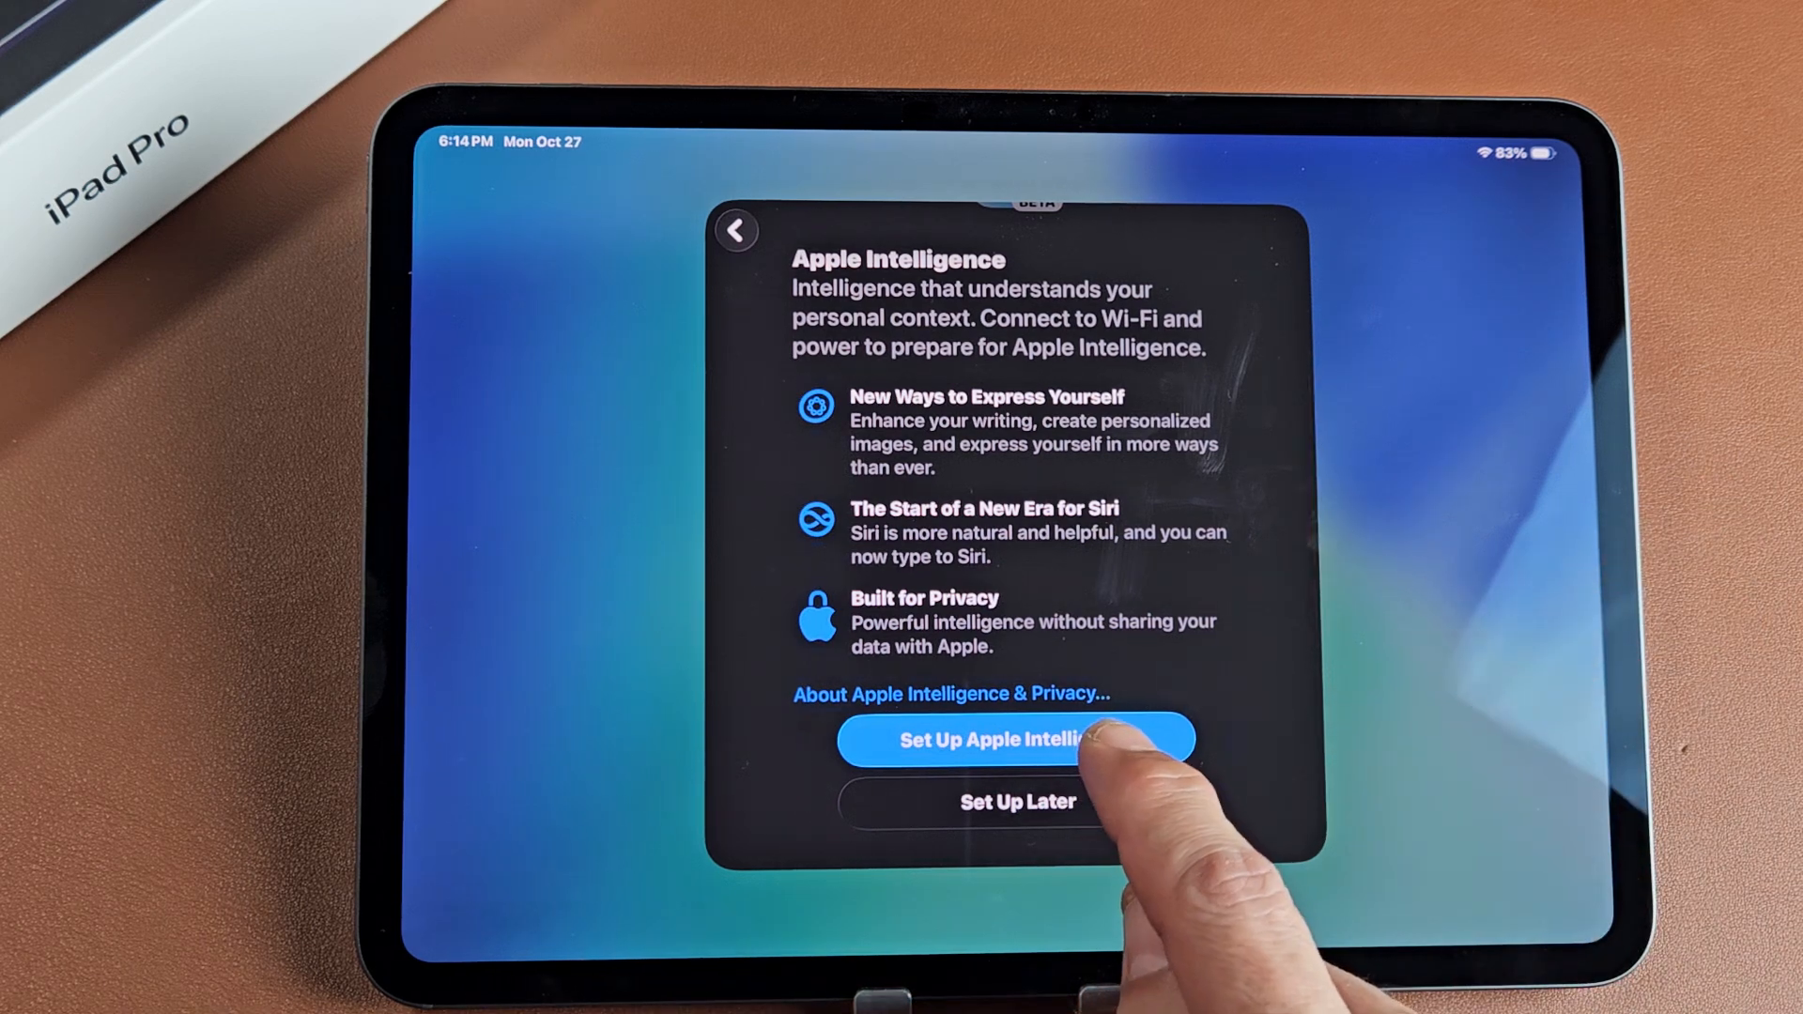
click(1015, 738)
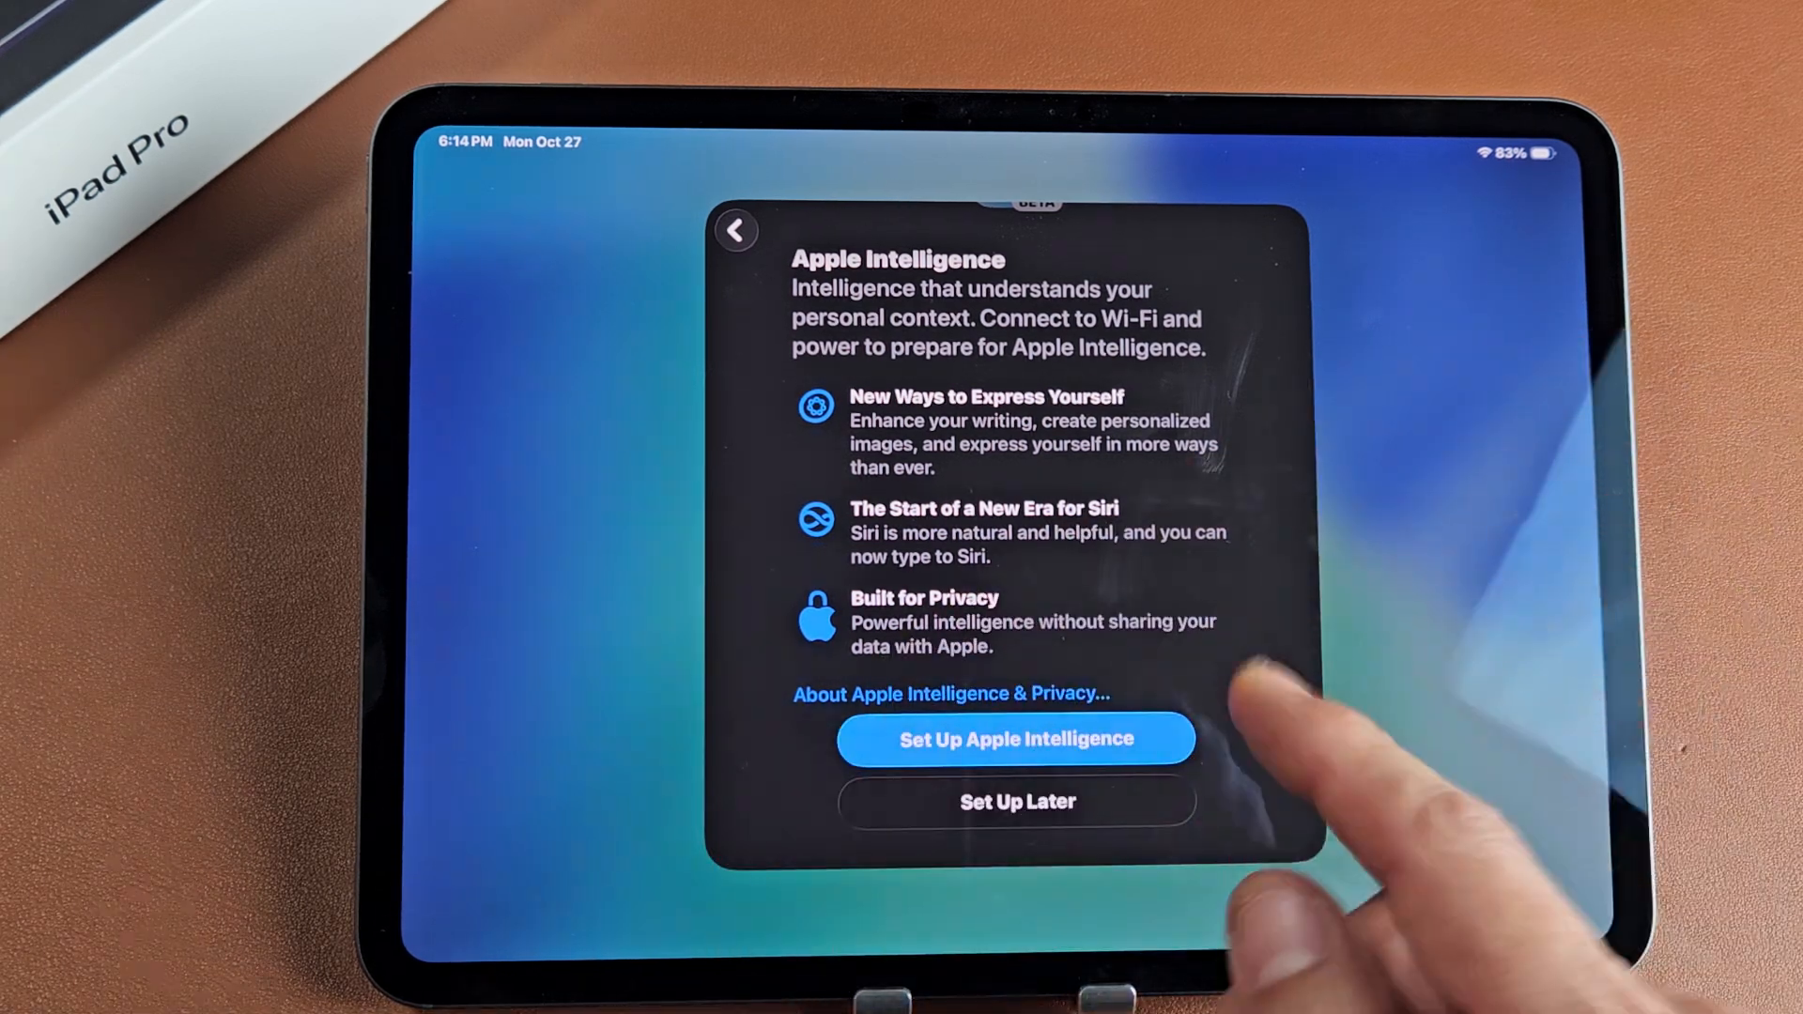
click(1015, 738)
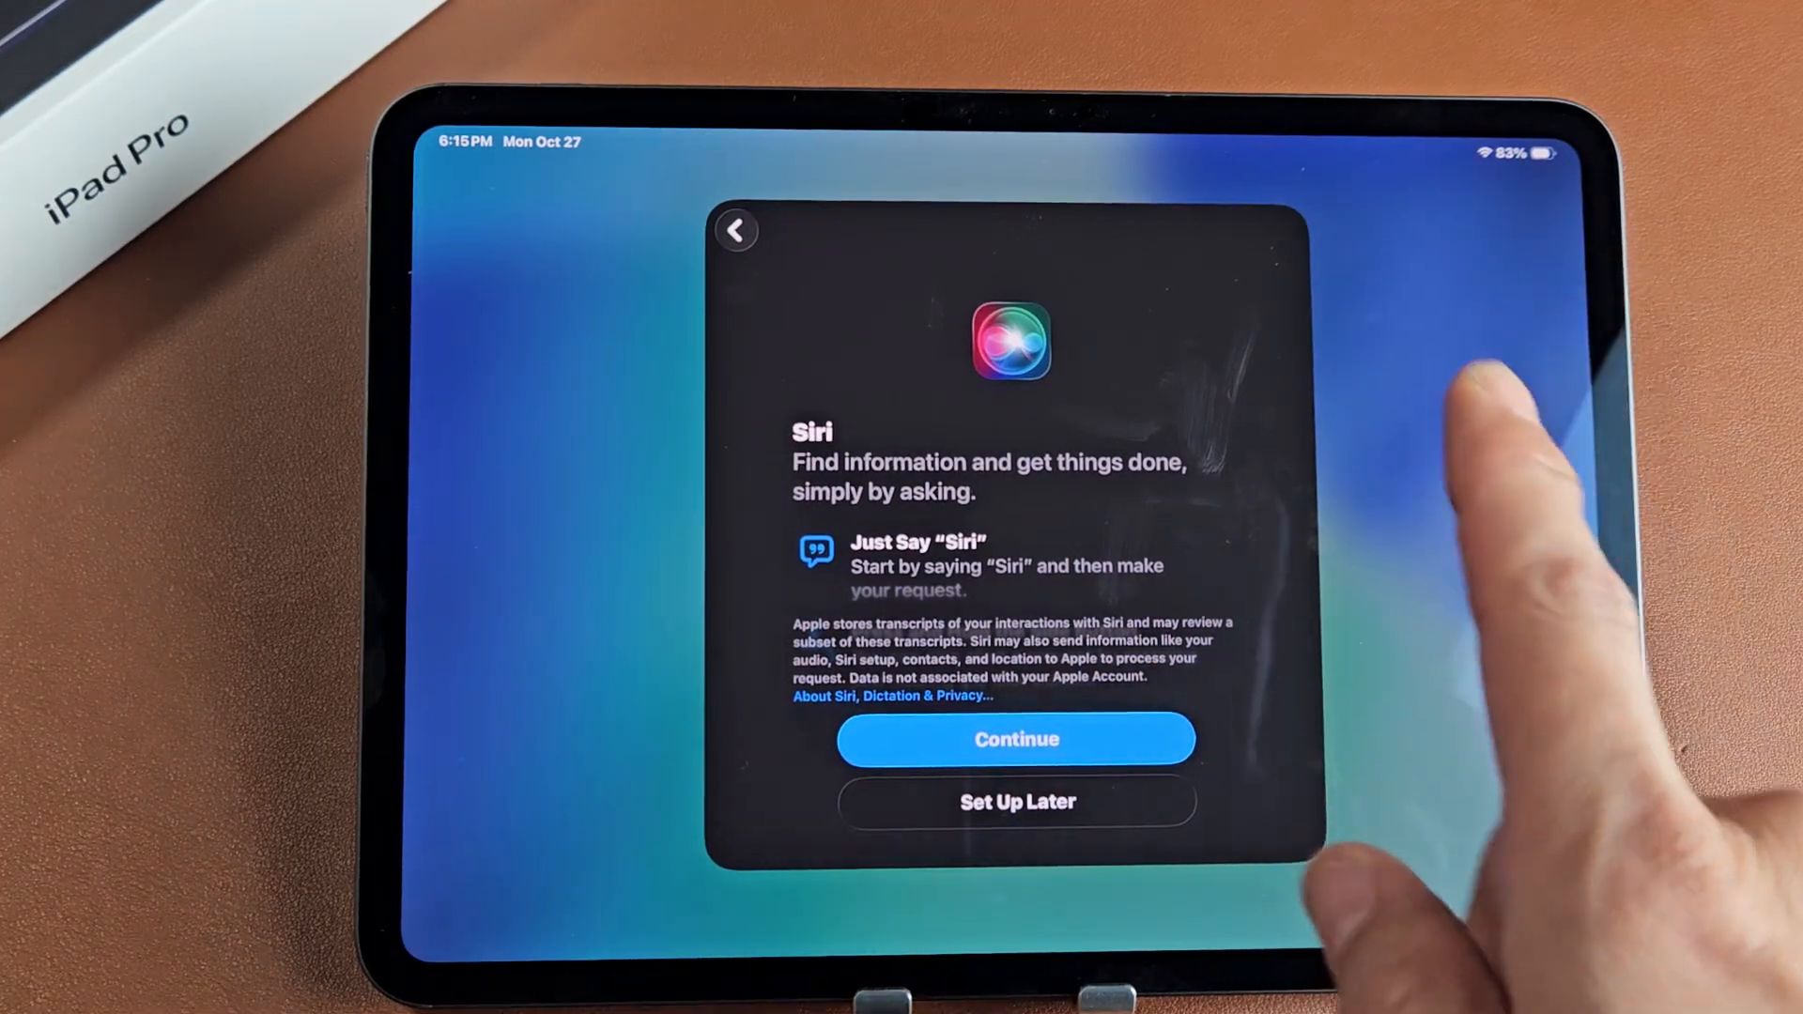
Step: Keep Voice 4 for Siri, finish the five-phrase training, and continue
click(1014, 738)
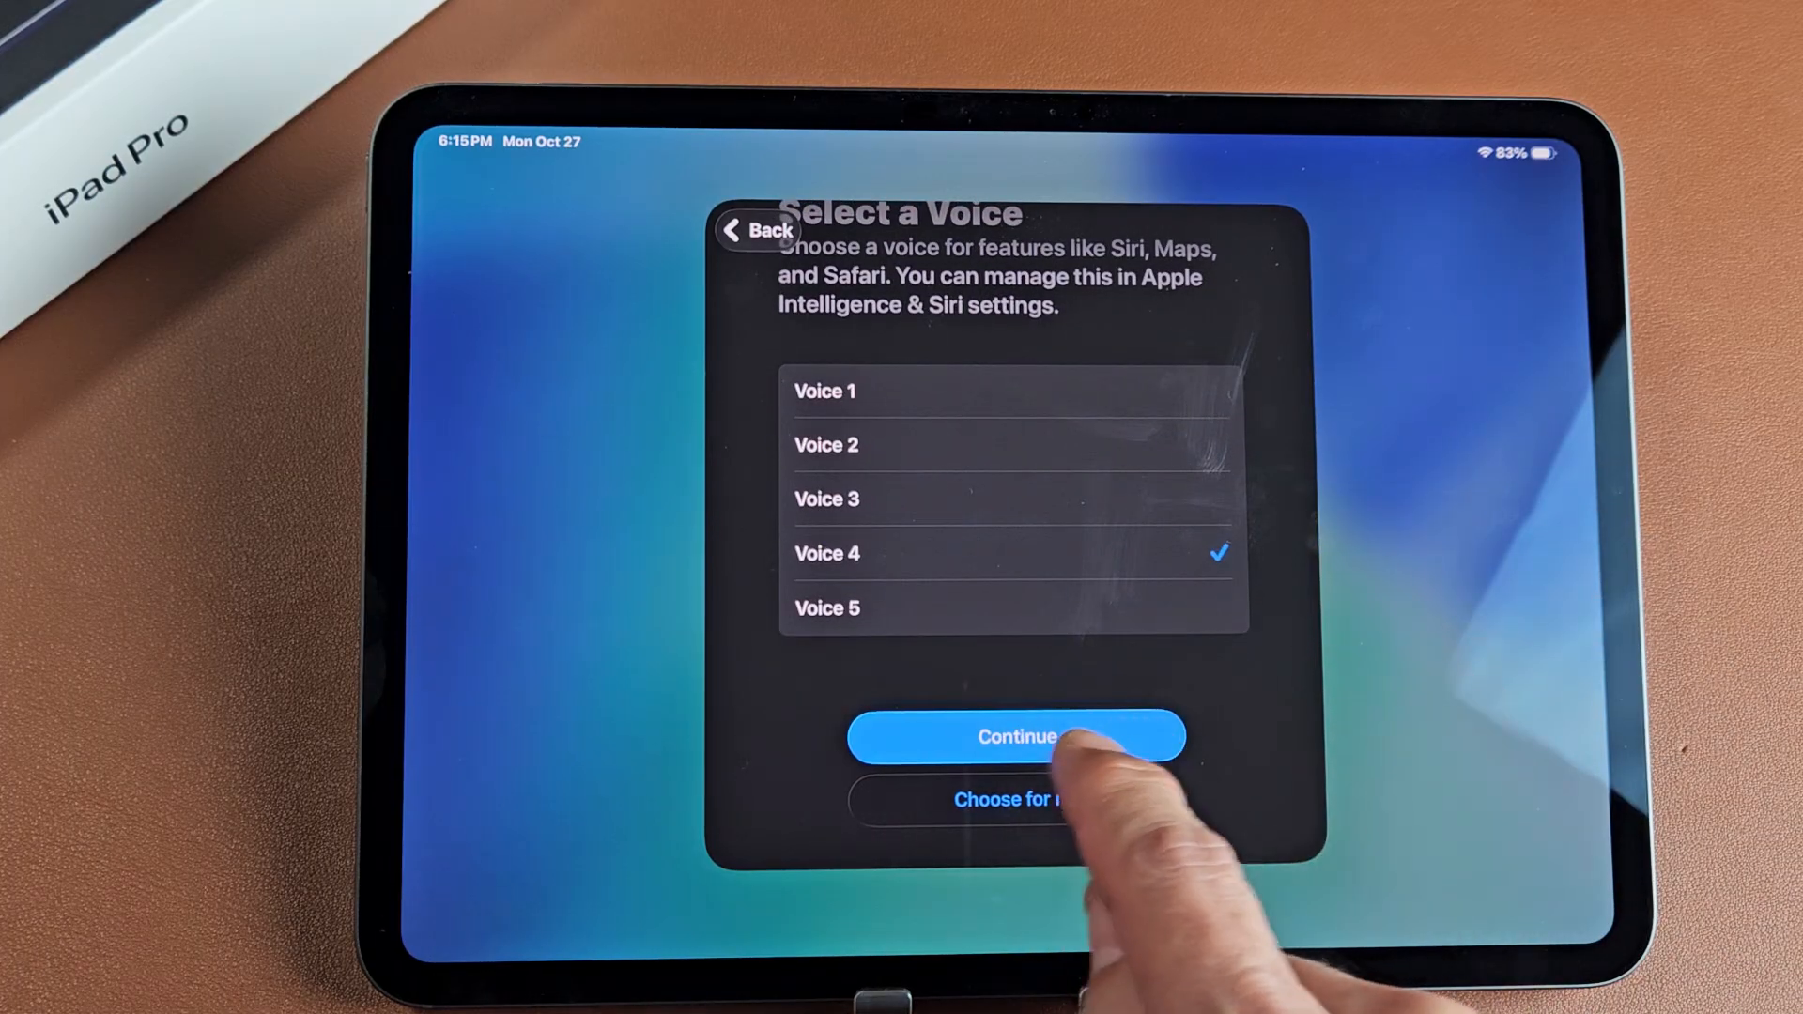
click(1014, 737)
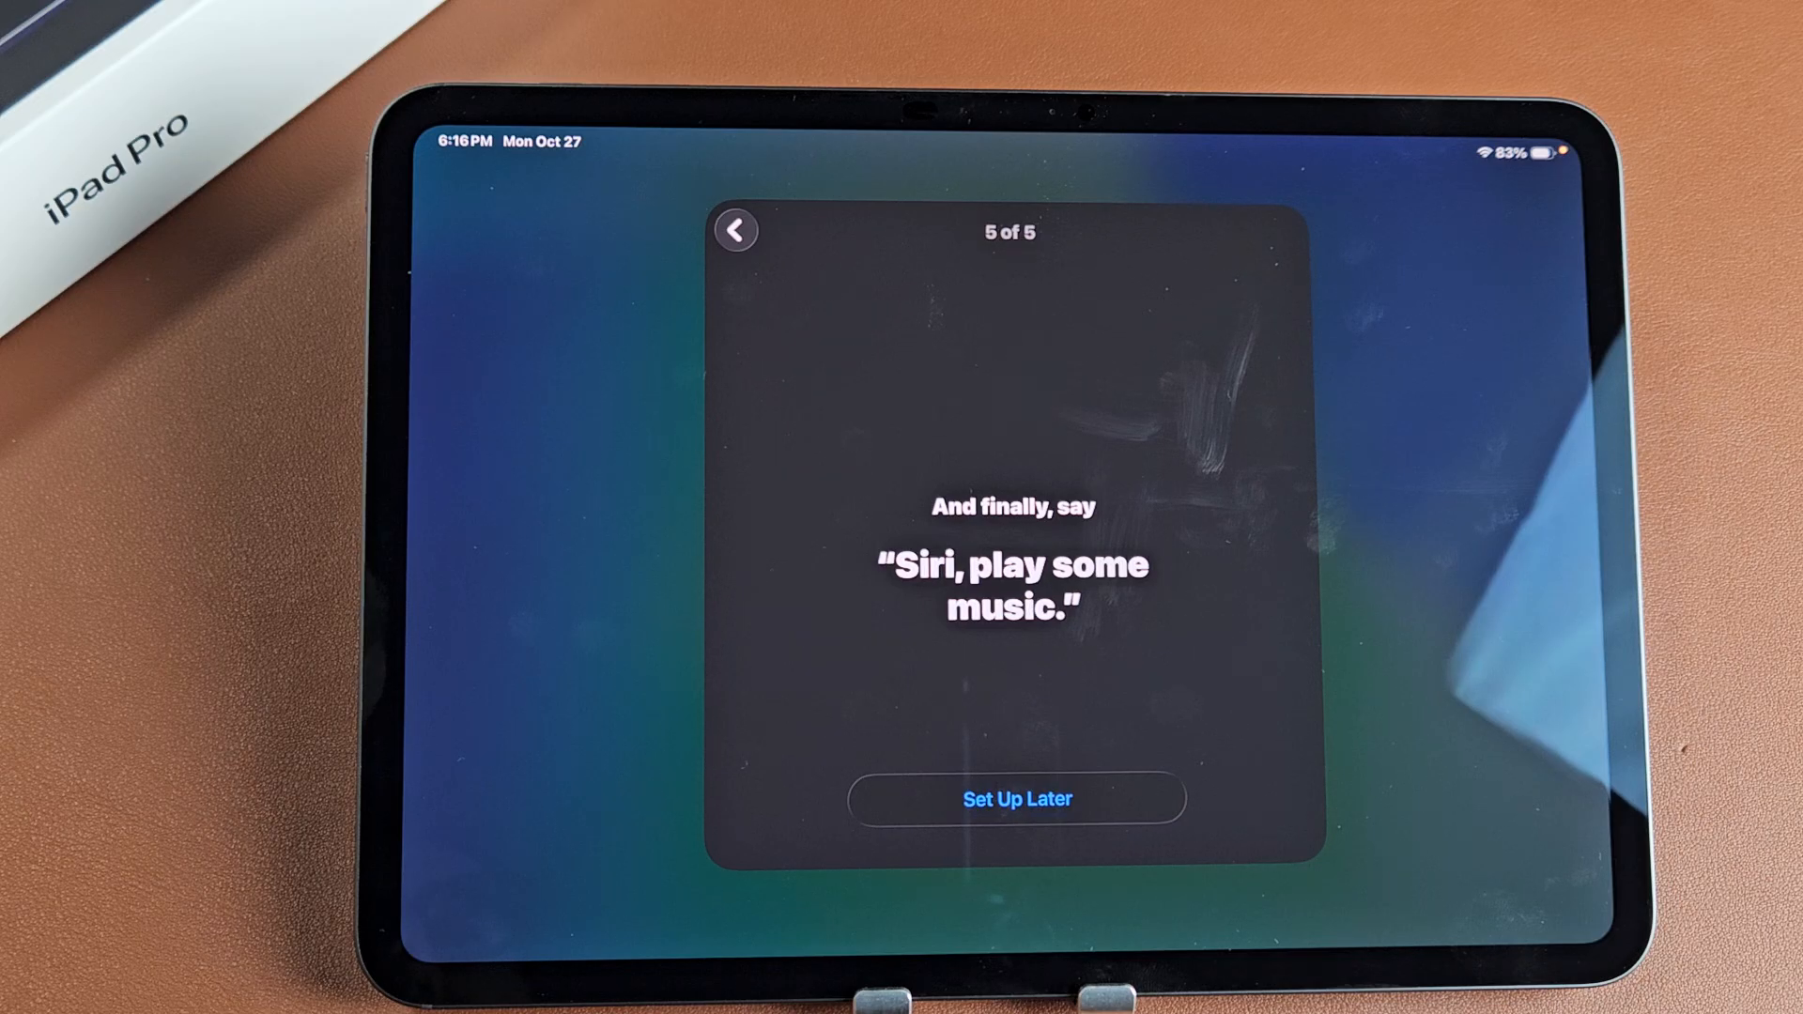
click(1015, 798)
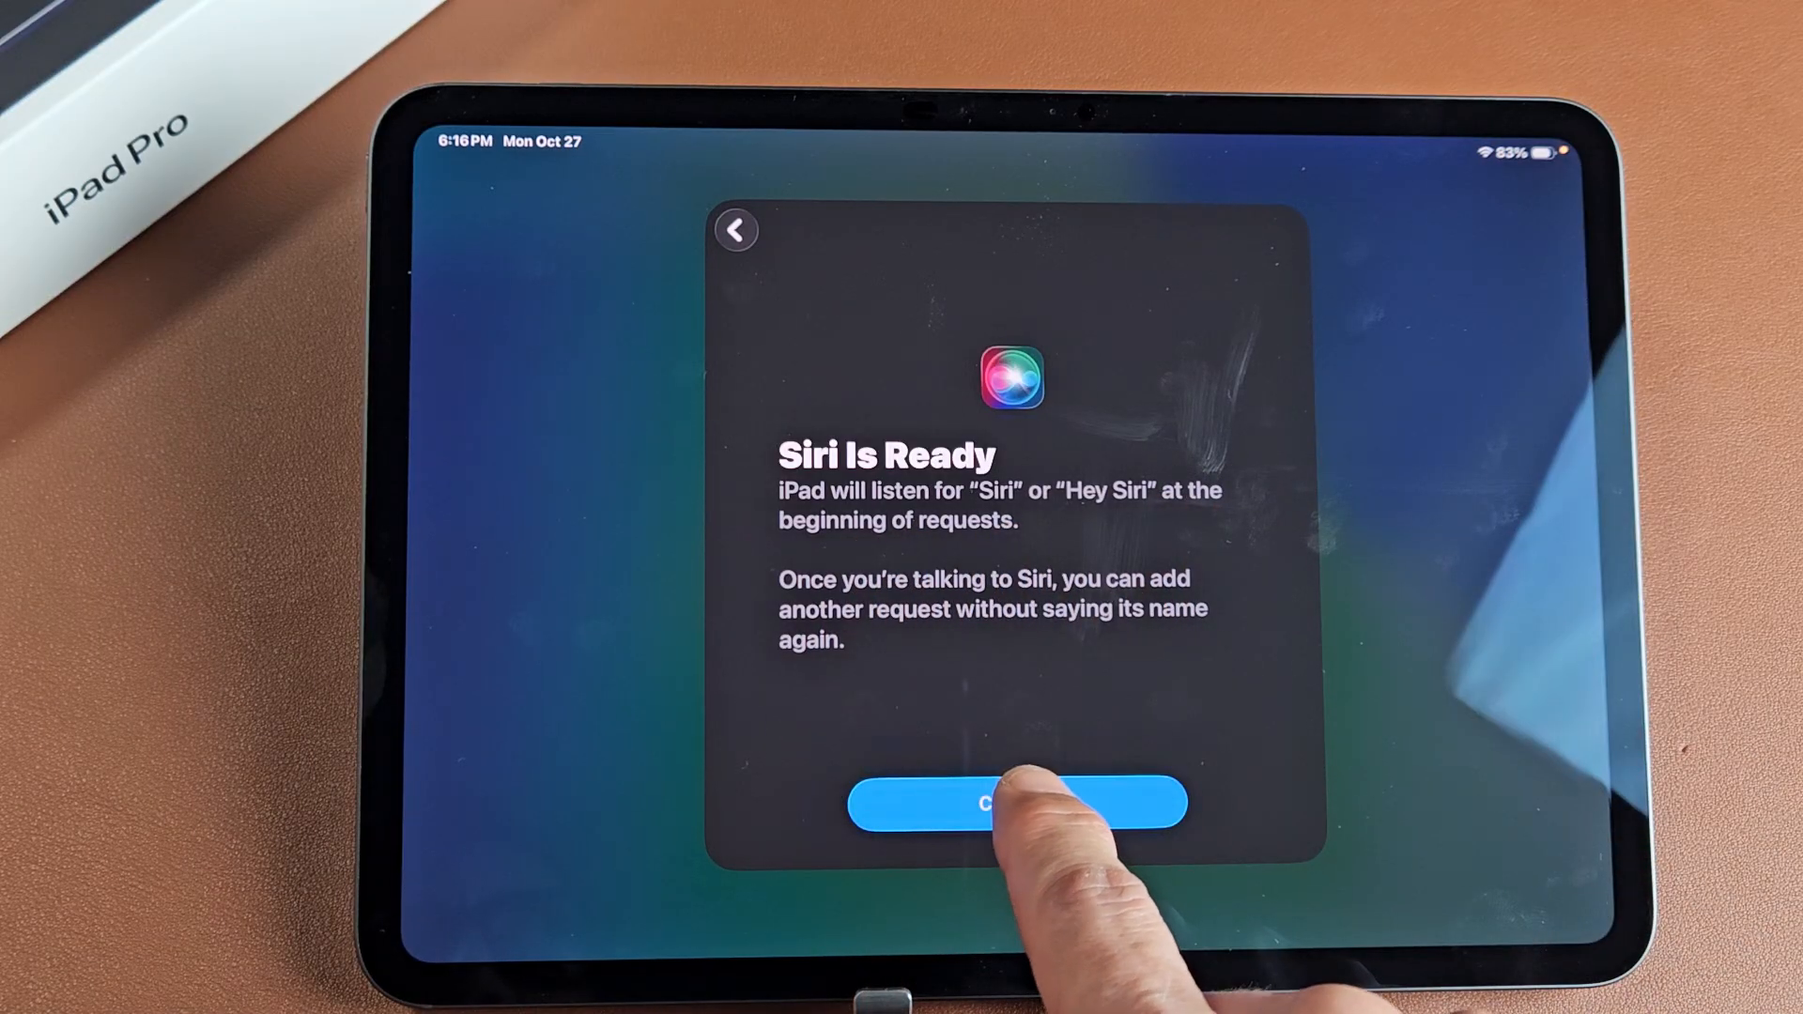
click(1015, 803)
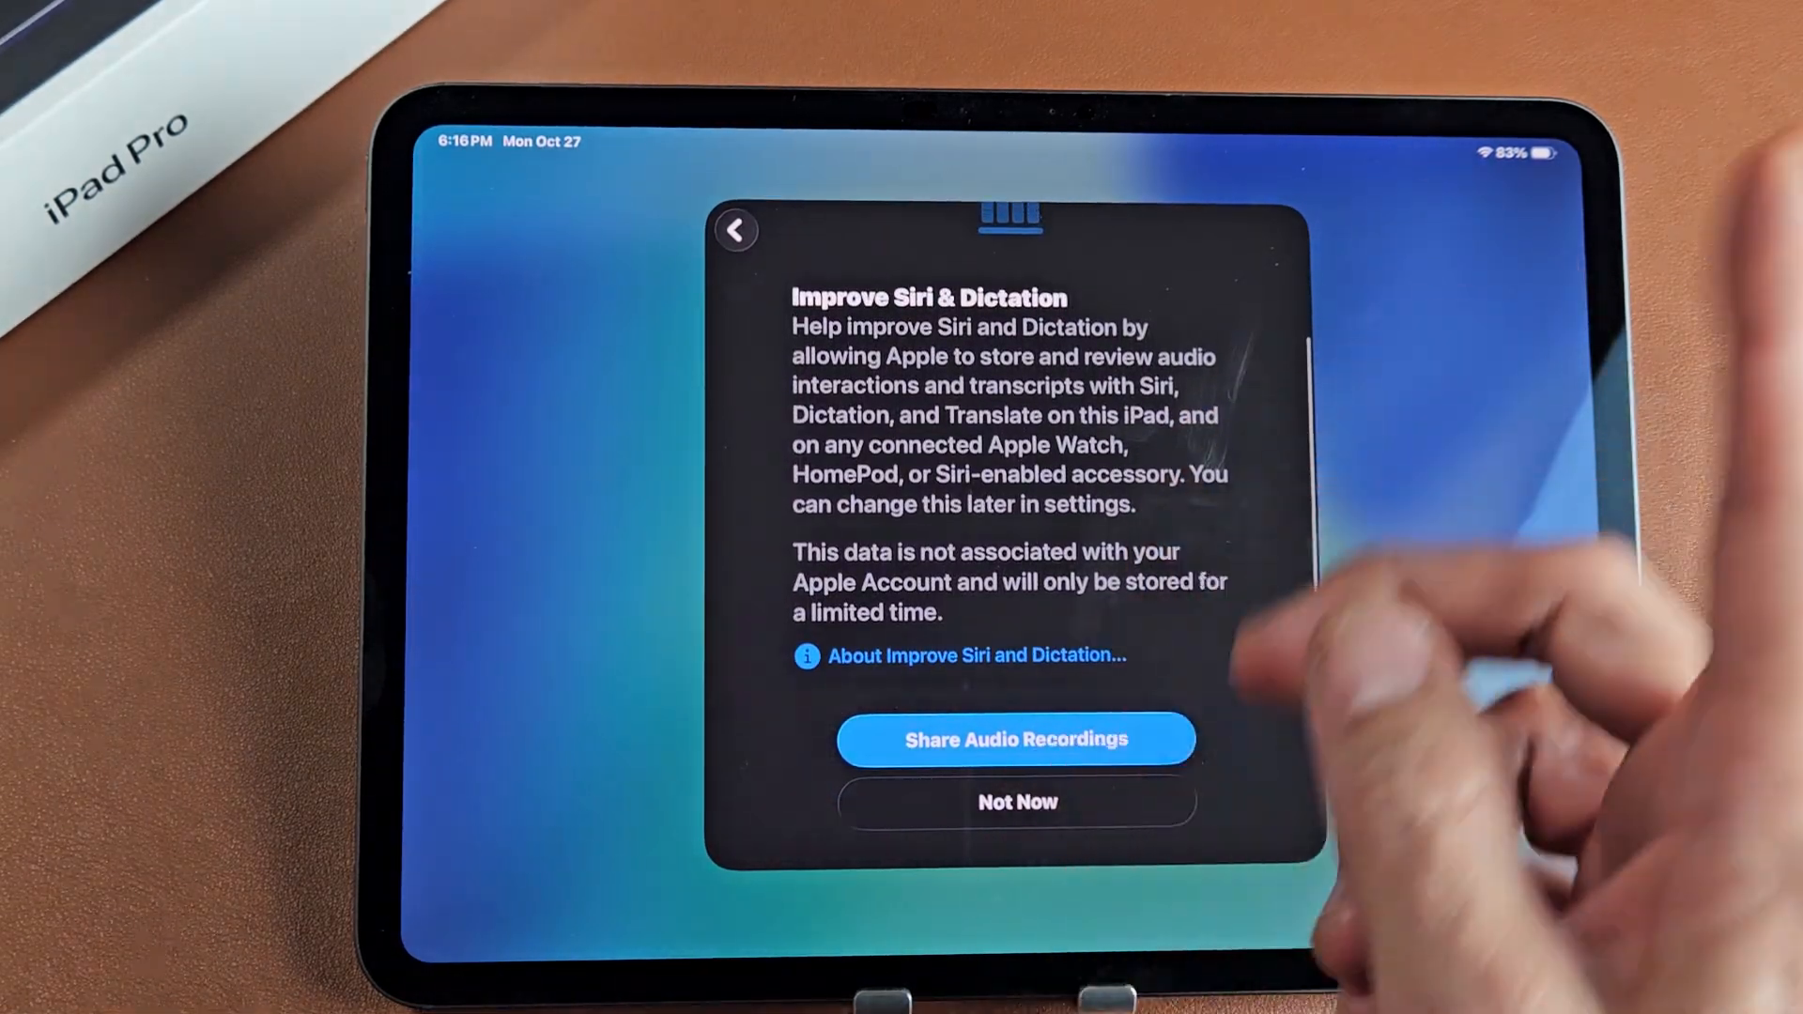
Step: Answer Improve Siri & Dictation and pick Full Screen Apps multitasking to reach the welcome screen
click(1015, 801)
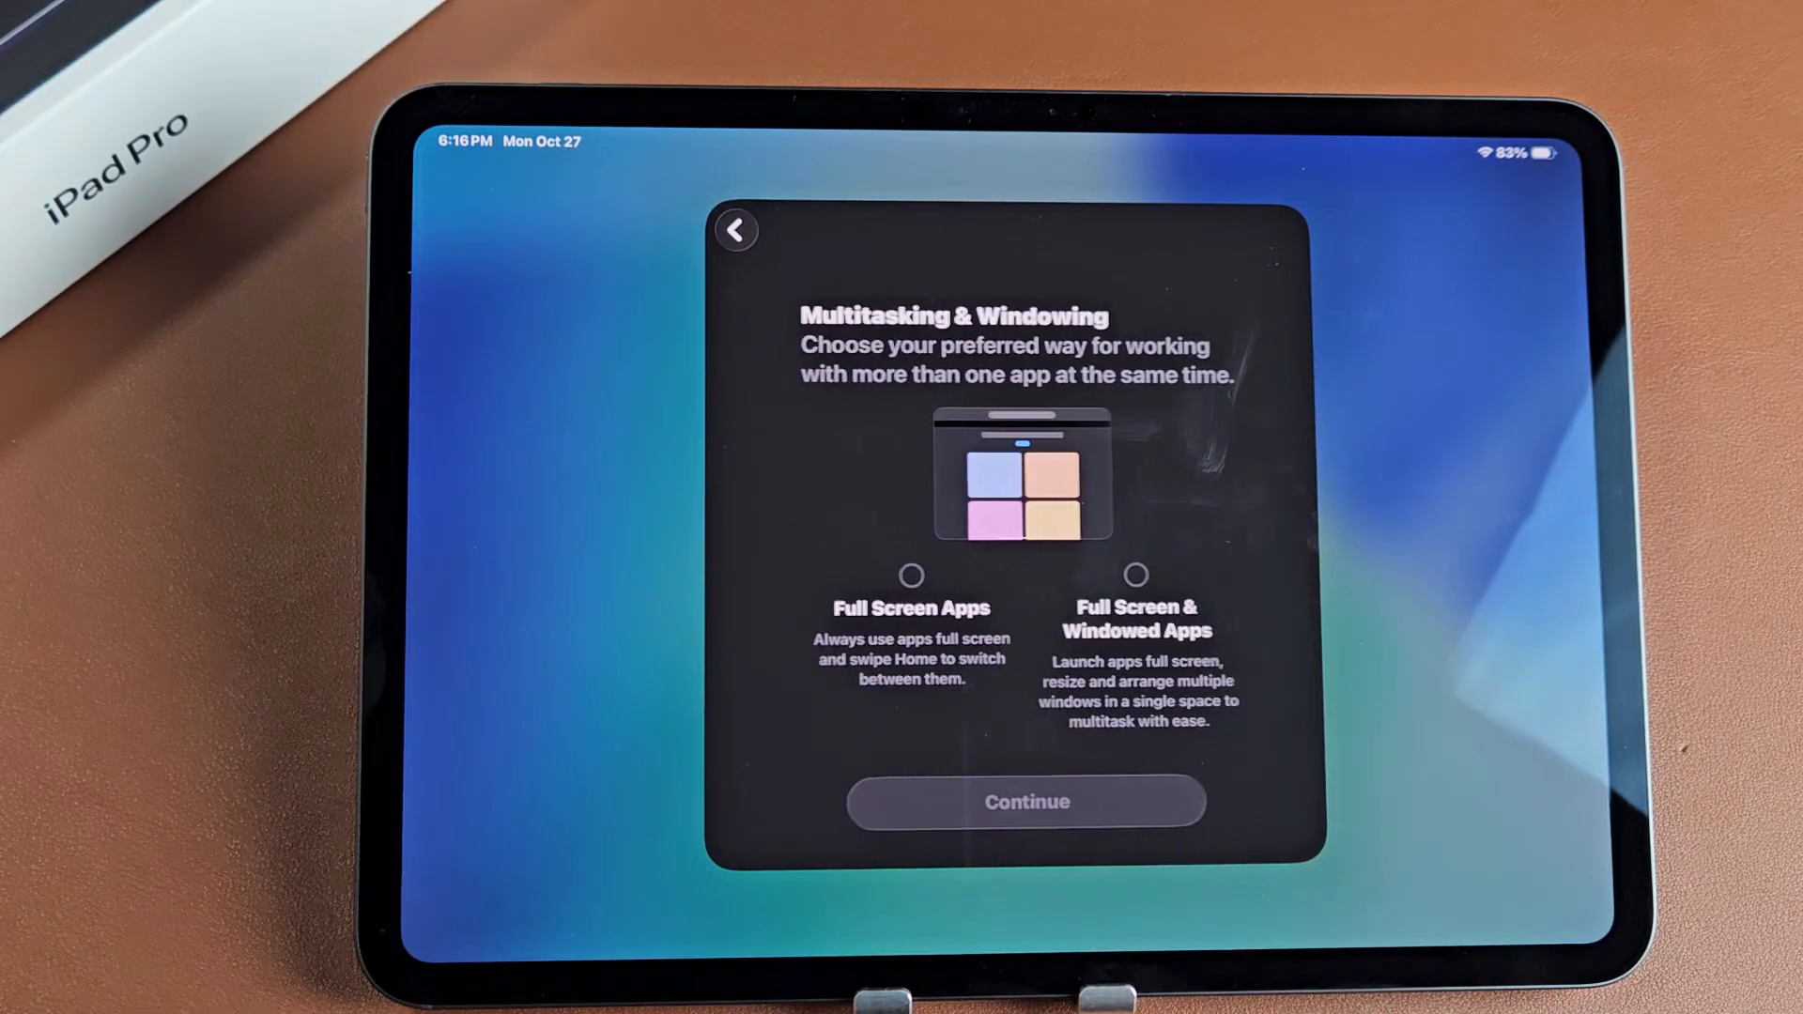
click(911, 574)
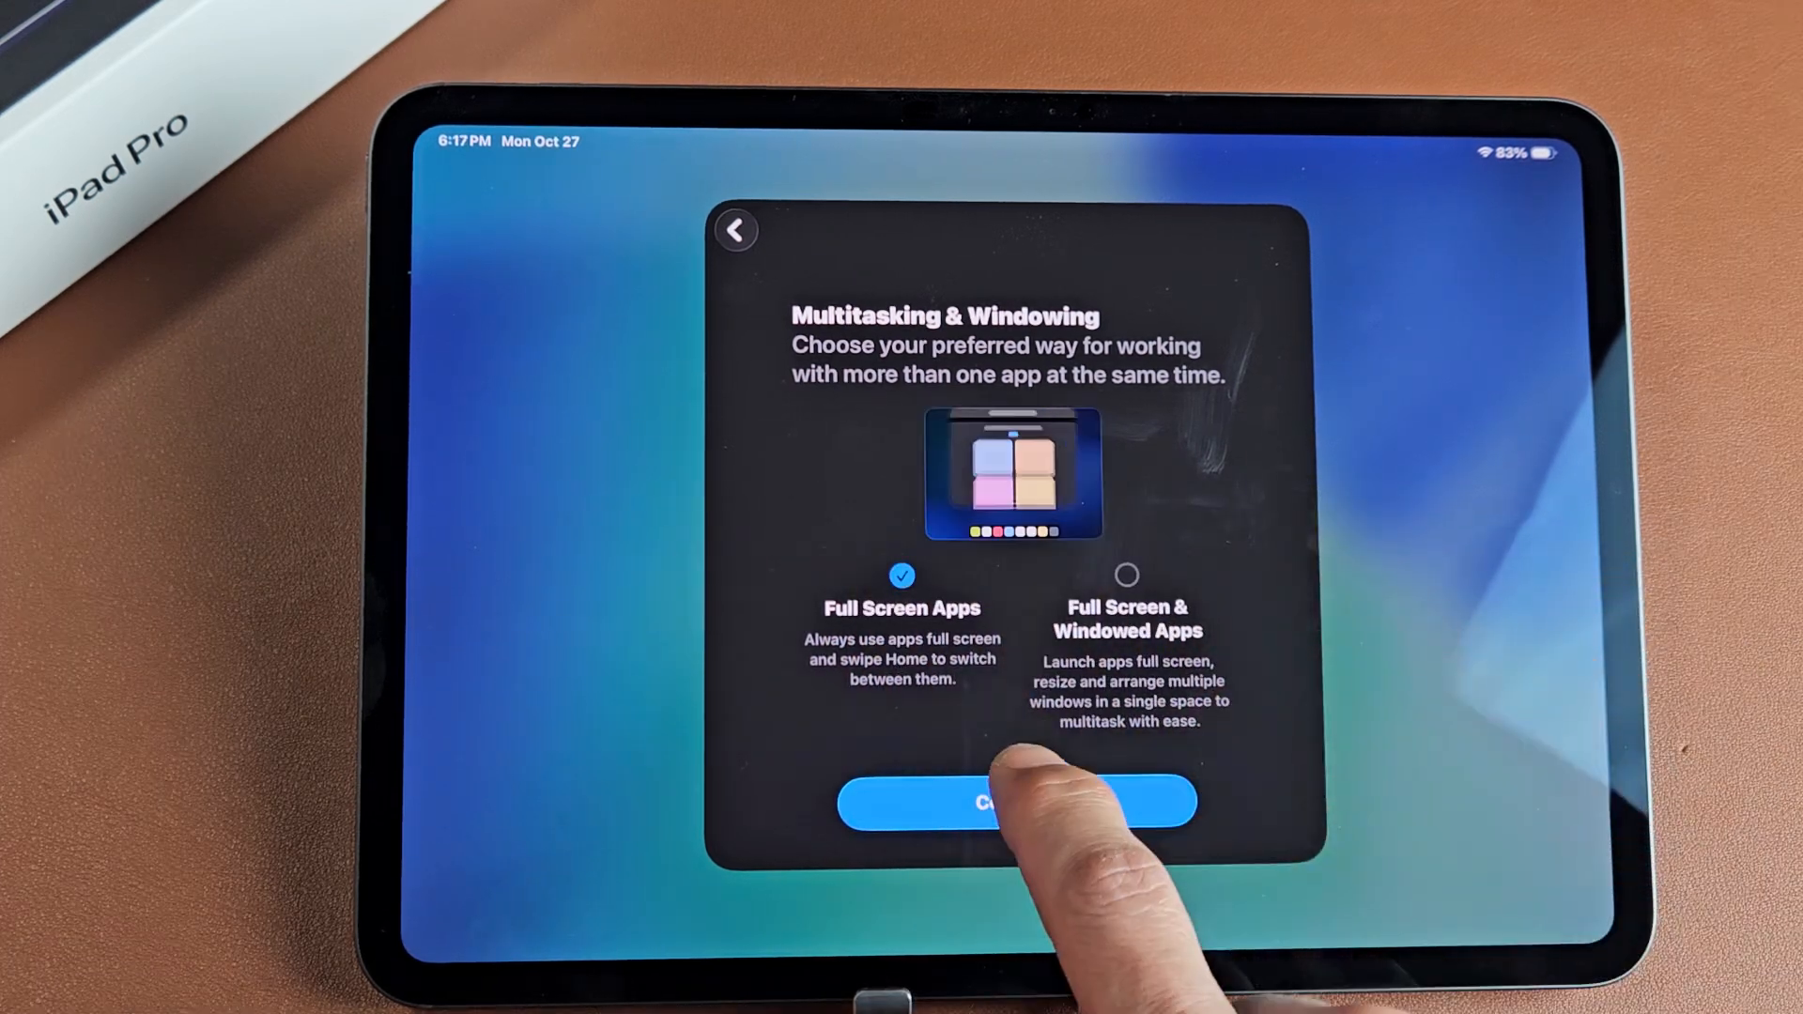
click(1014, 803)
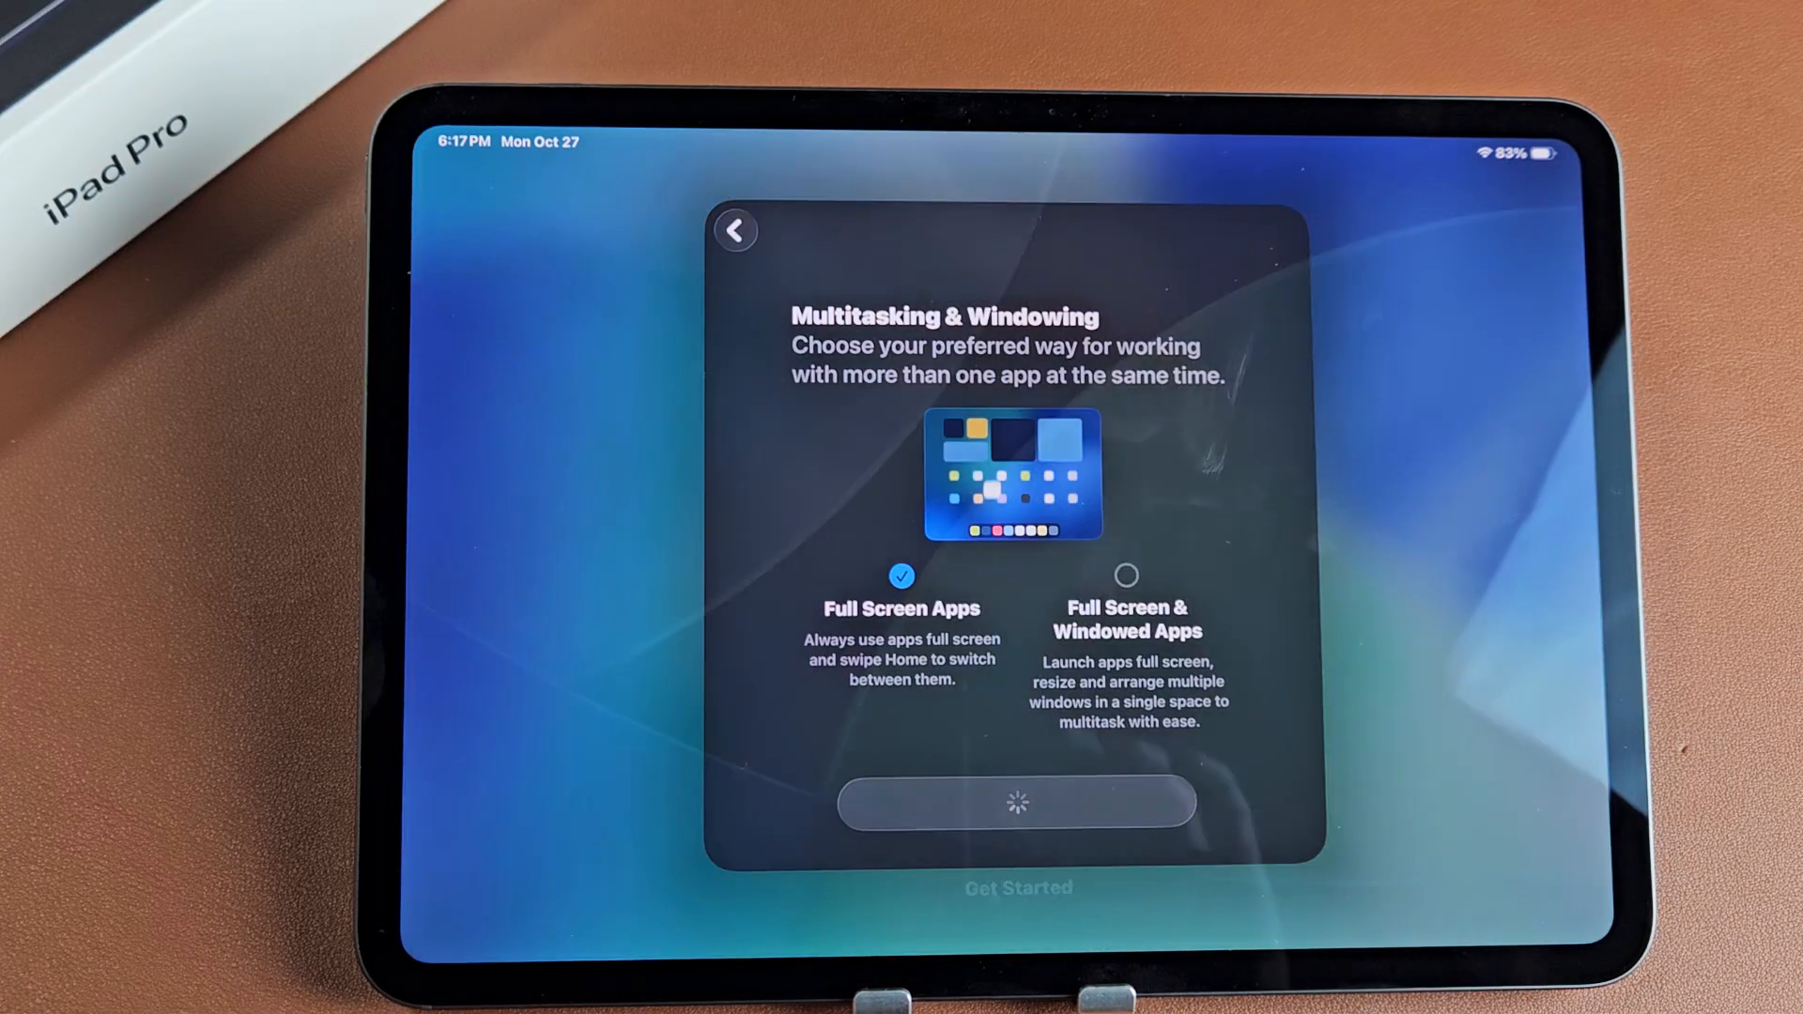
click(1015, 801)
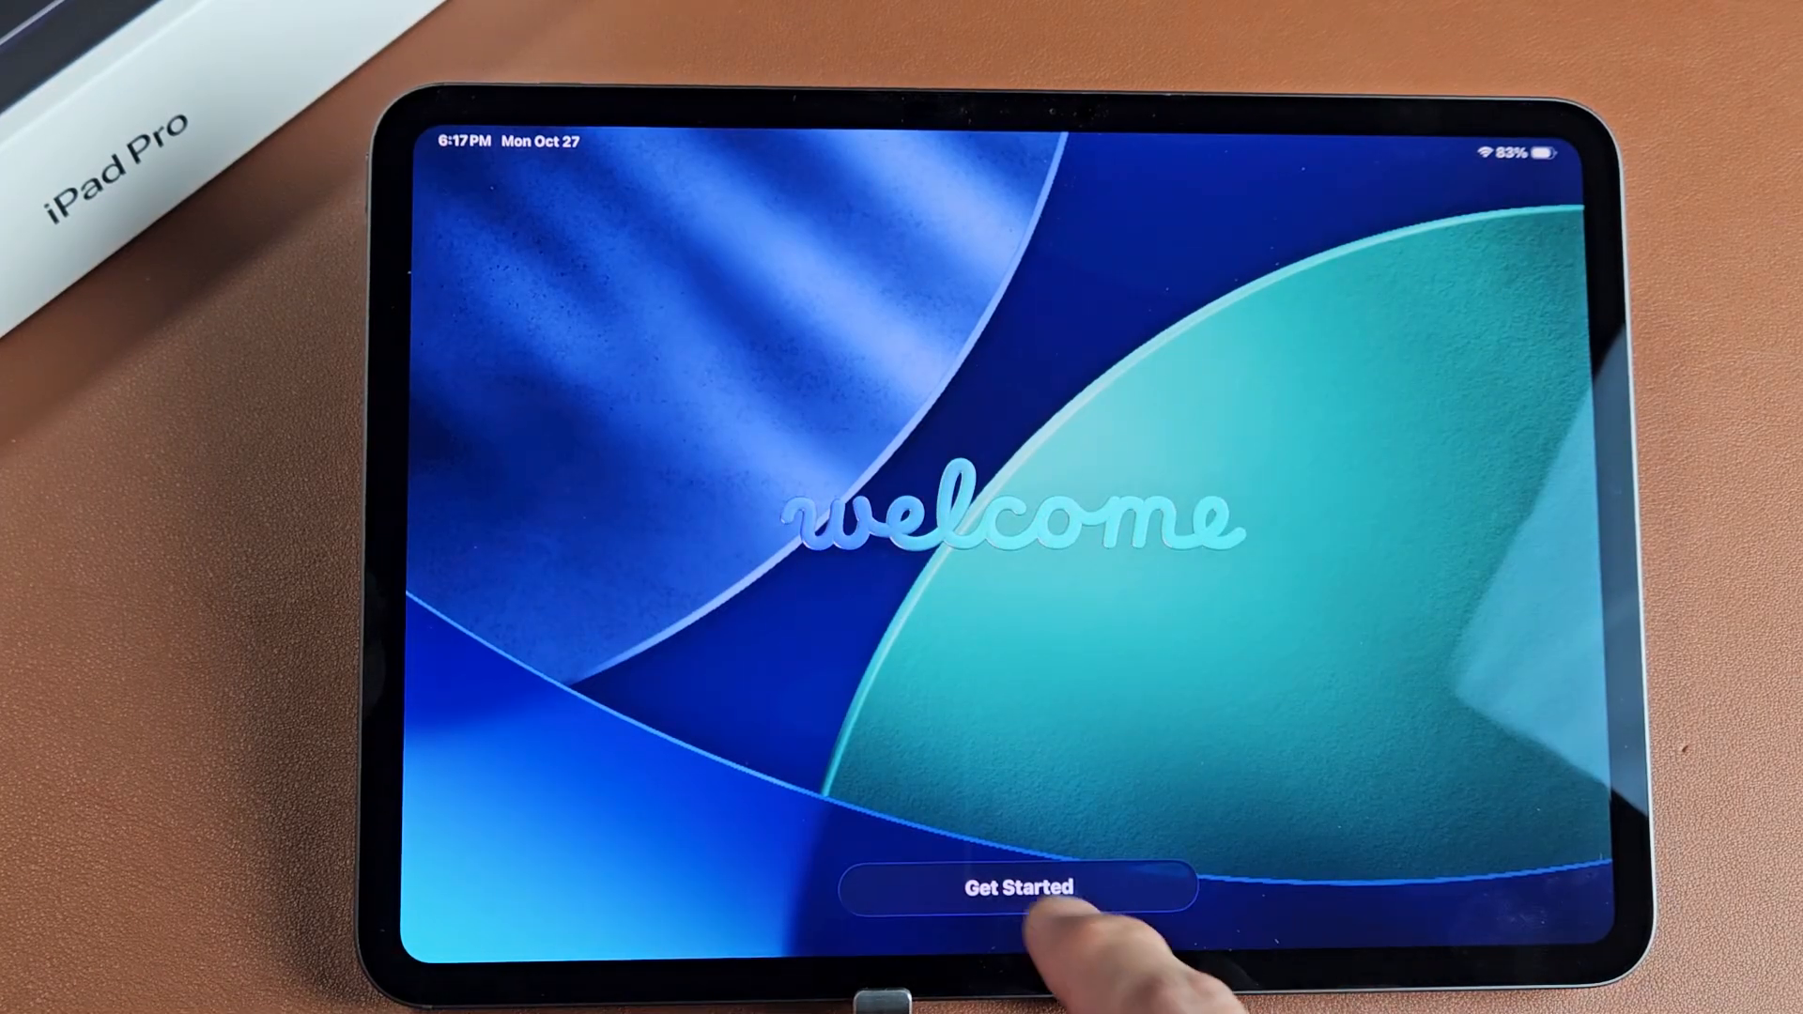
Step: Choose Get Started to land on the Home Screen, then launch Settings to its General pane
click(1016, 886)
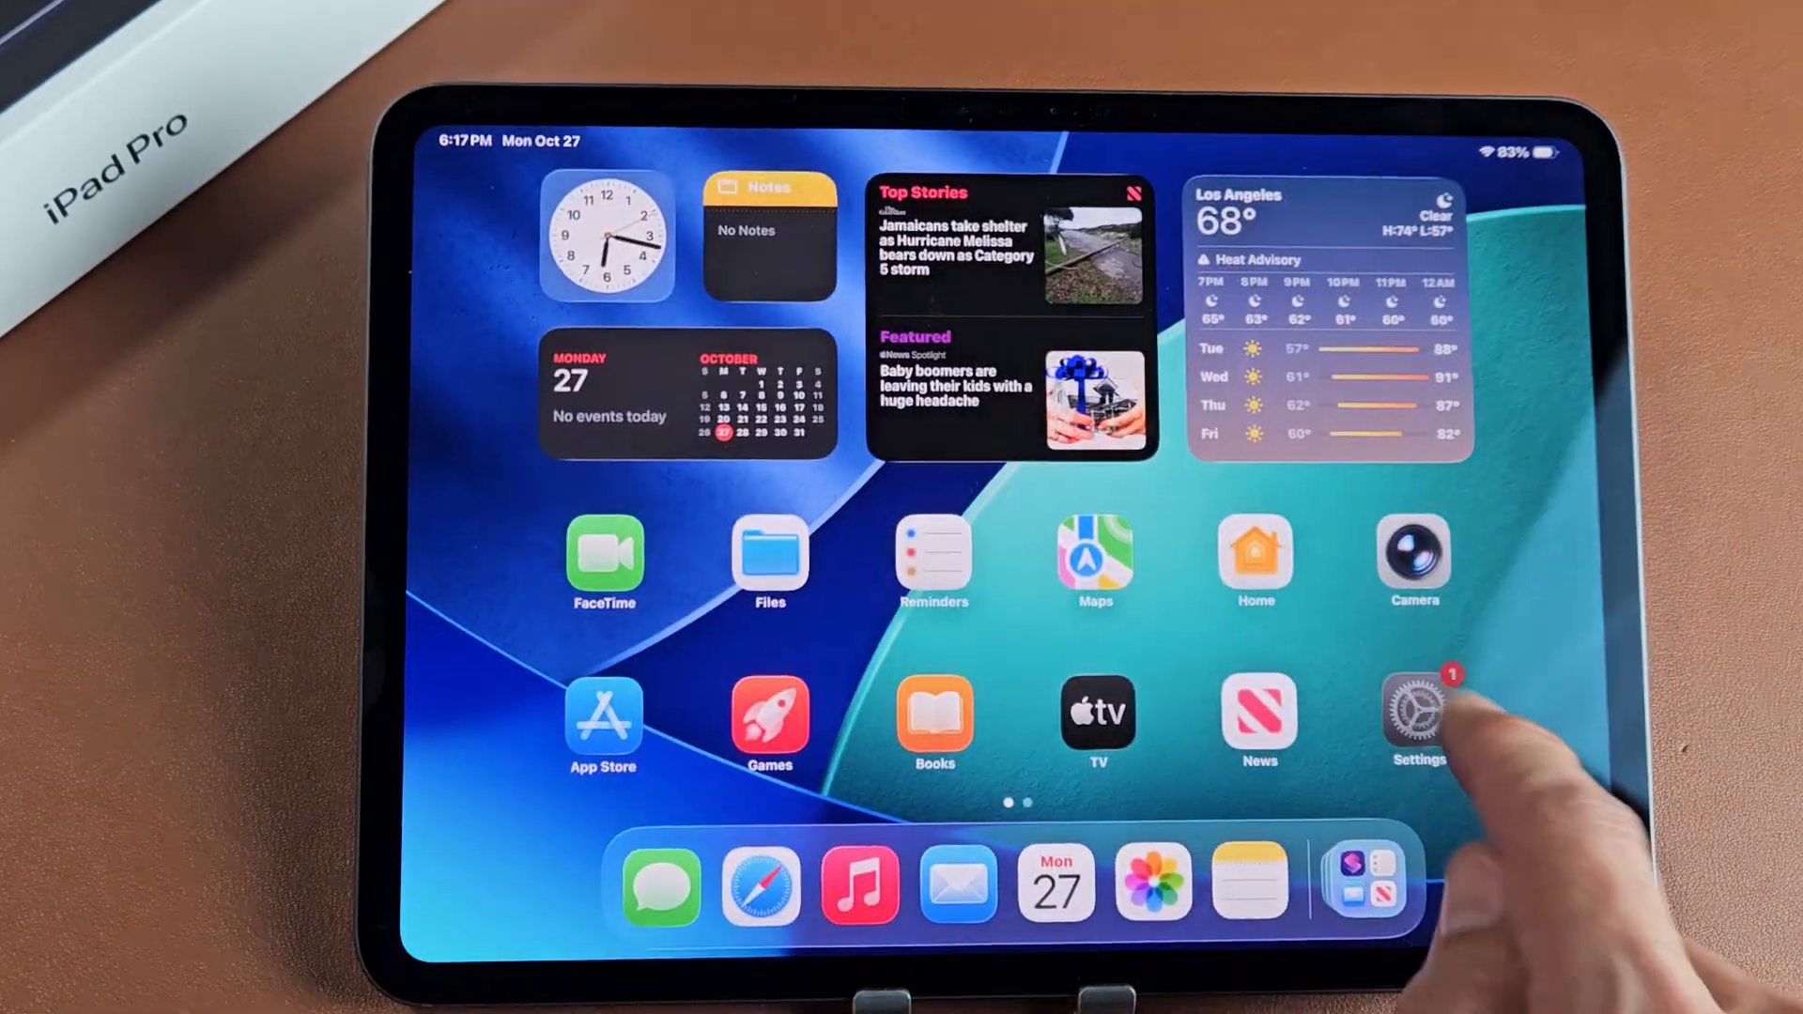
click(1417, 705)
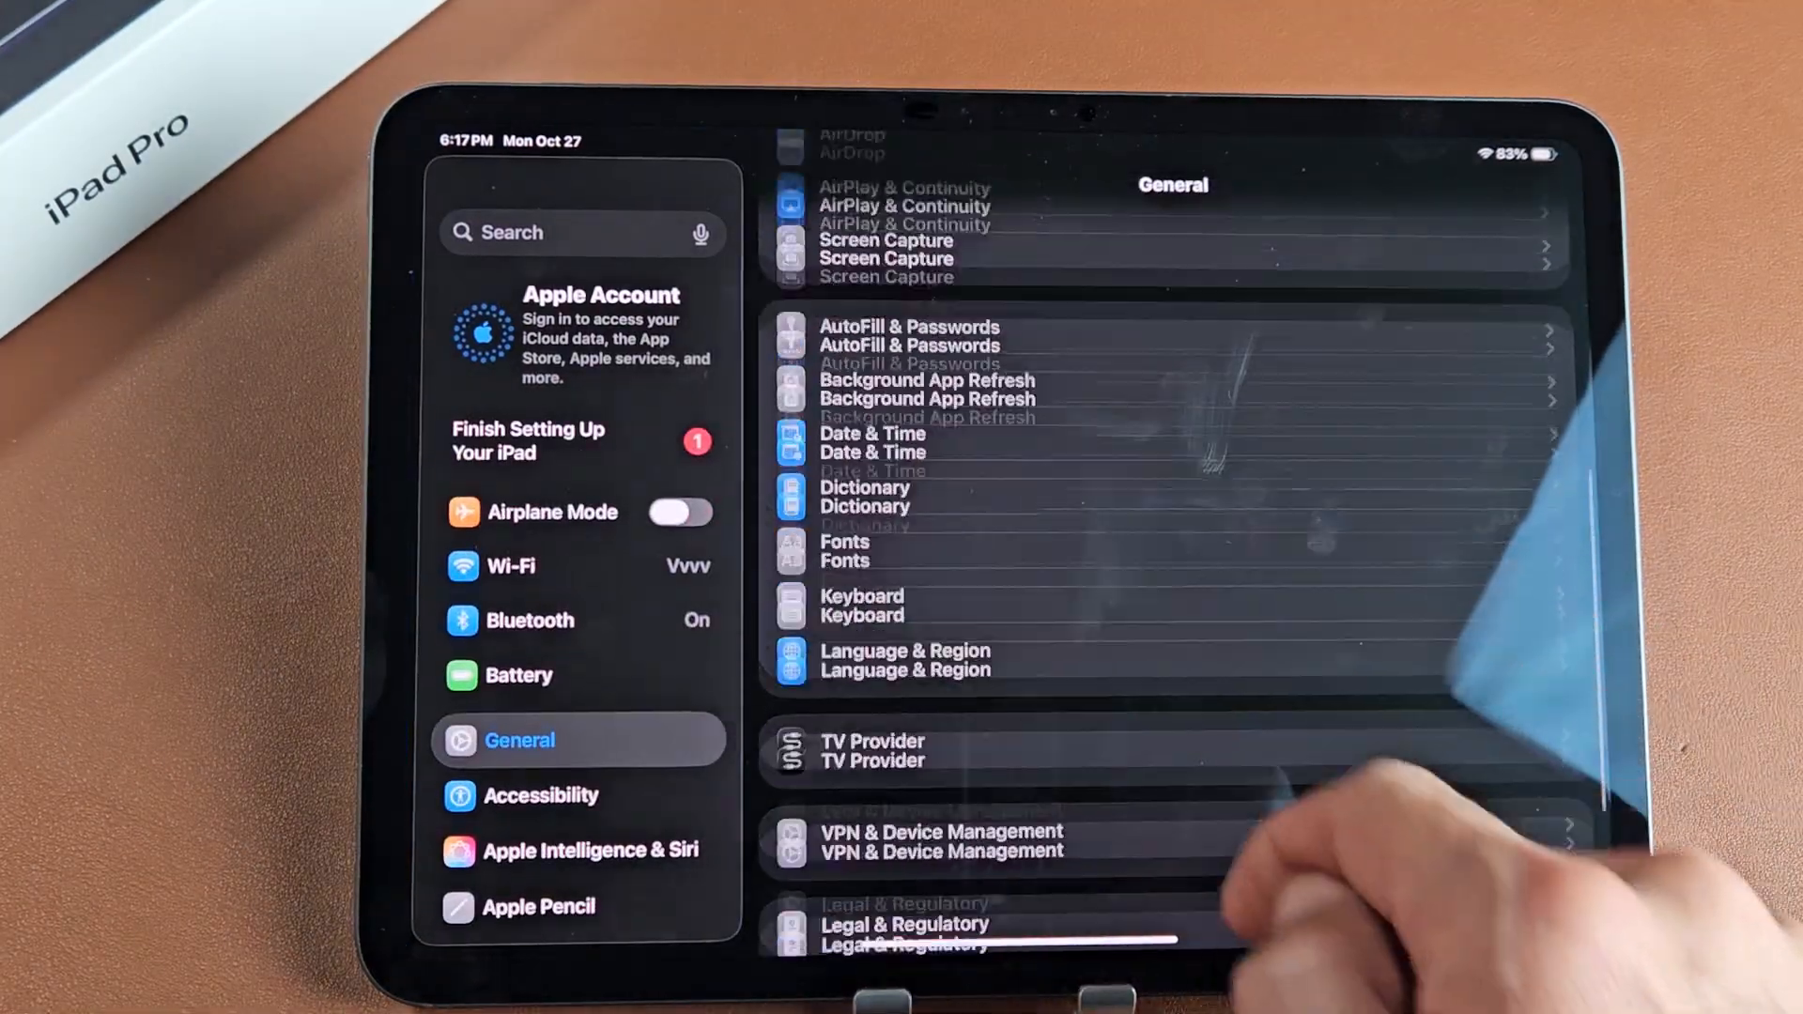